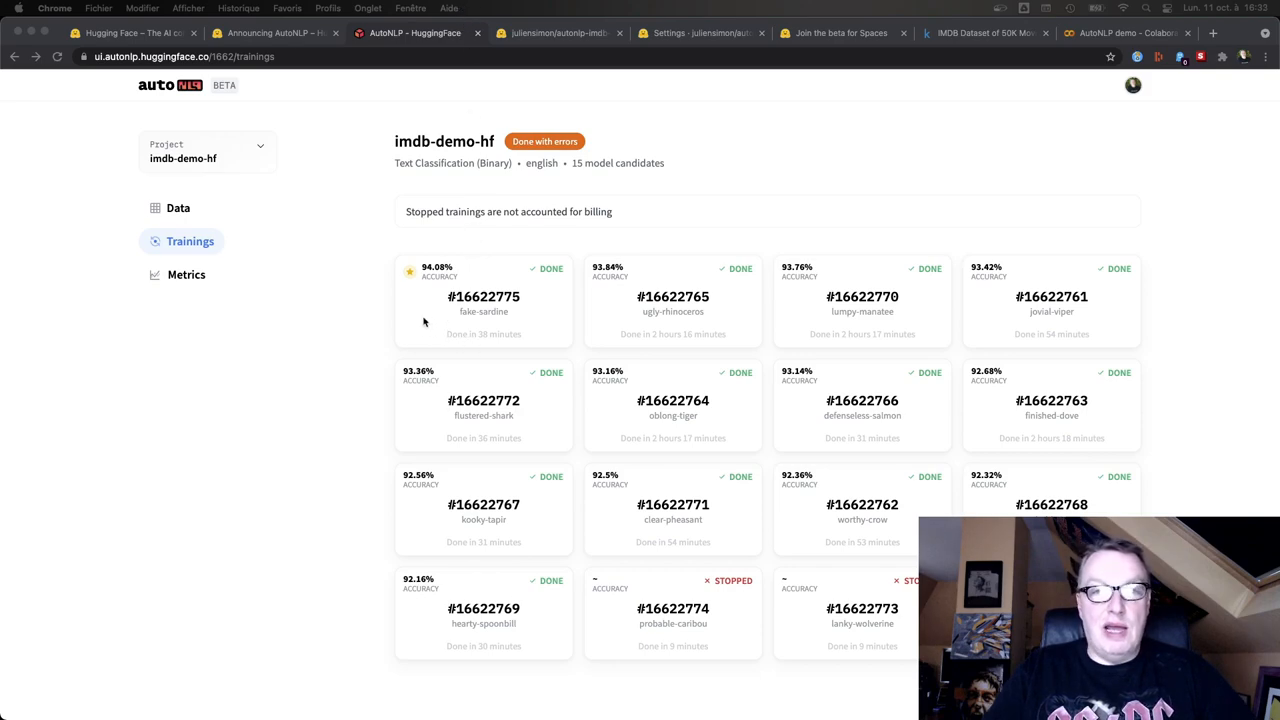
# Open the 94.08%-accuracy autonlp-imdb-demo-hf-16622775 model page and glance at its Deploy options
pyautogui.click(483, 300)
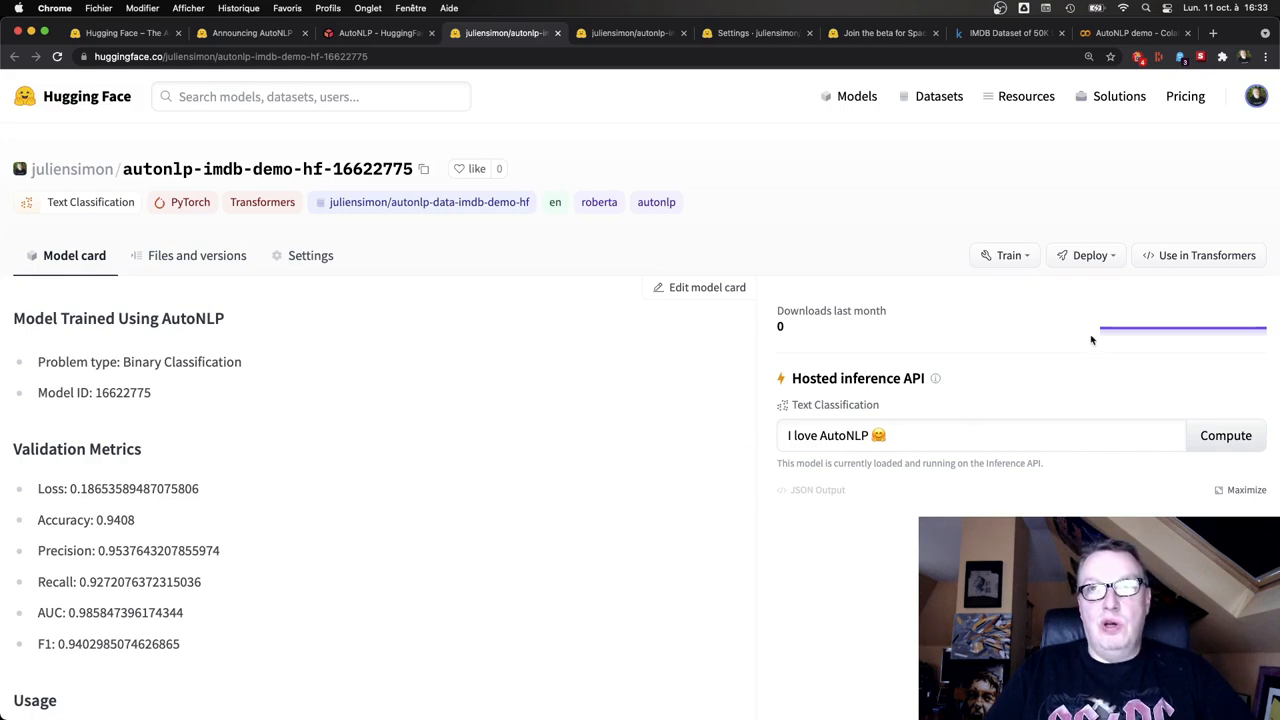
pyautogui.click(1085, 255)
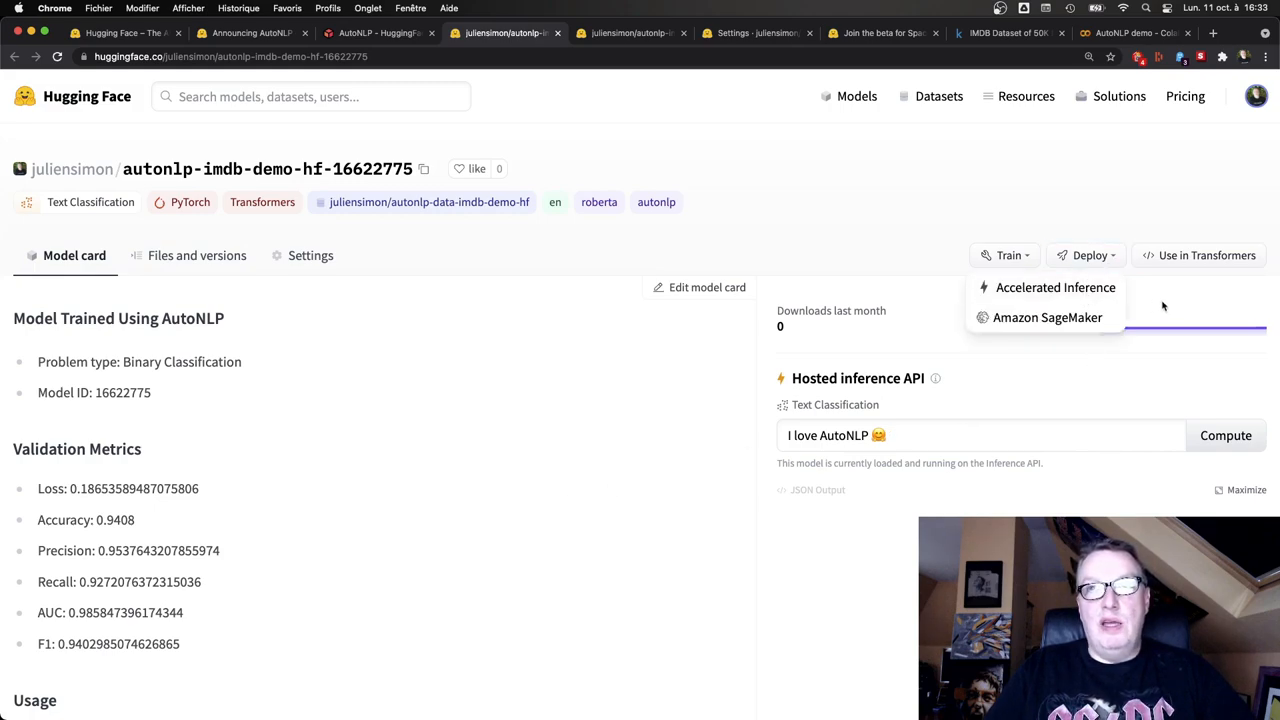
pyautogui.click(1207, 255)
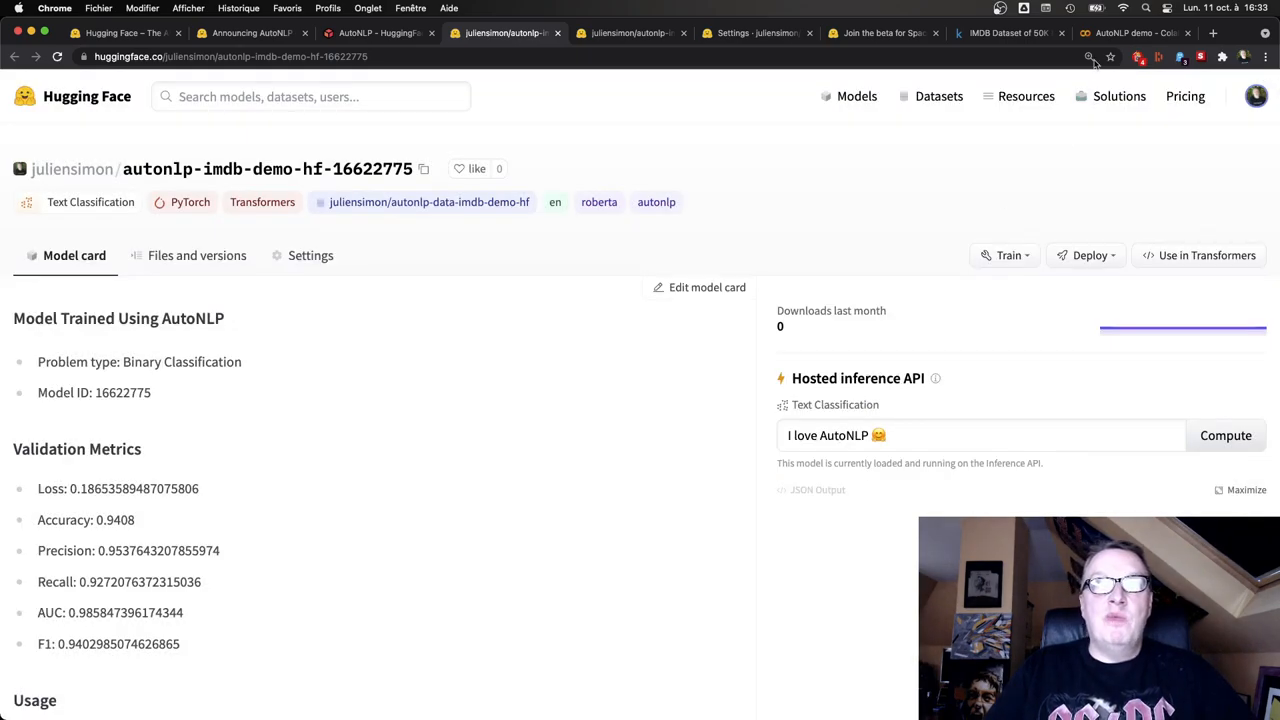
# Switch to the Colab notebook where the model classifies two Star Wars reviews
pyautogui.click(1130, 35)
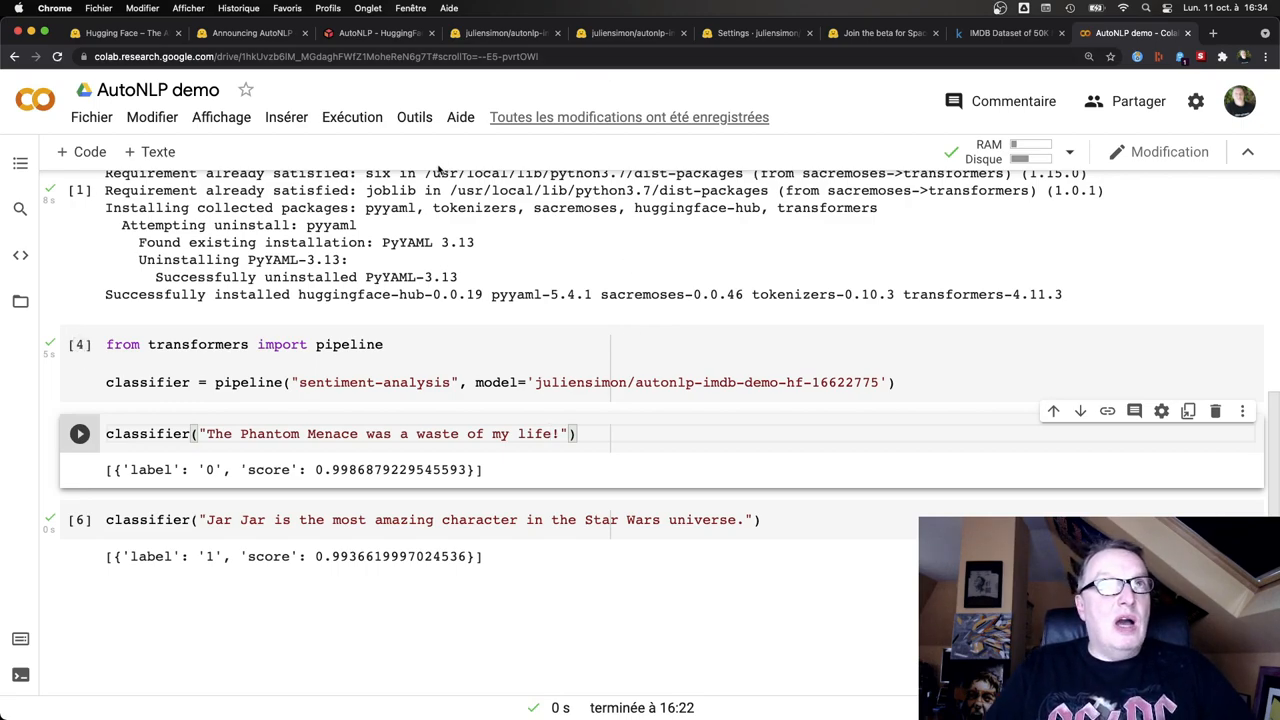
# From the profile menu's New Space form, name it imdb-demo-space and create it as public Gradio
pyautogui.click(502, 33)
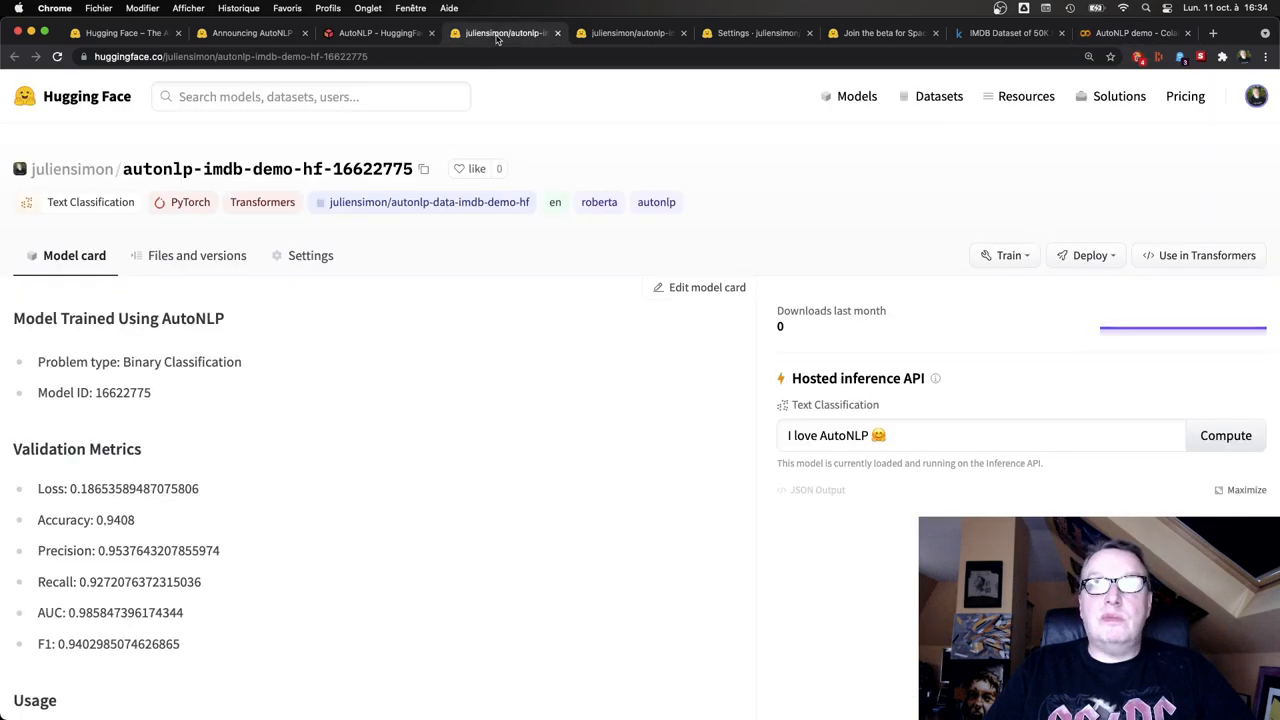
pyautogui.moveTo(1263, 110)
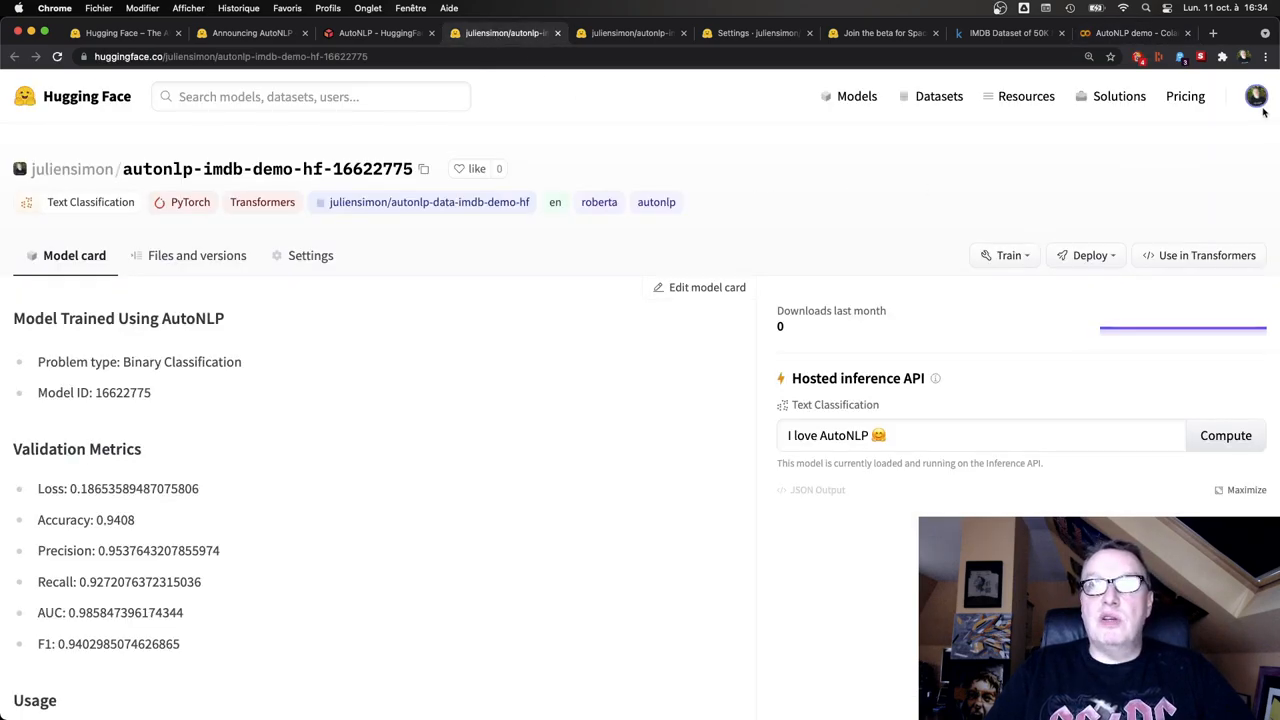
pyautogui.click(1257, 96)
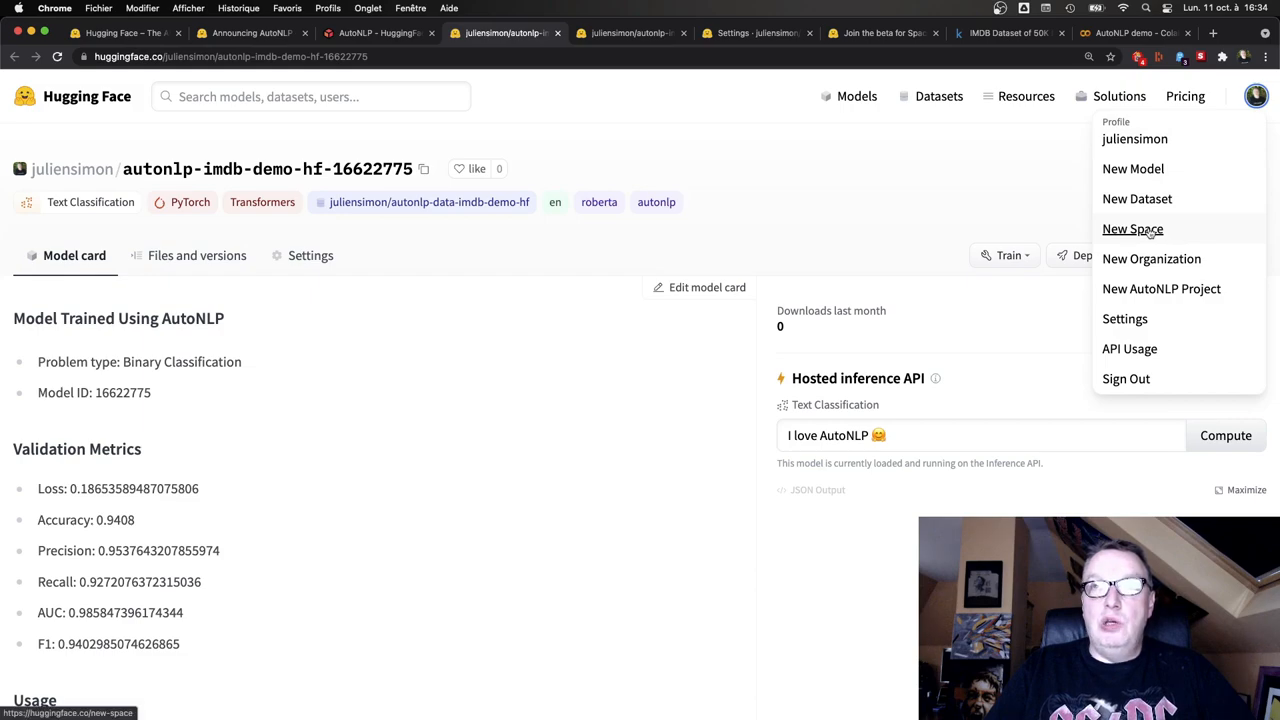
pyautogui.click(1132, 229)
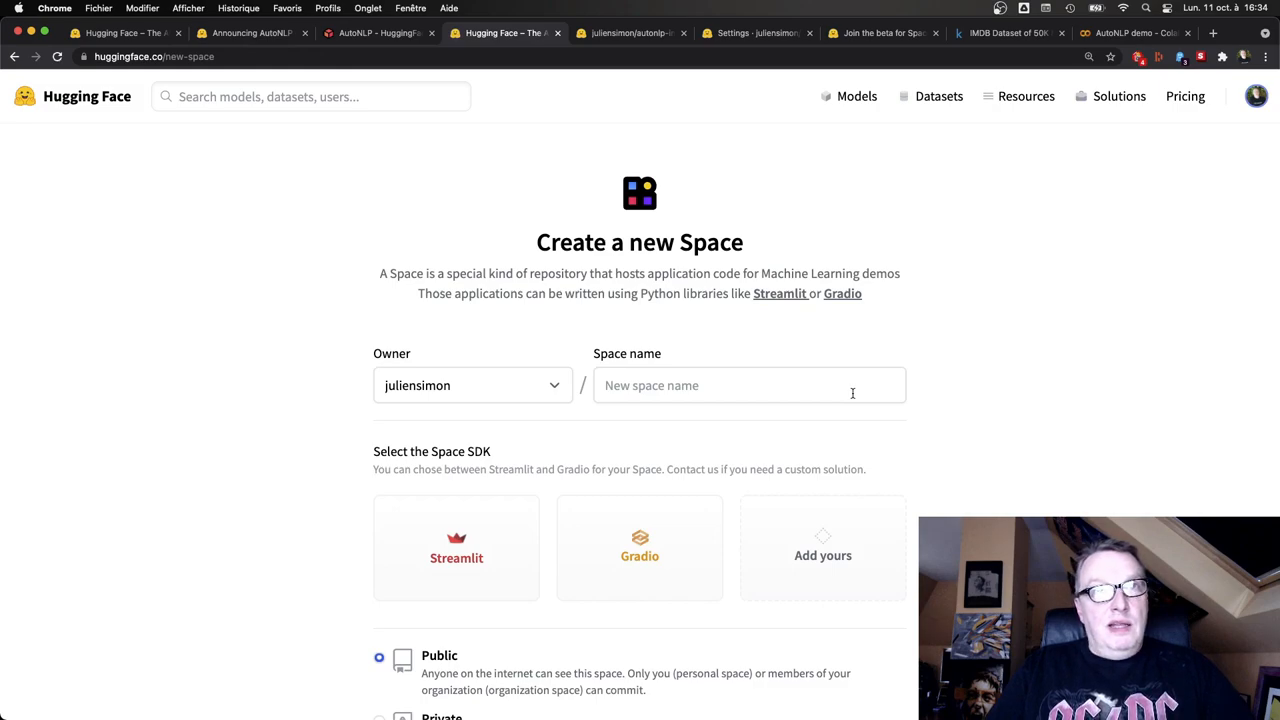
pyautogui.click(749, 385)
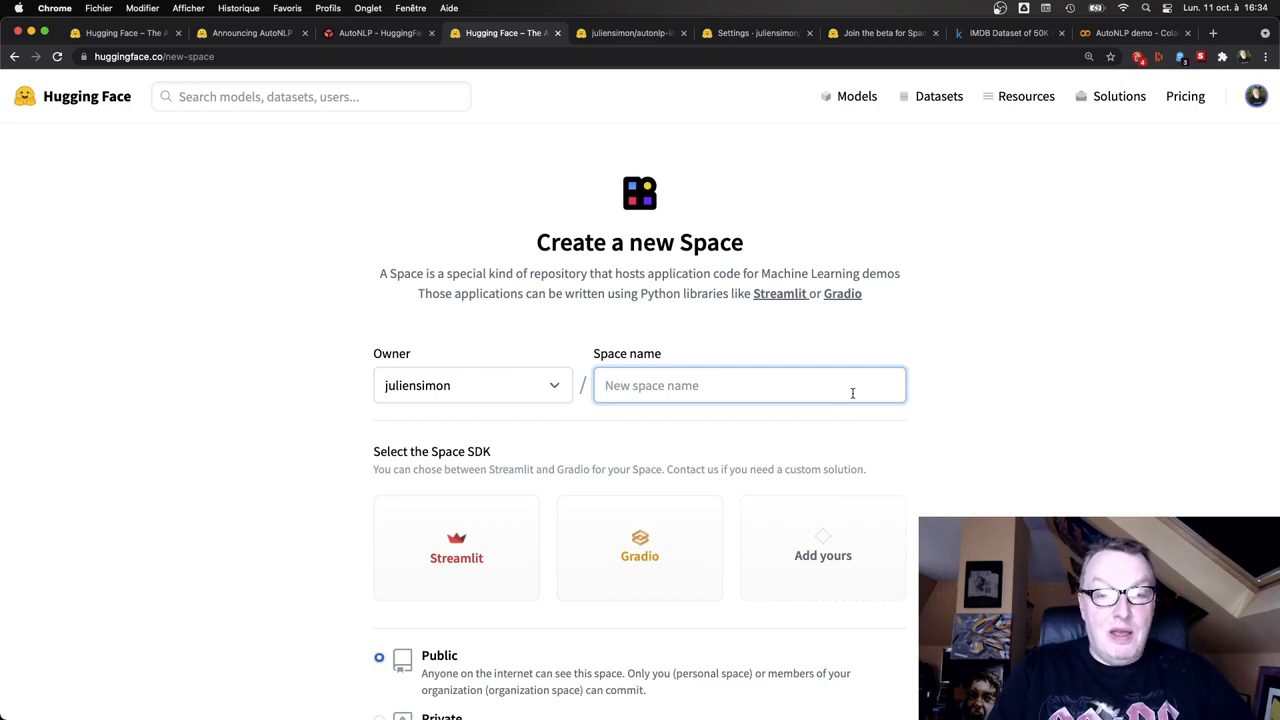
pyautogui.write('imdb')
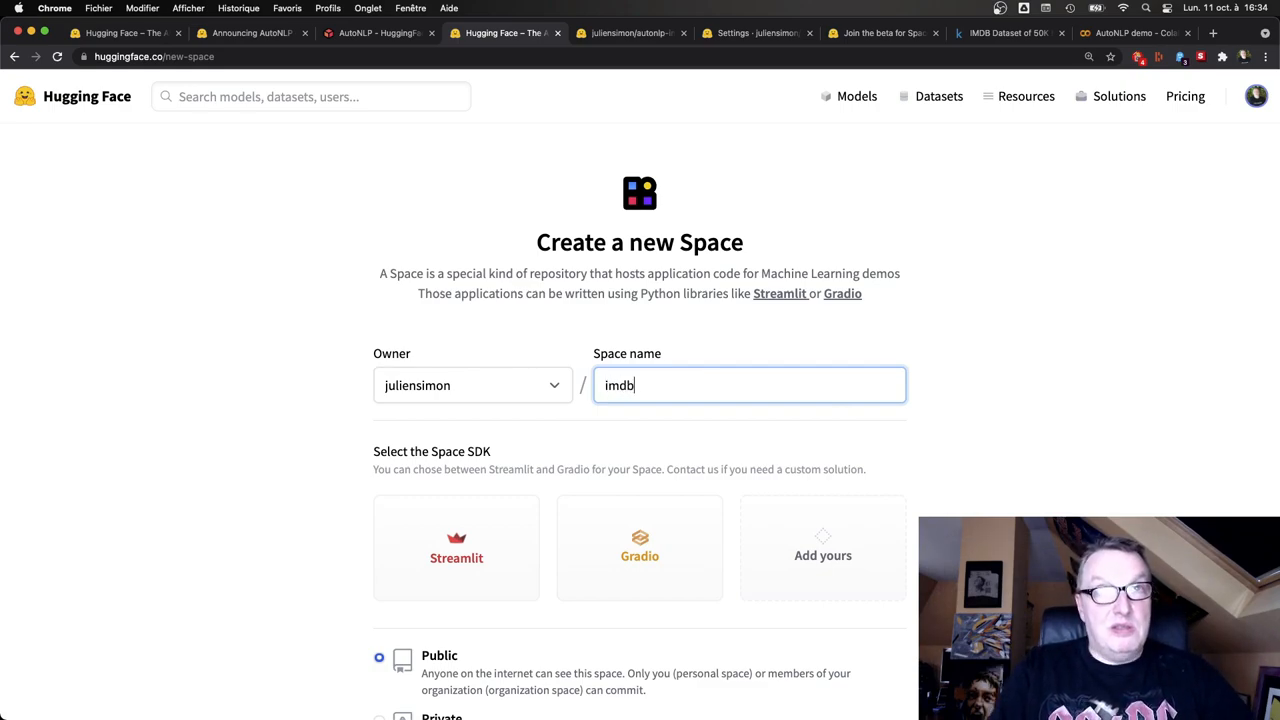
pyautogui.write('-demo-space')
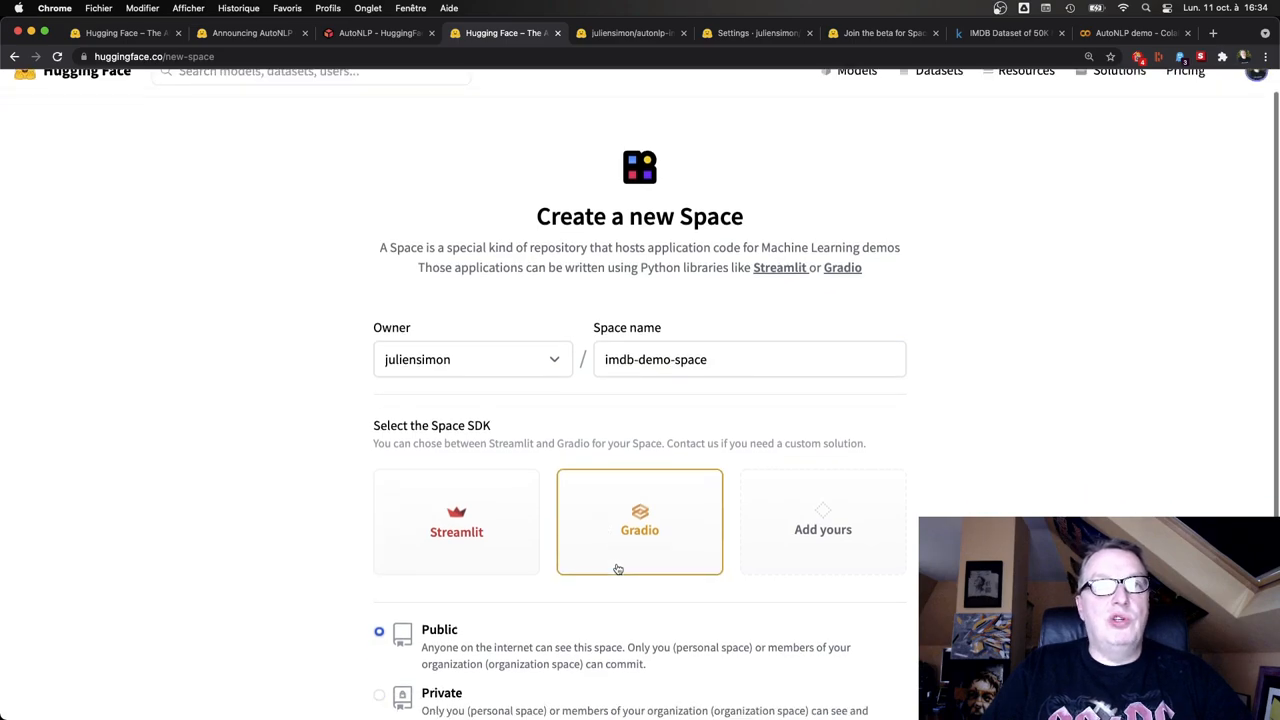
pyautogui.scroll(-3)
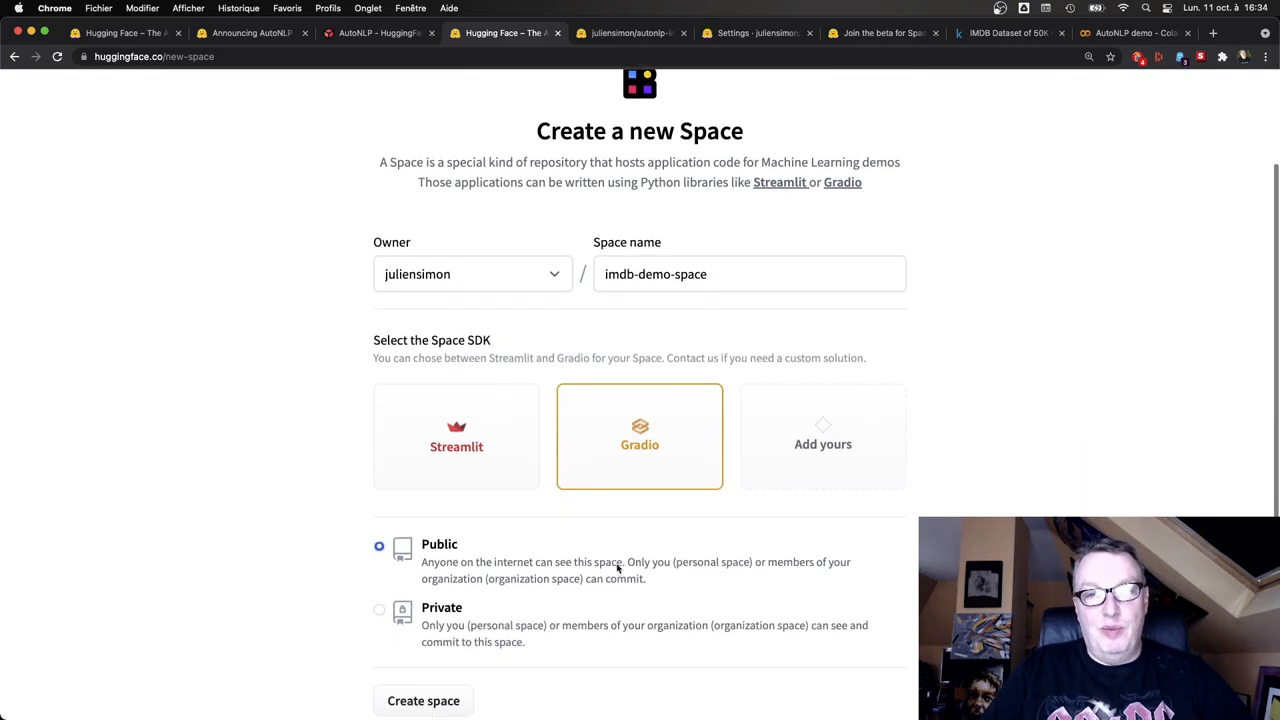
pyautogui.scroll(-3)
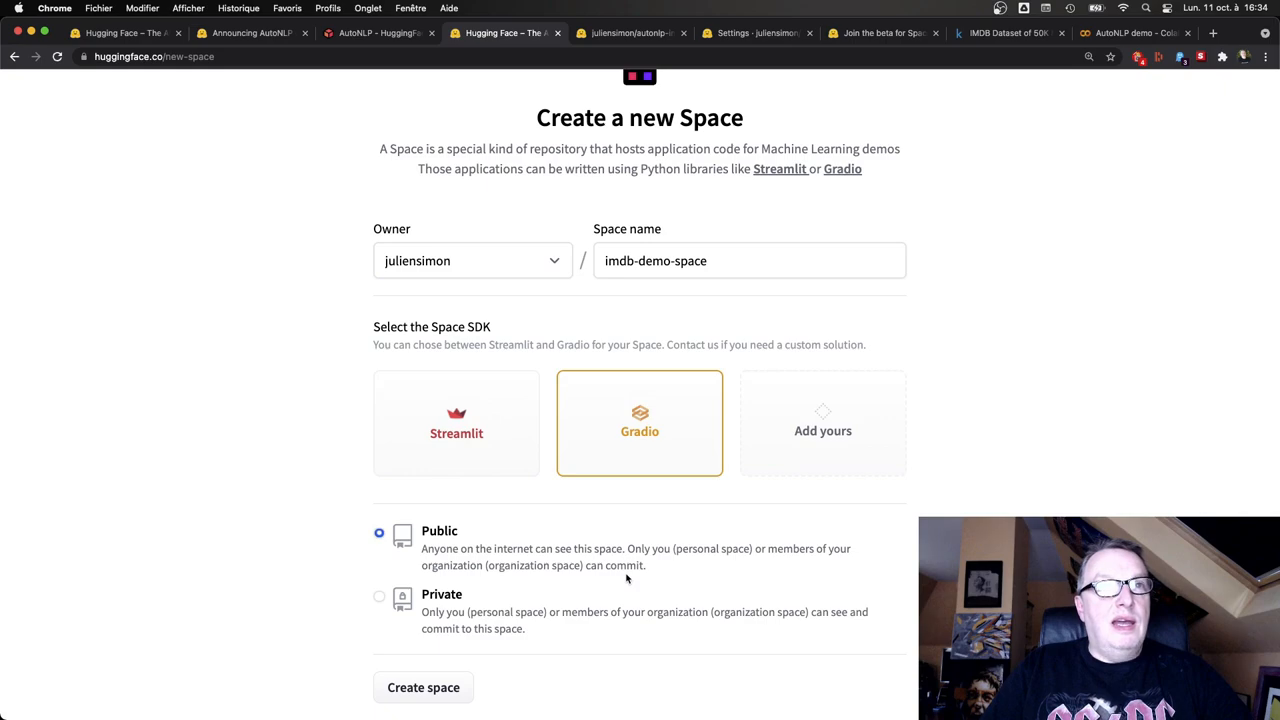
pyautogui.moveTo(656, 611)
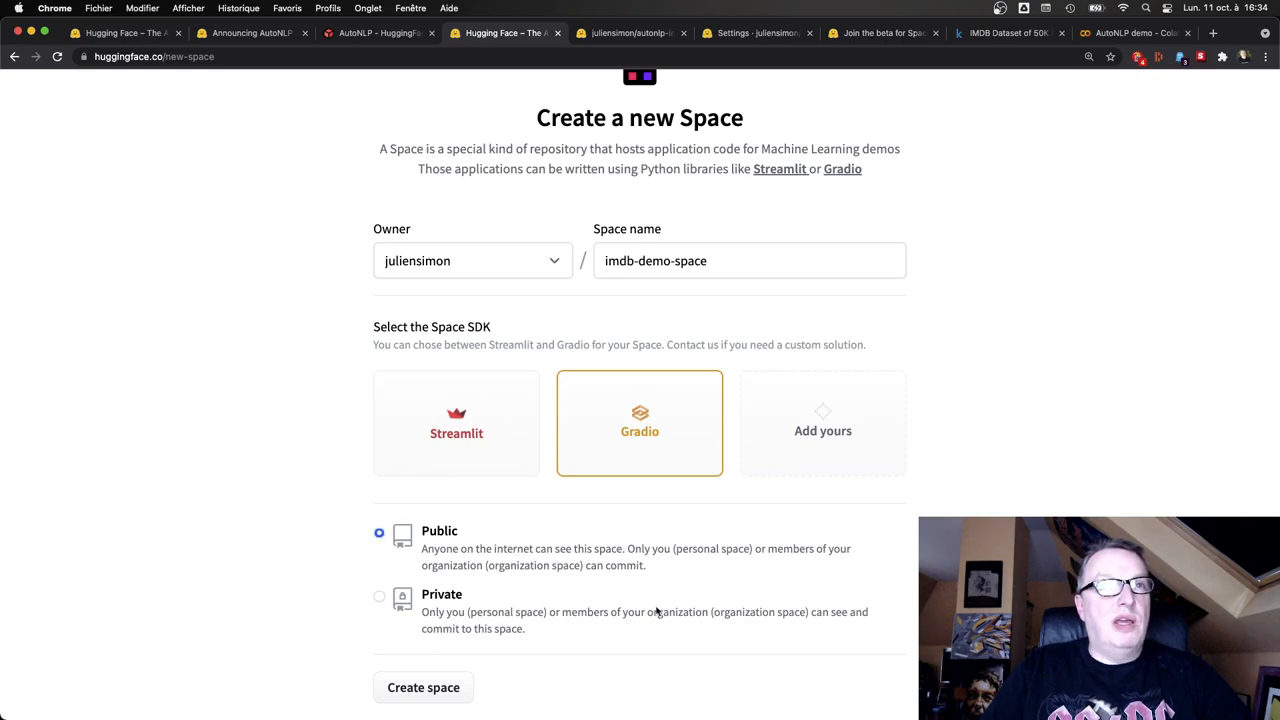
pyautogui.moveTo(593, 597)
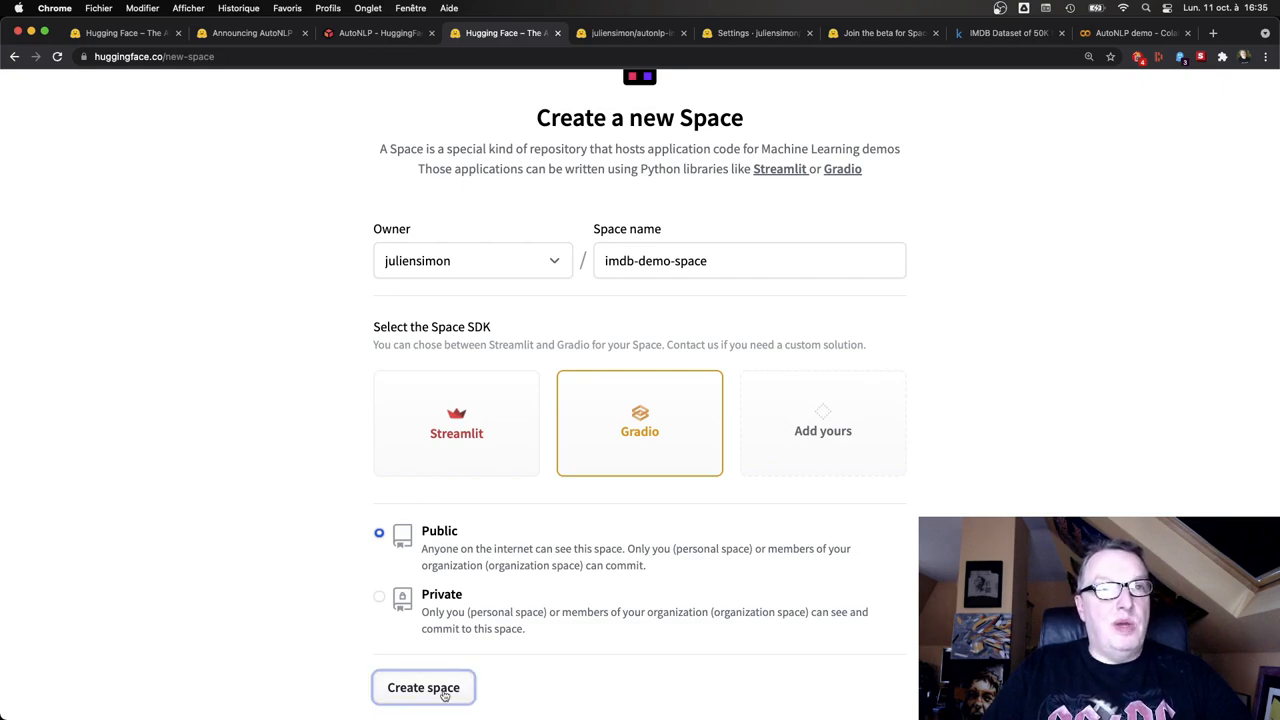
pyautogui.click(423, 687)
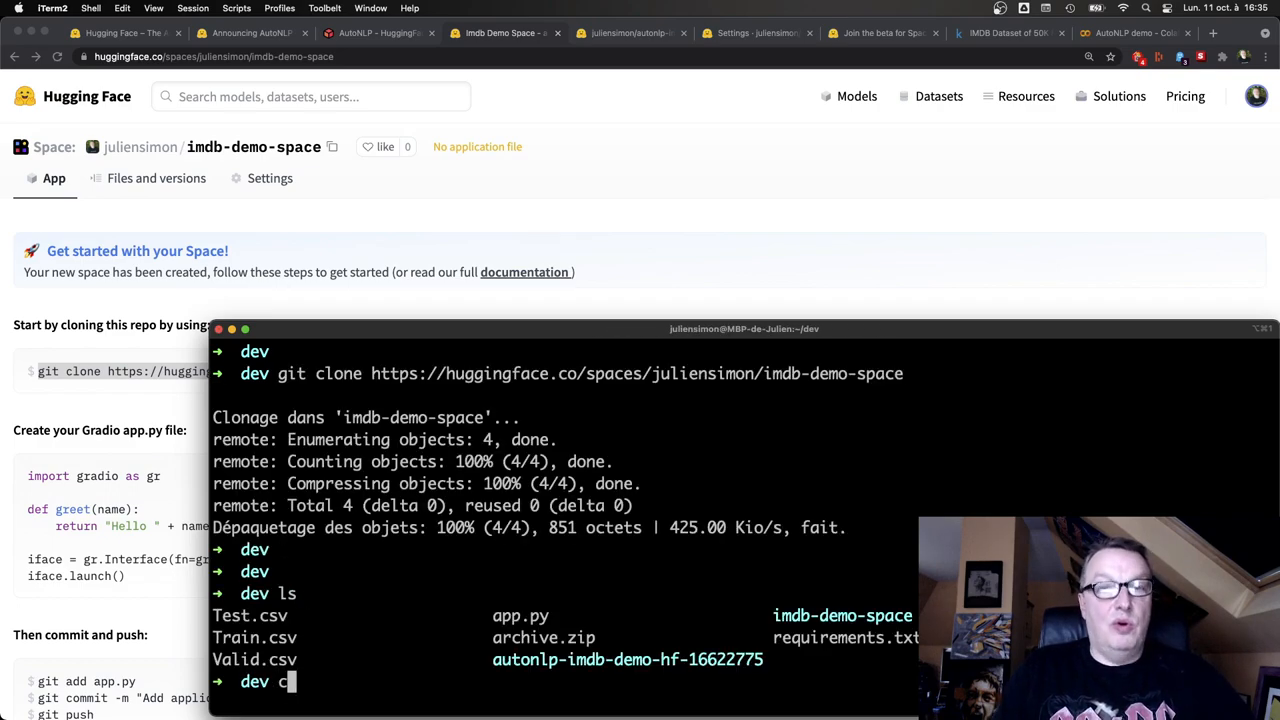
# Enter the cloned imdb-demo-space folder and view README.md, its only file
pyautogui.write('cd imdb-demo-space')
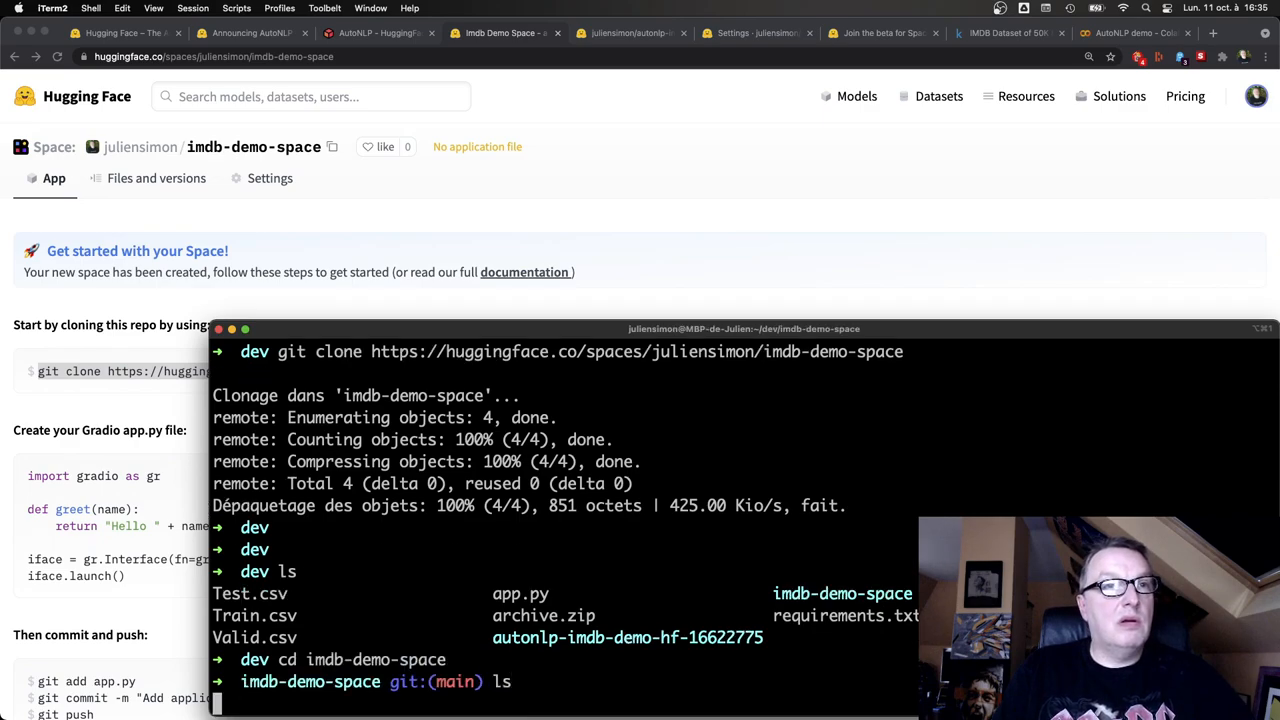
pyautogui.write('mor')
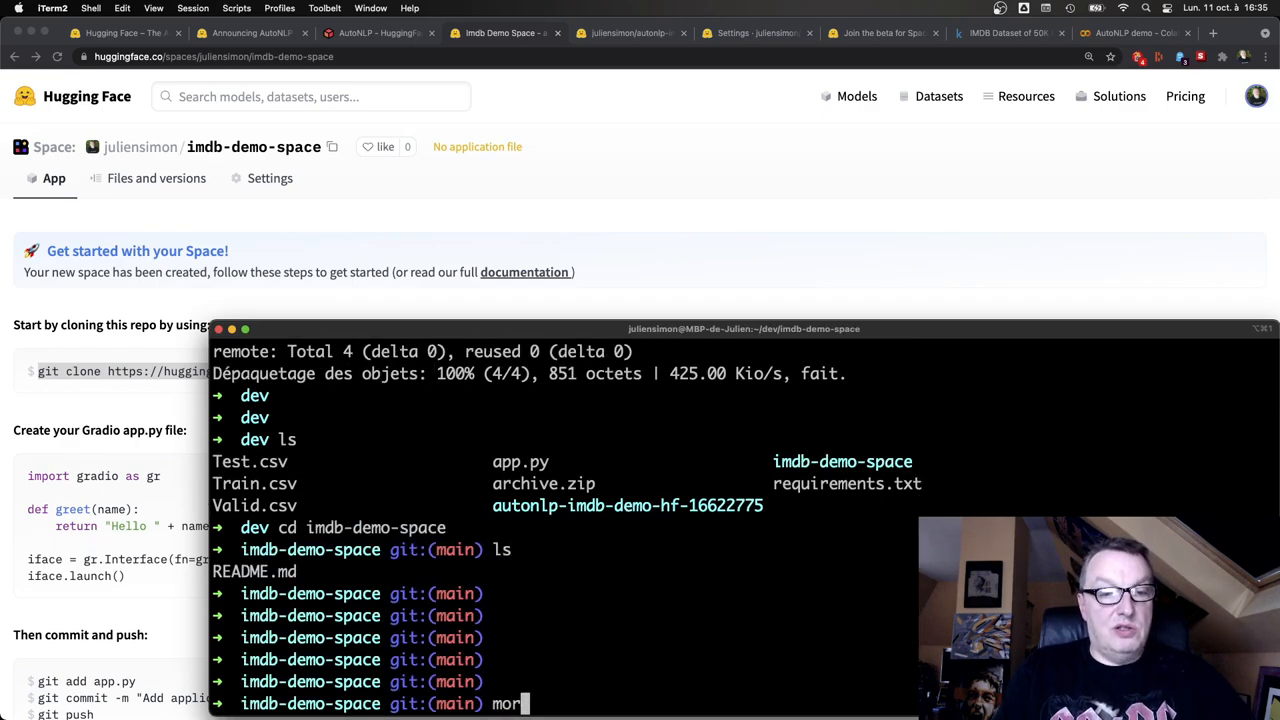
pyautogui.press('Enter')
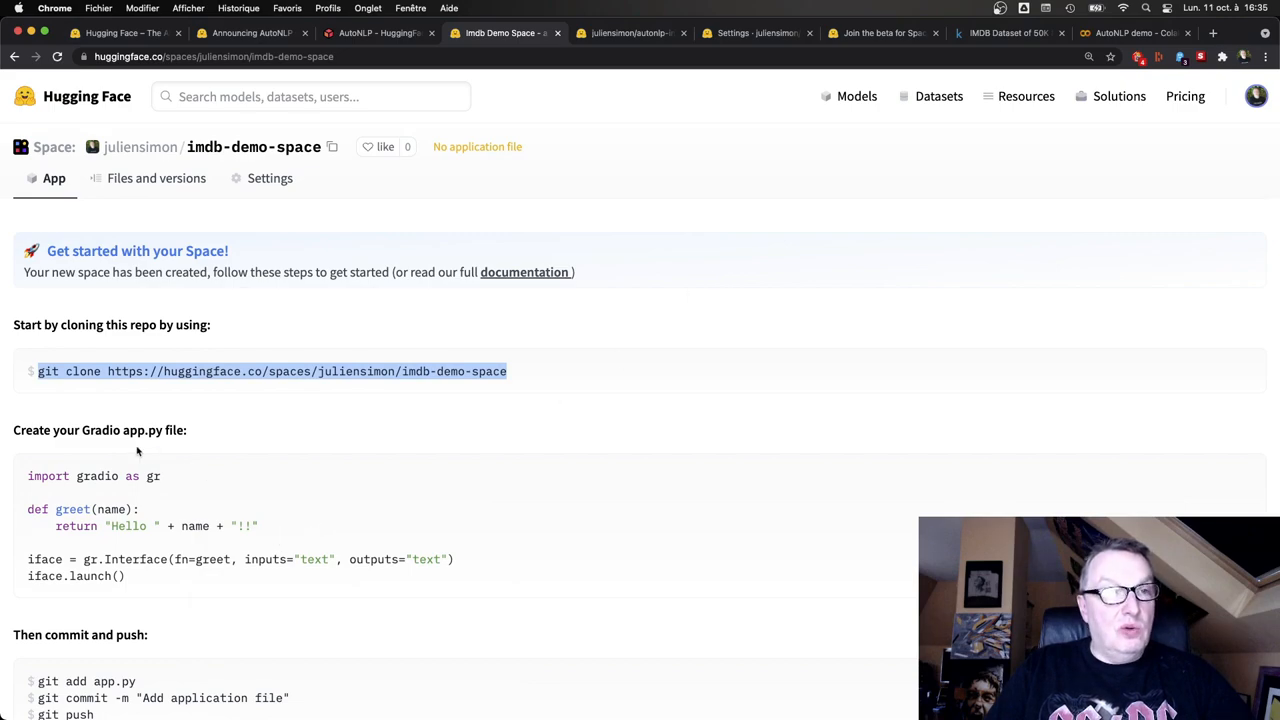
pyautogui.moveTo(291, 525)
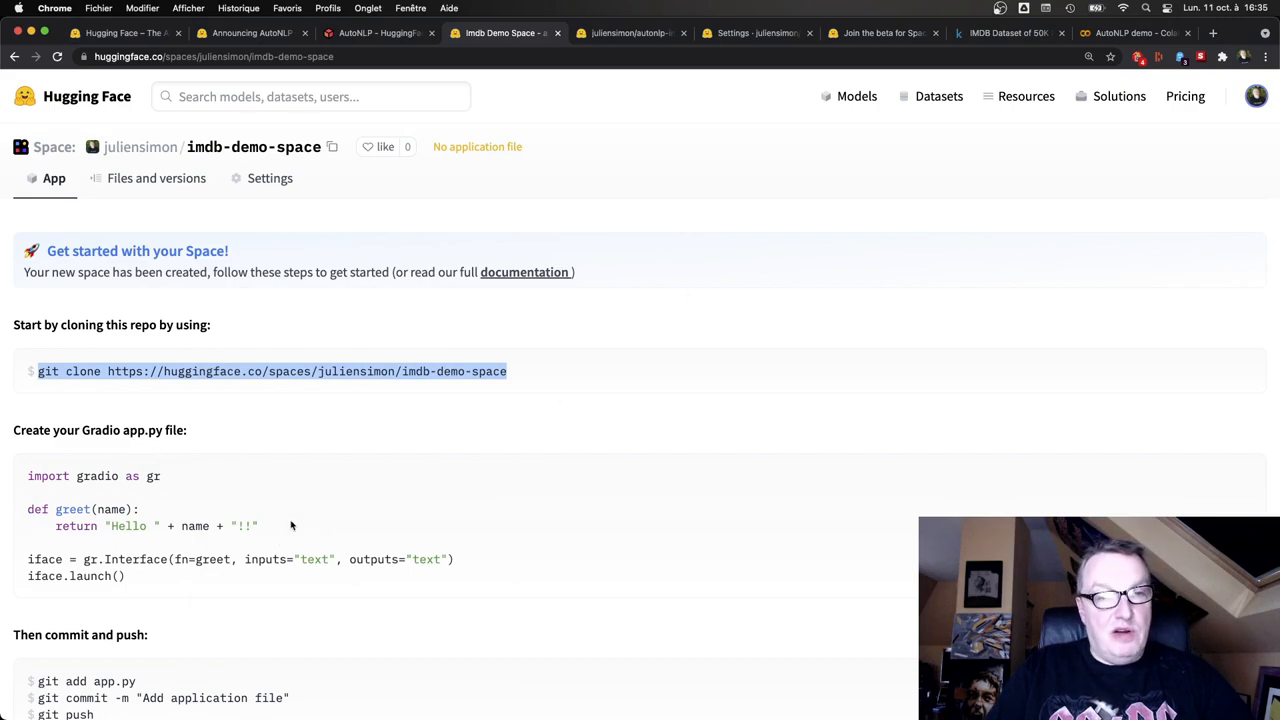
pyautogui.scroll(-3)
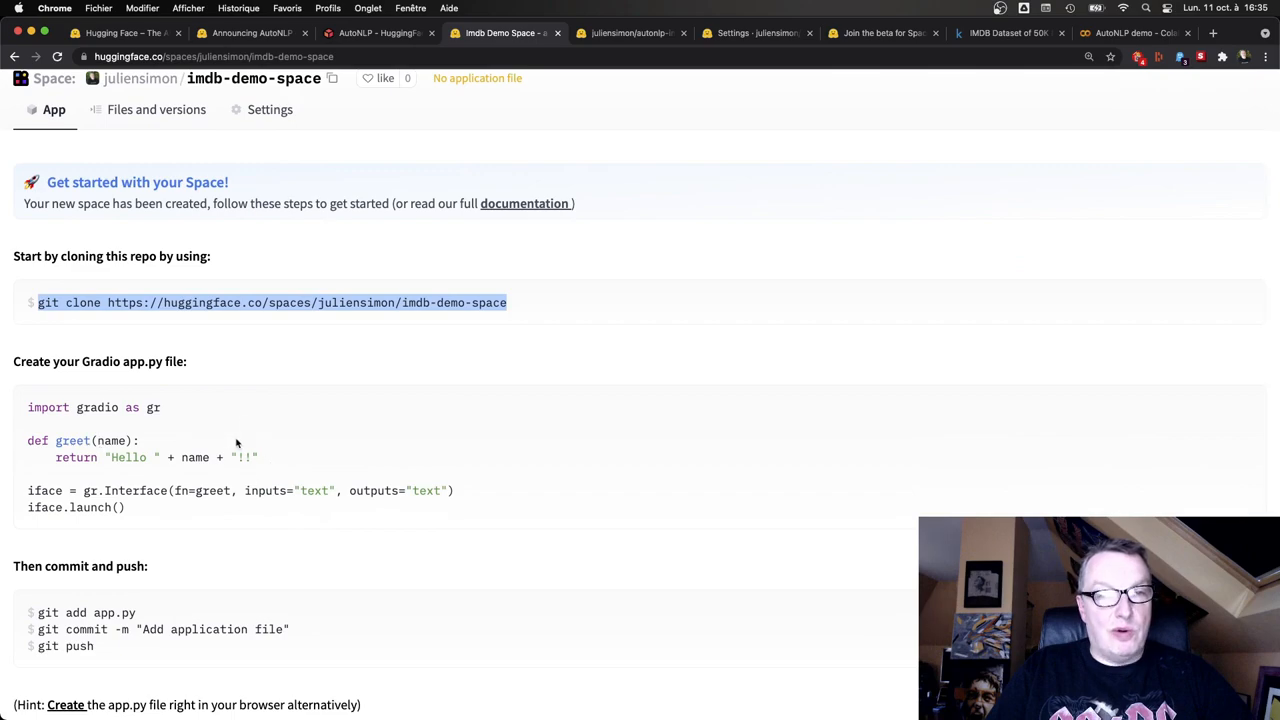
pyautogui.scroll(-3)
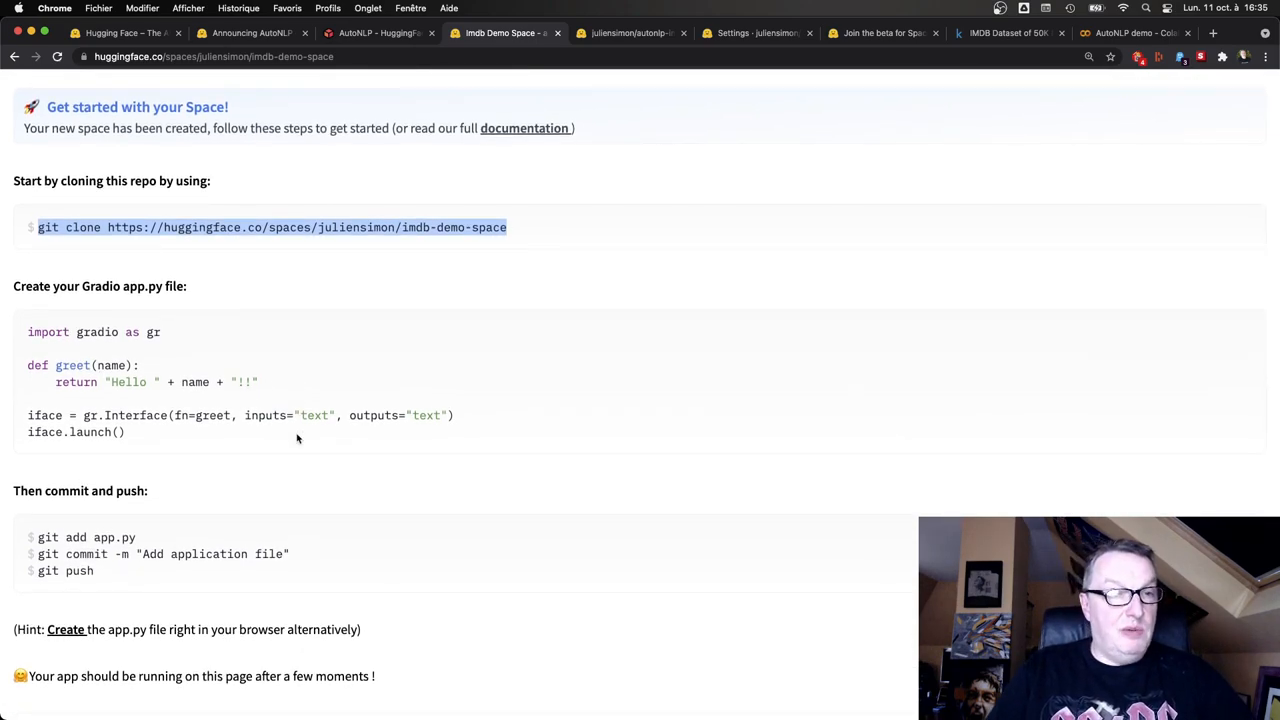
pyautogui.scroll(-3)
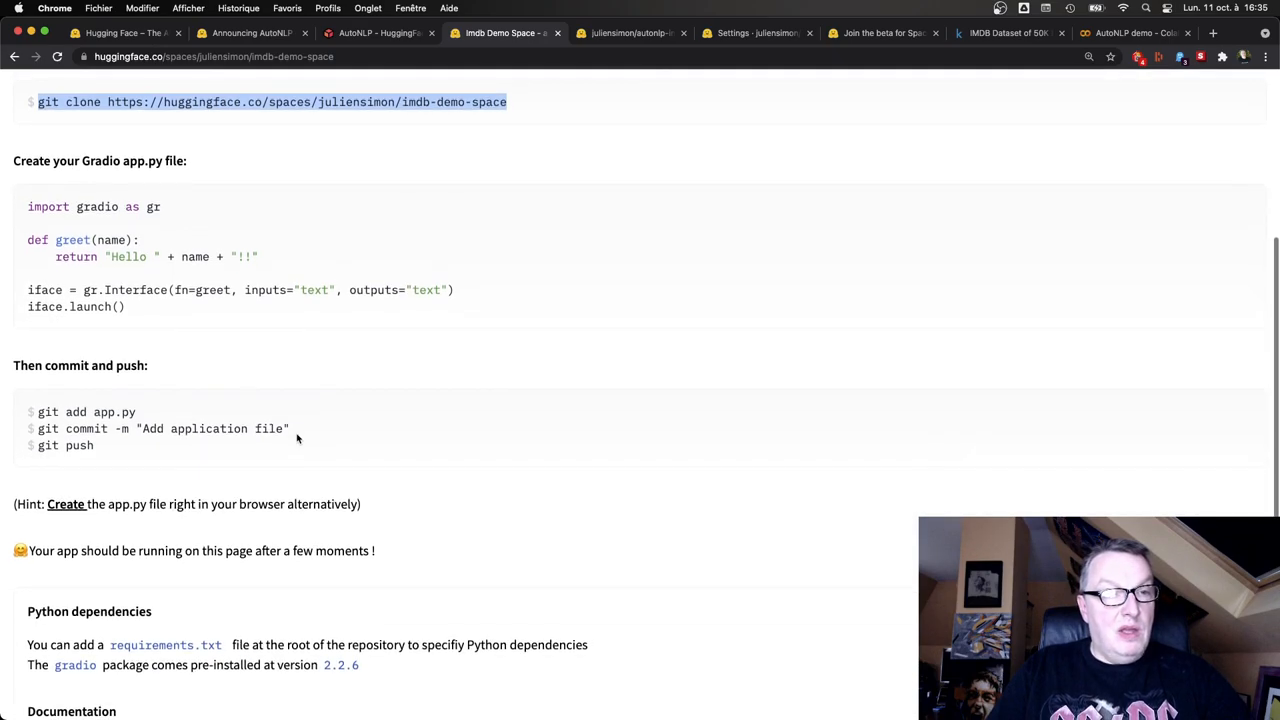
pyautogui.scroll(-3)
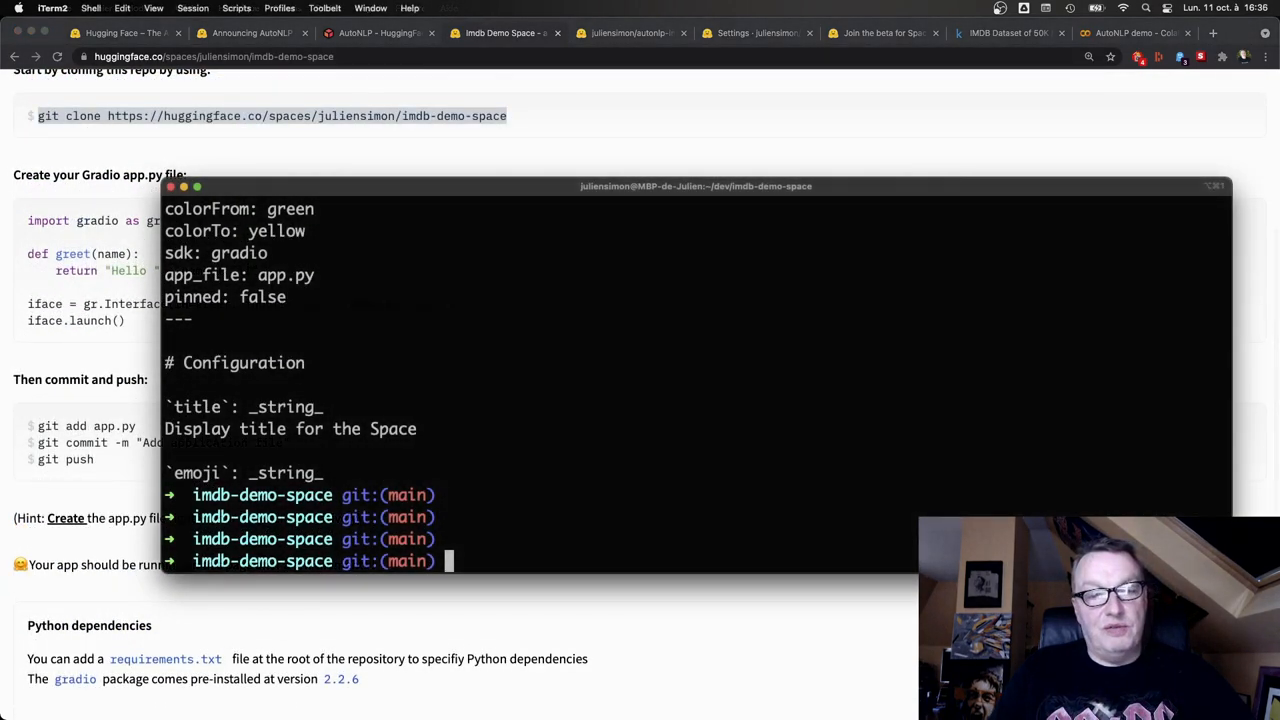
# Open ../app.py in vi and turn on line numbers with :set nu
pyautogui.write('vi ../ap')
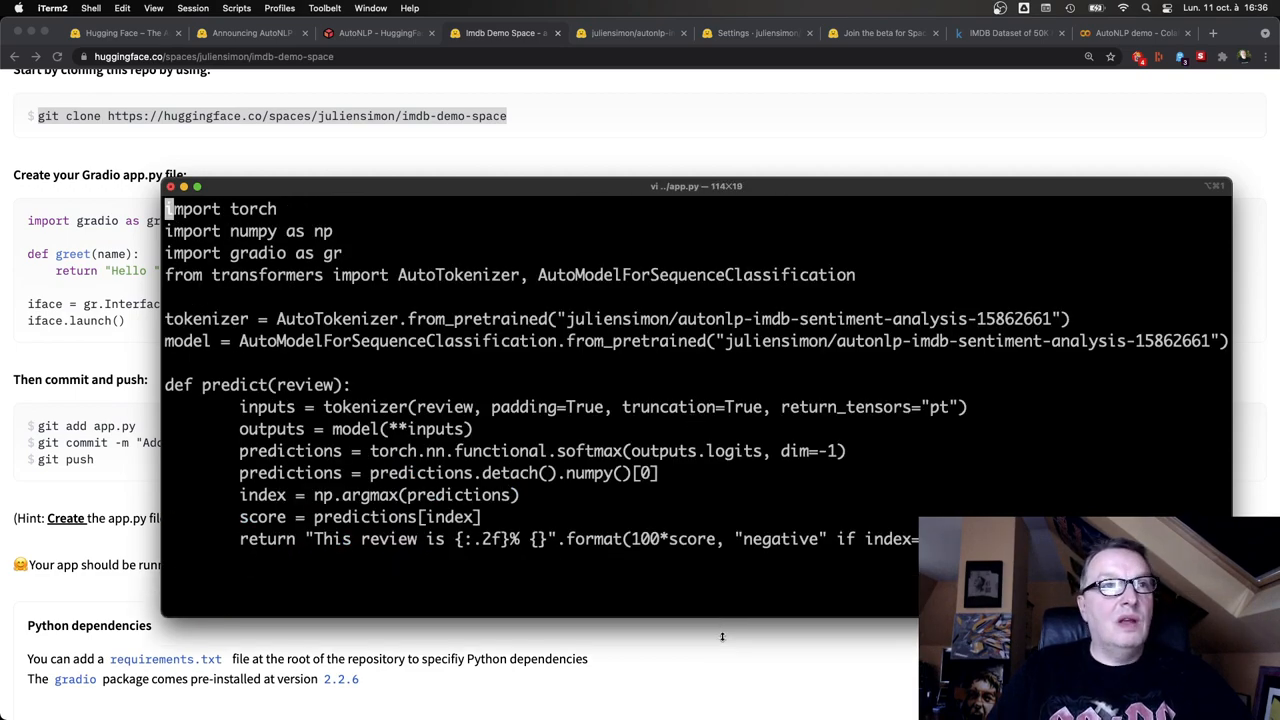
pyautogui.write(':set n')
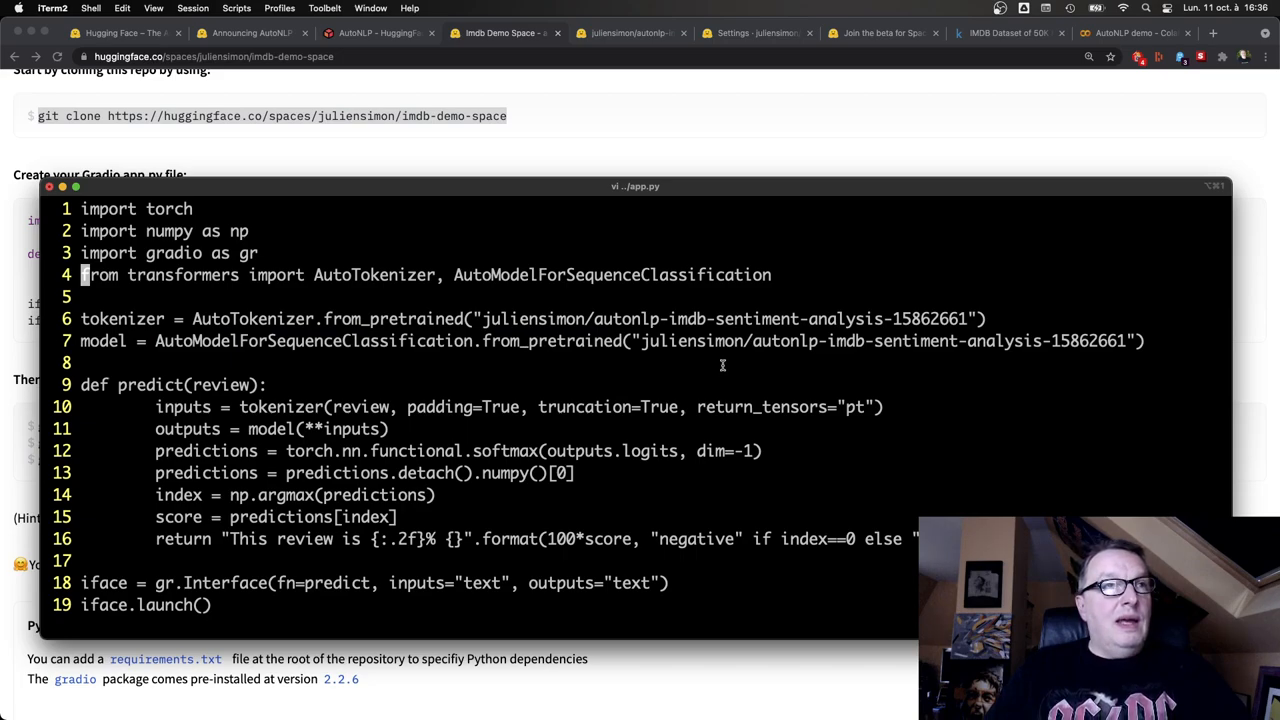
pyautogui.moveTo(103, 385)
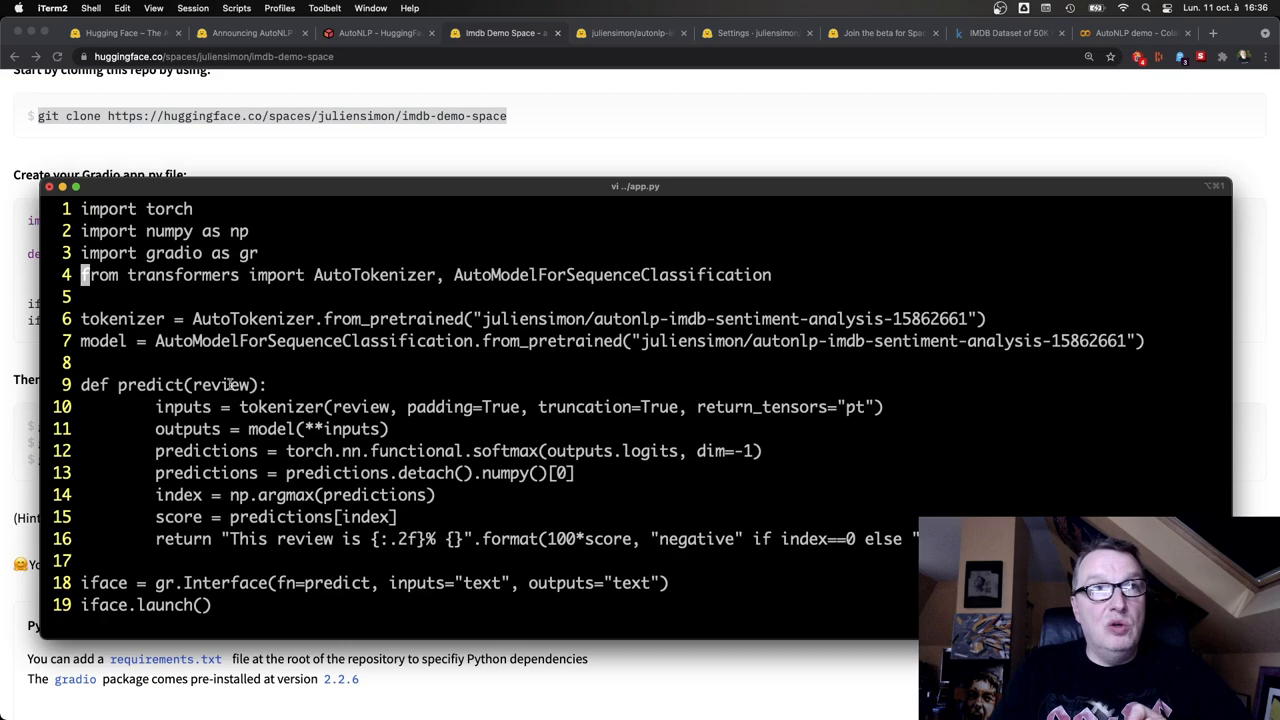
# Walk through app.py's predict function, tokenizer, model prediction and text-input Gradio interface in vi
pyautogui.doubleClick(363, 407)
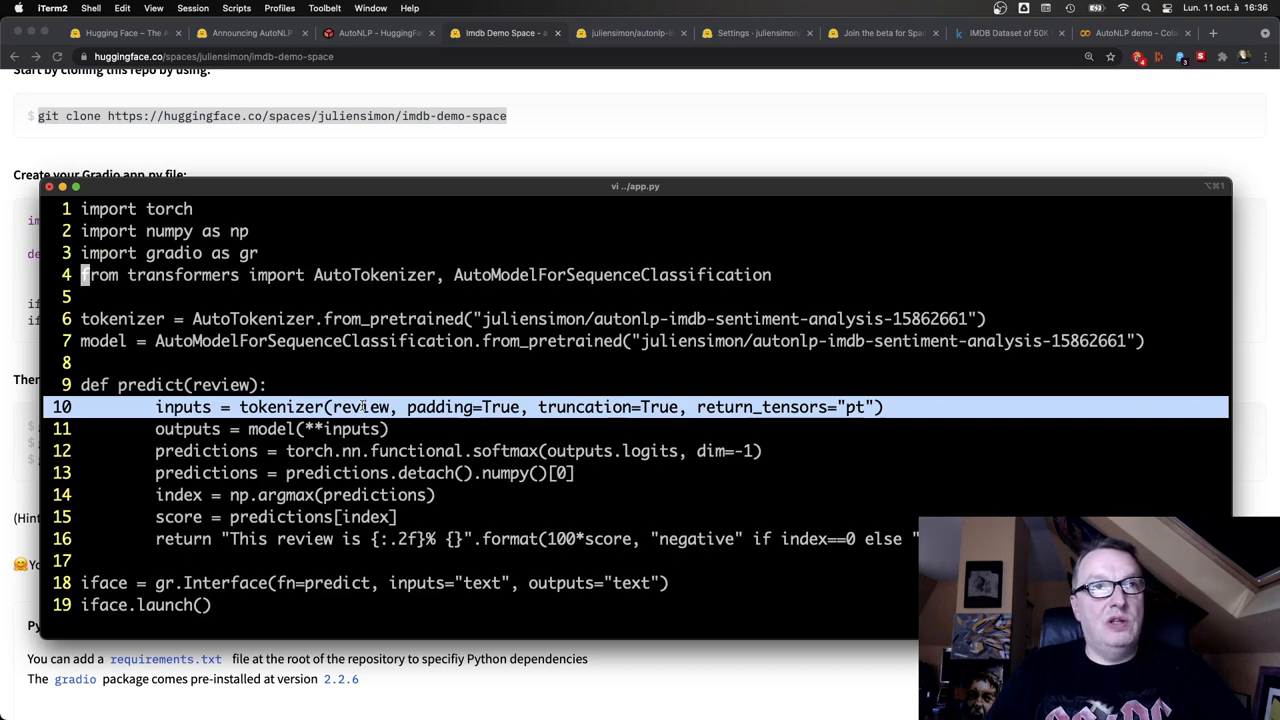
pyautogui.press('Down')
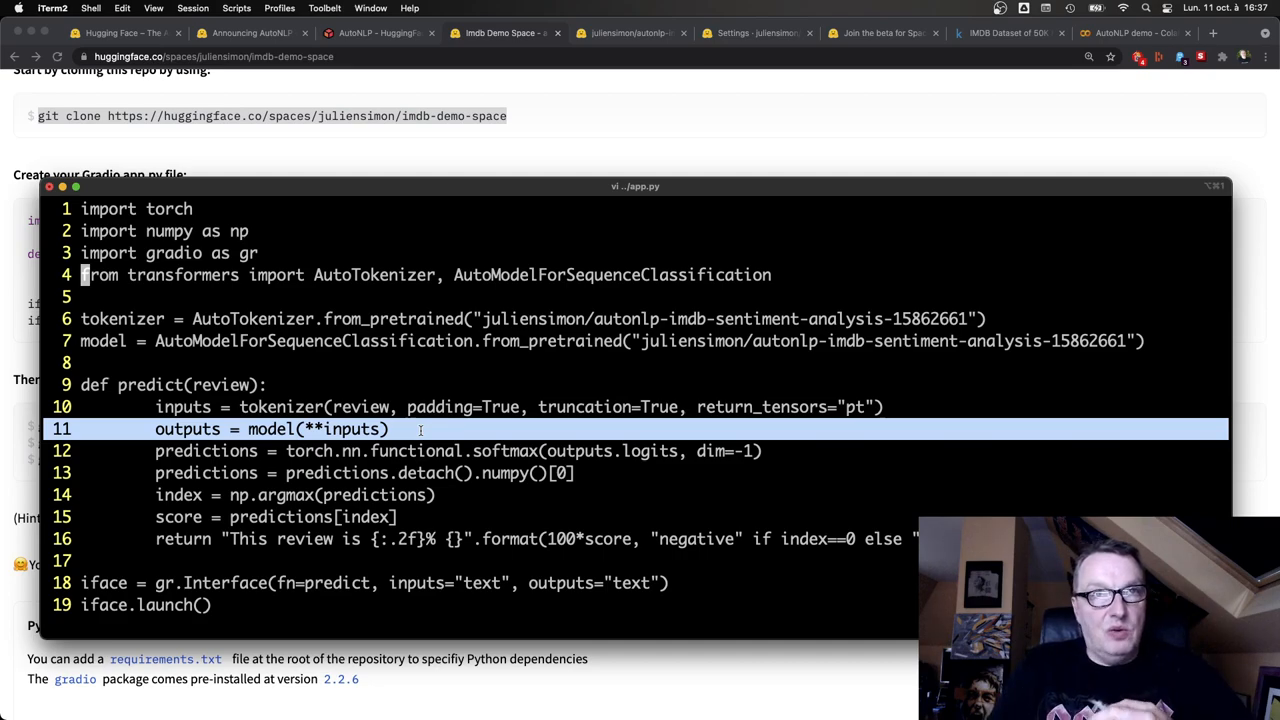
pyautogui.press('Down')
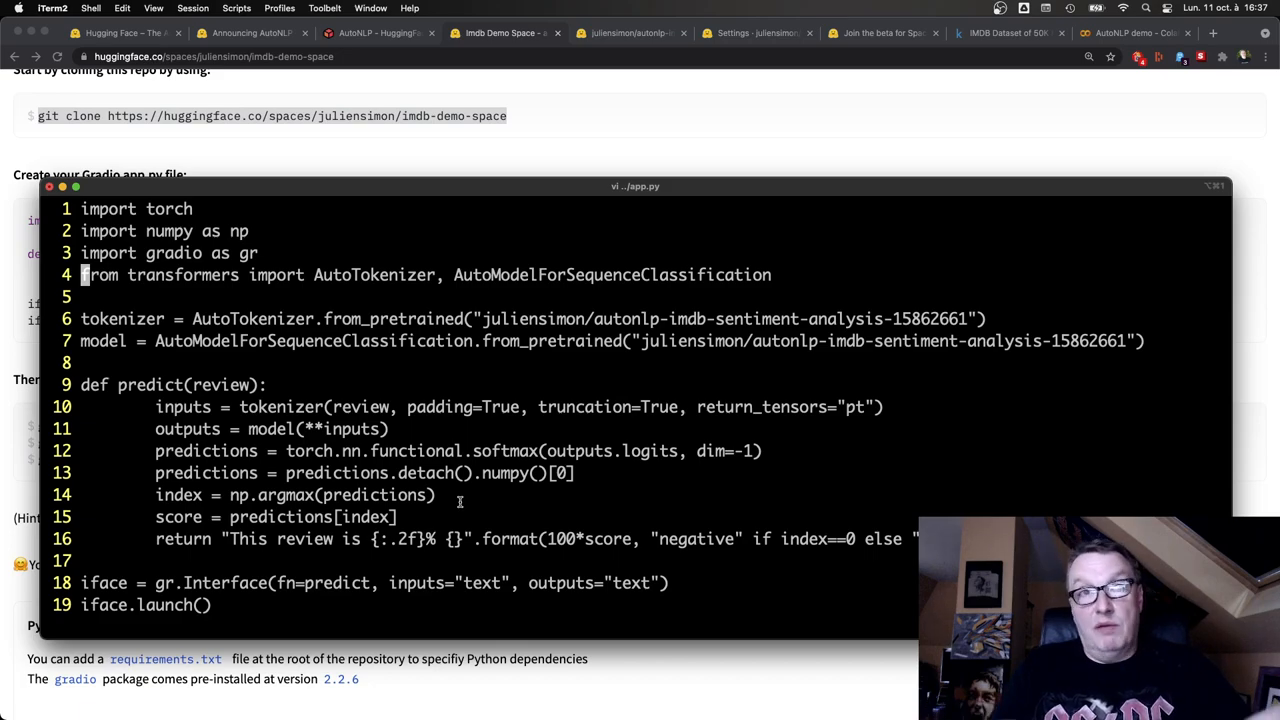
pyautogui.moveTo(285, 495)
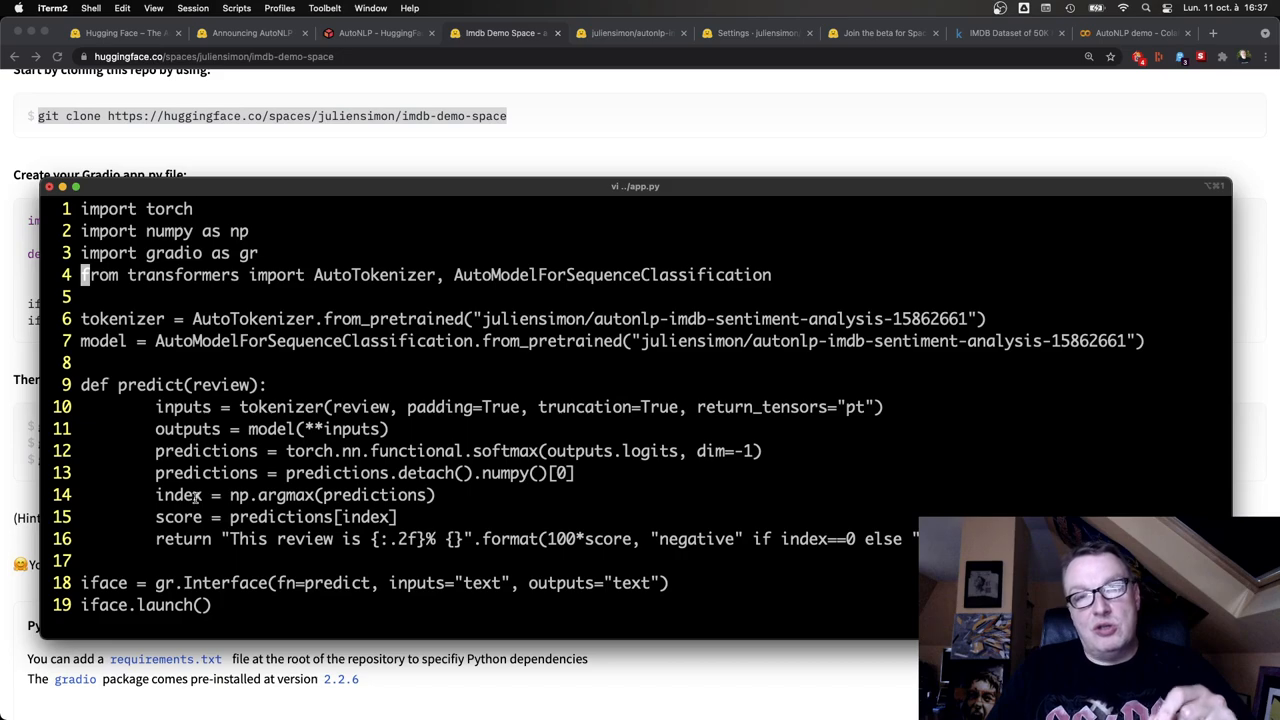
pyautogui.moveTo(213, 513)
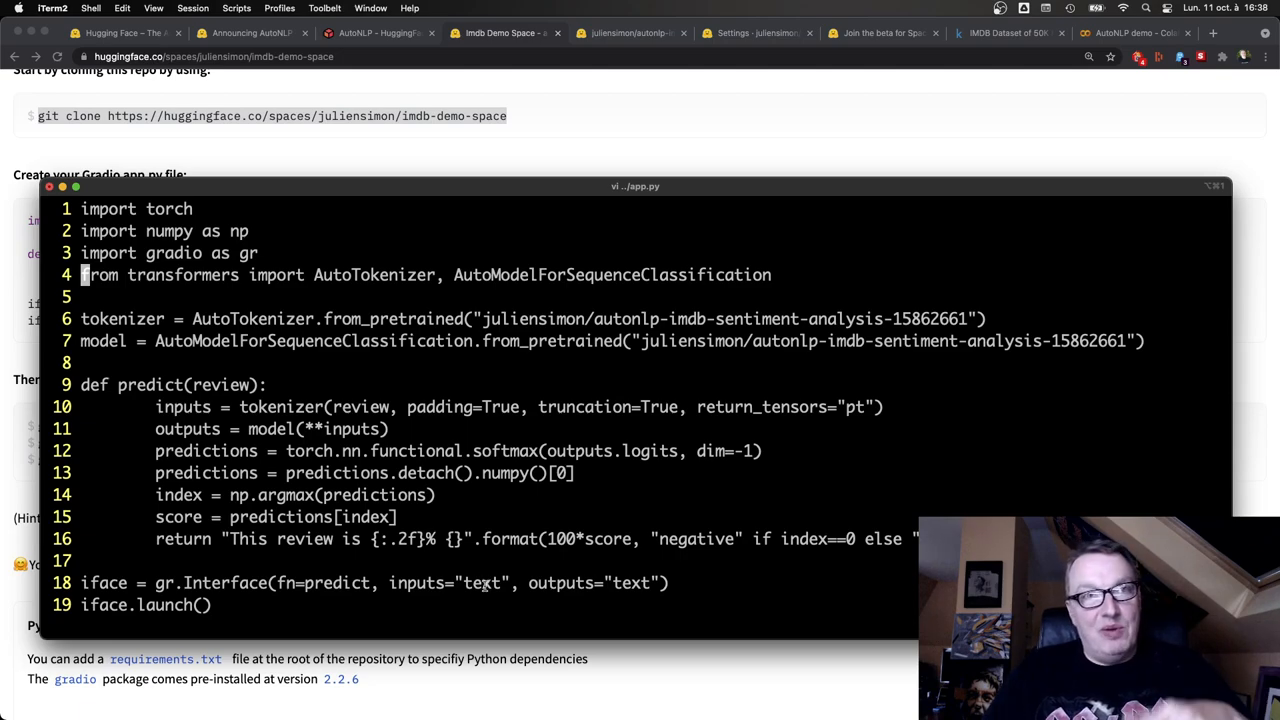
pyautogui.moveTo(460, 593)
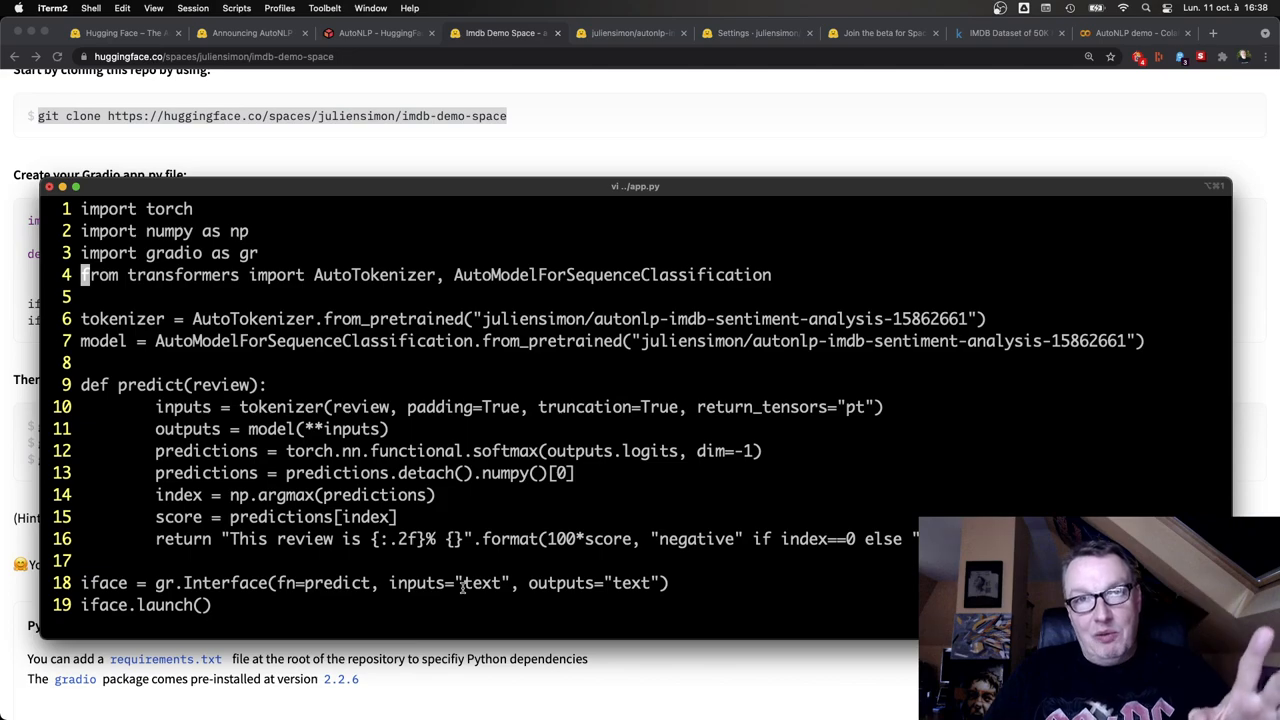
pyautogui.doubleClick(338, 584)
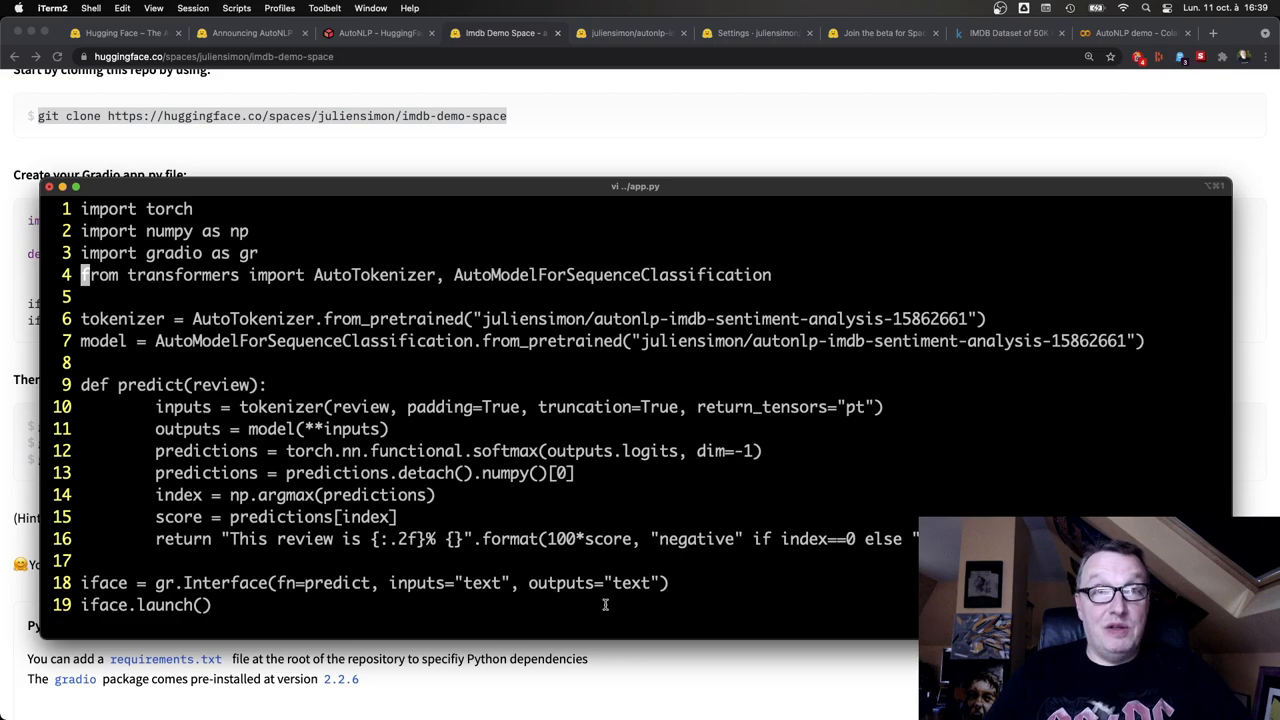
pyautogui.moveTo(598, 607)
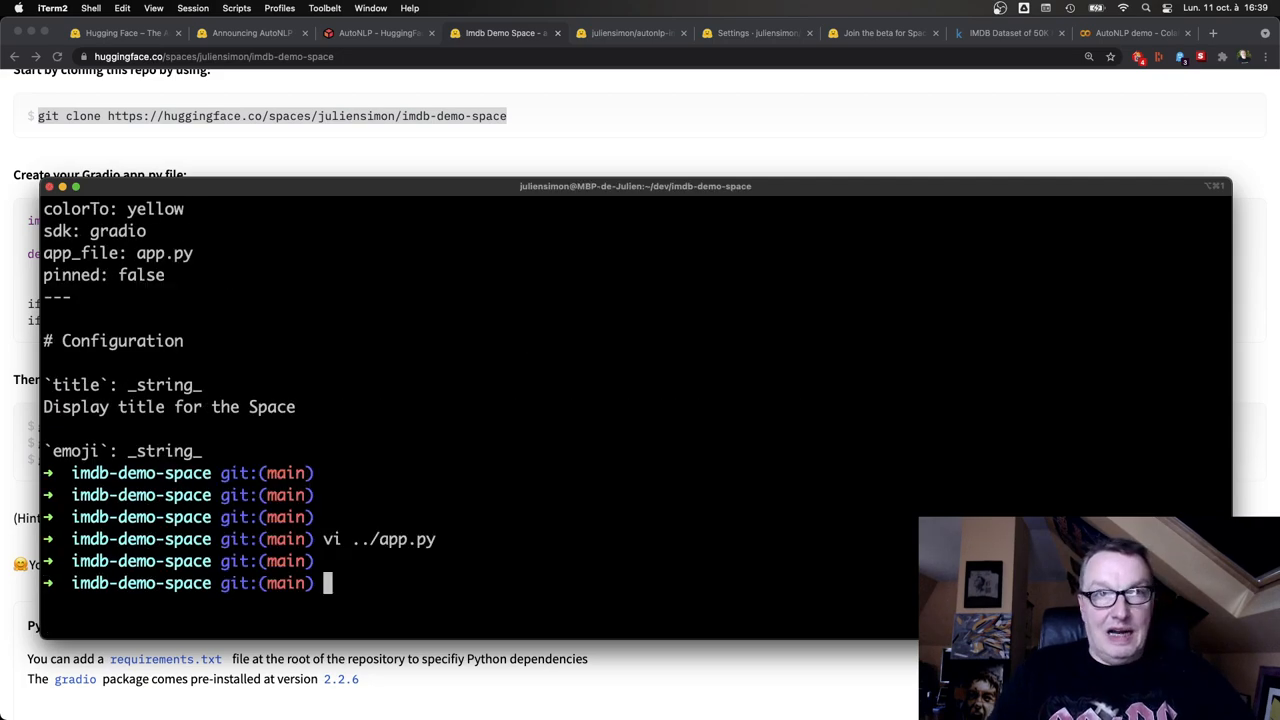
# Copy app.py and requirements.txt into the Space repository and check requirements.txt
pyautogui.write('cp ../app.py .')
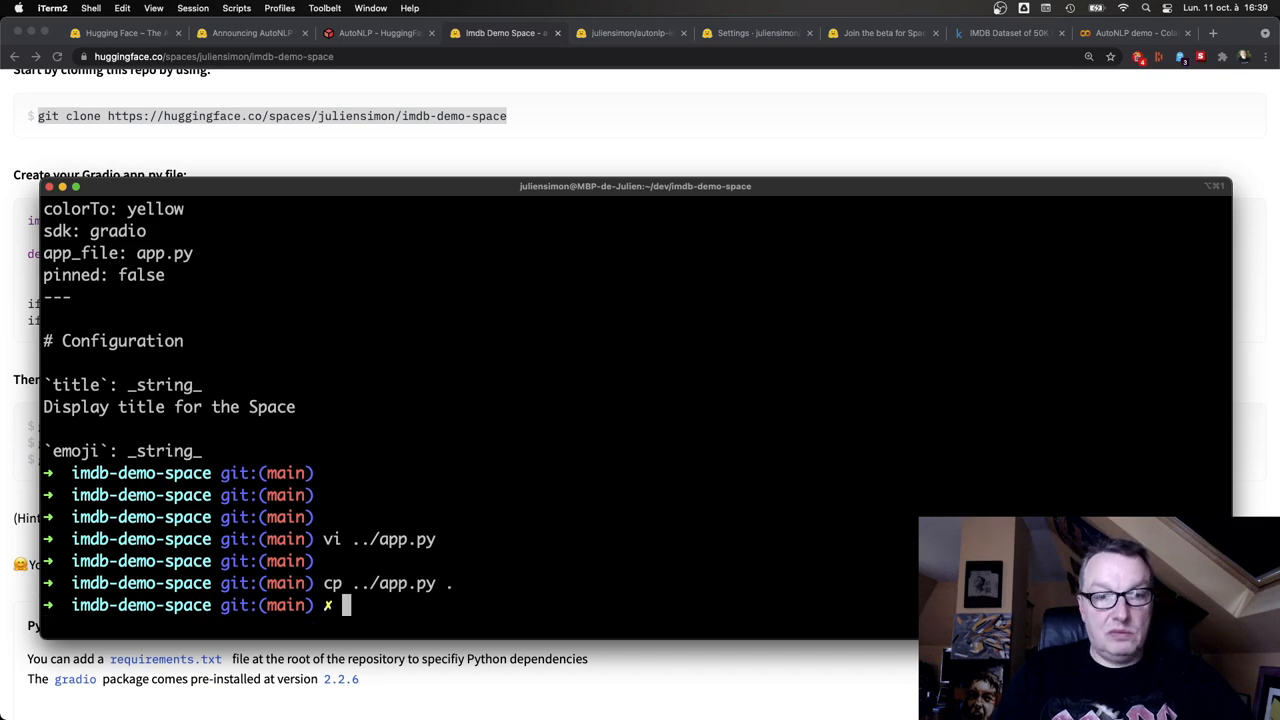
pyautogui.write('cp ../')
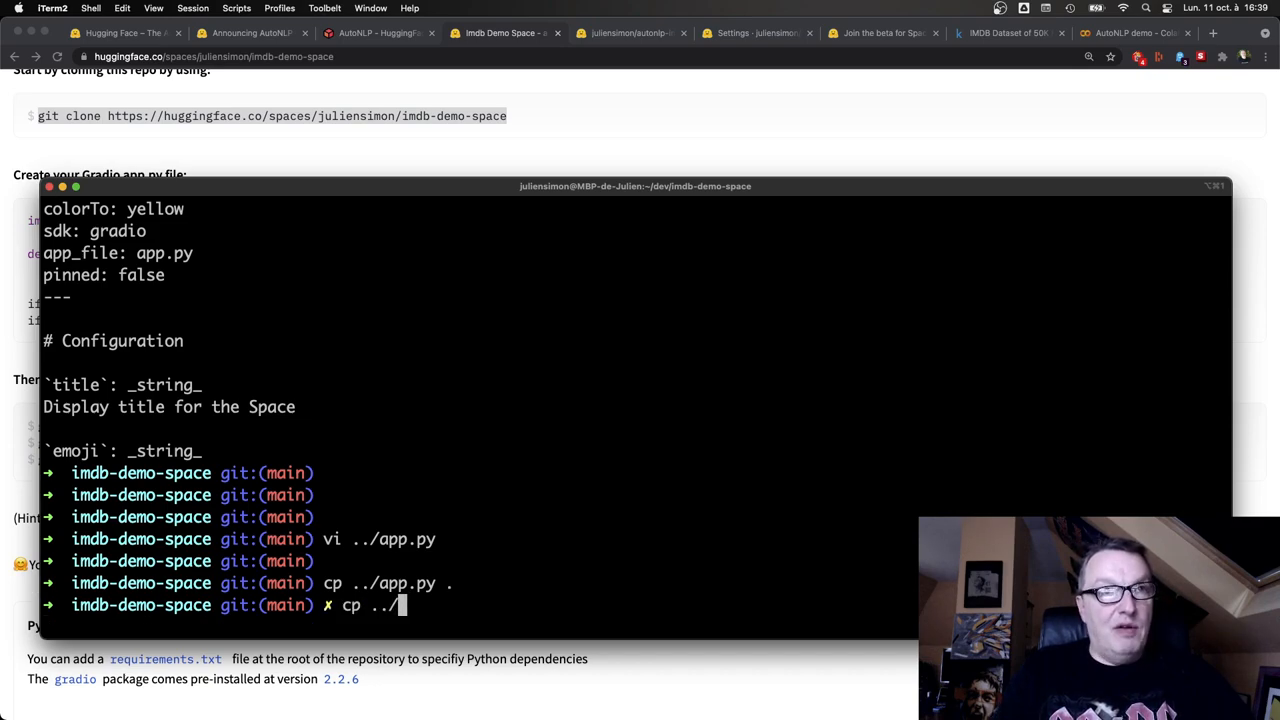
pyautogui.write('requirements.txt .')
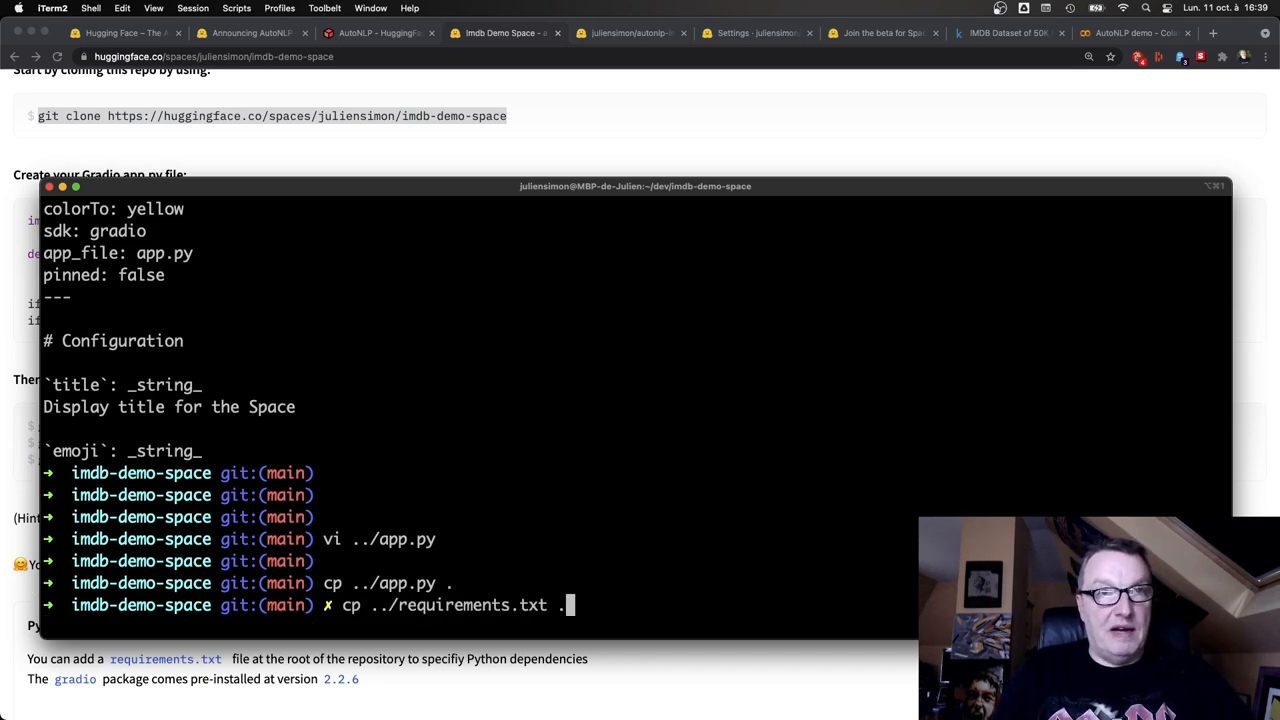
pyautogui.press('Enter')
pyautogui.write('vi requirements.txt')
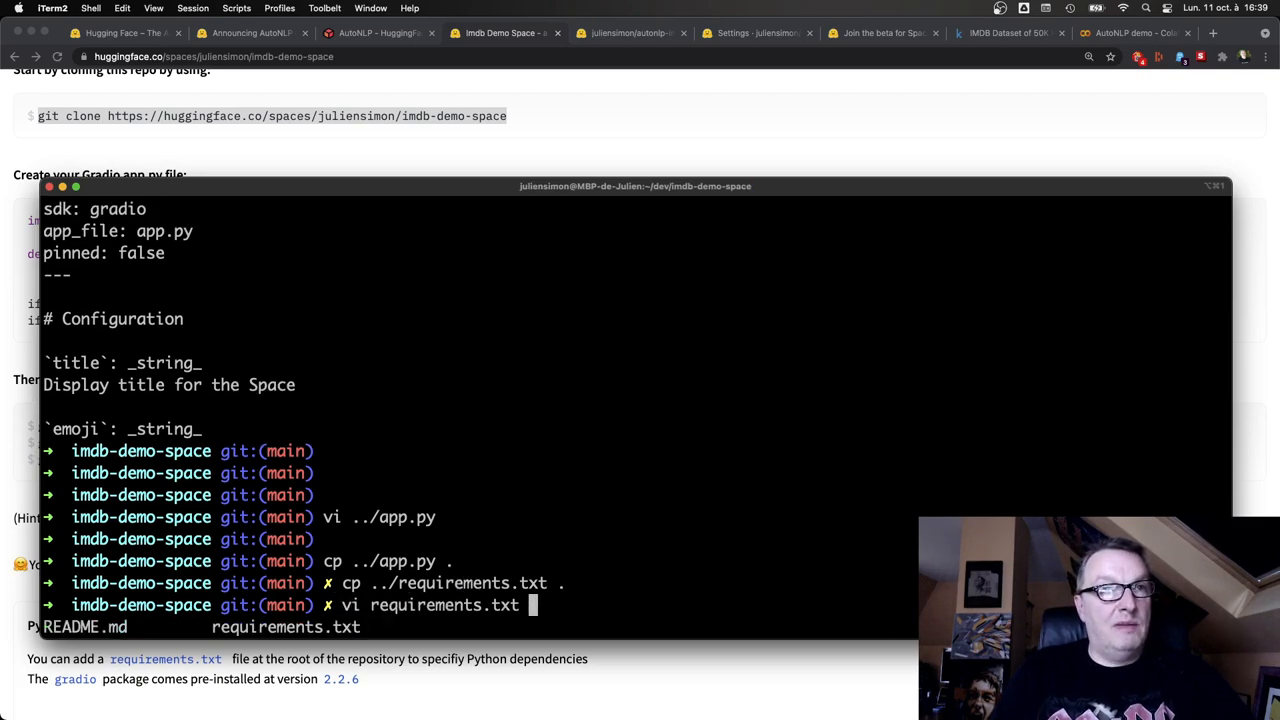
pyautogui.press('Return')
pyautogui.write('ls')
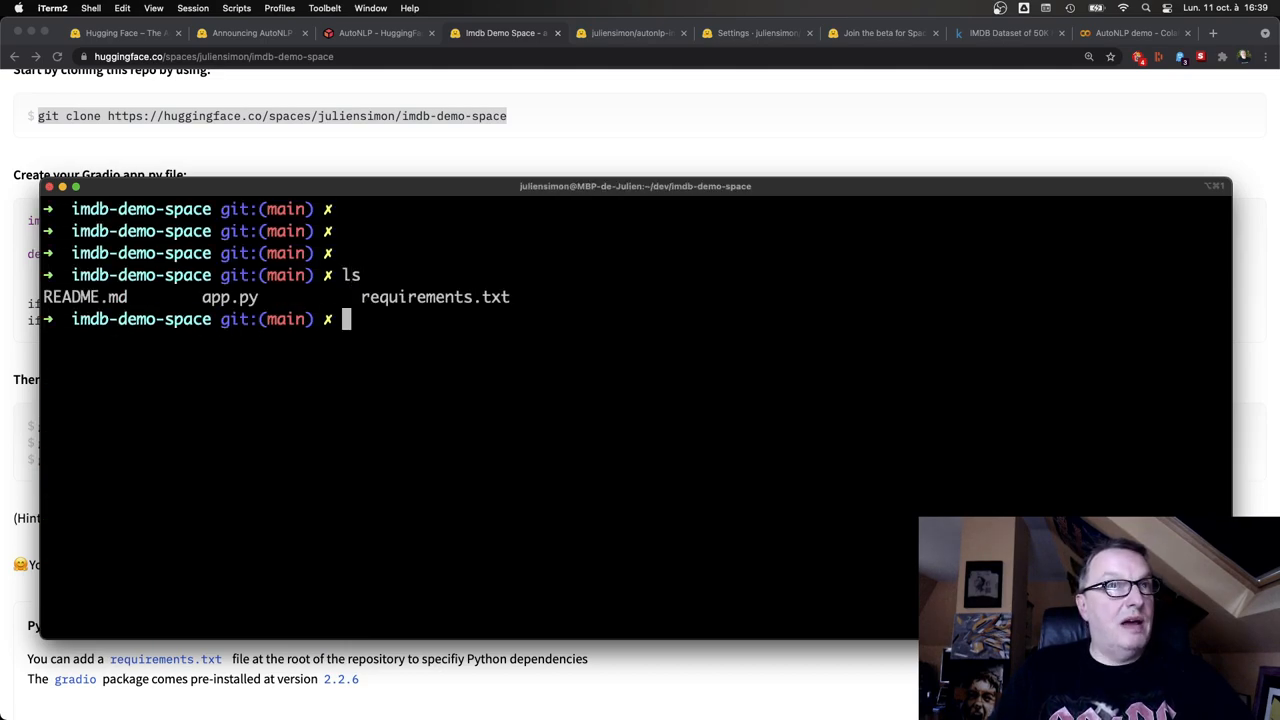
# Git add the files, commit them as 'Initial version', and push
pyautogui.write('git add app.py requirements.txt')
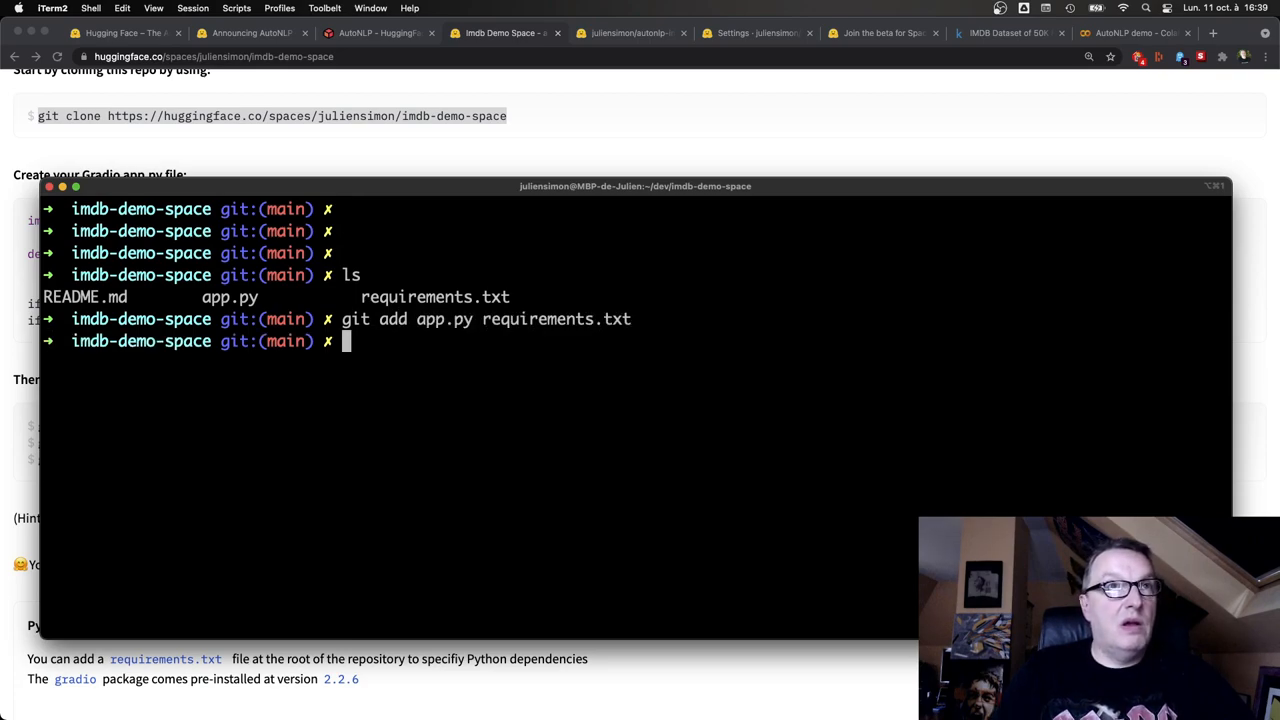
pyautogui.write('git commit')
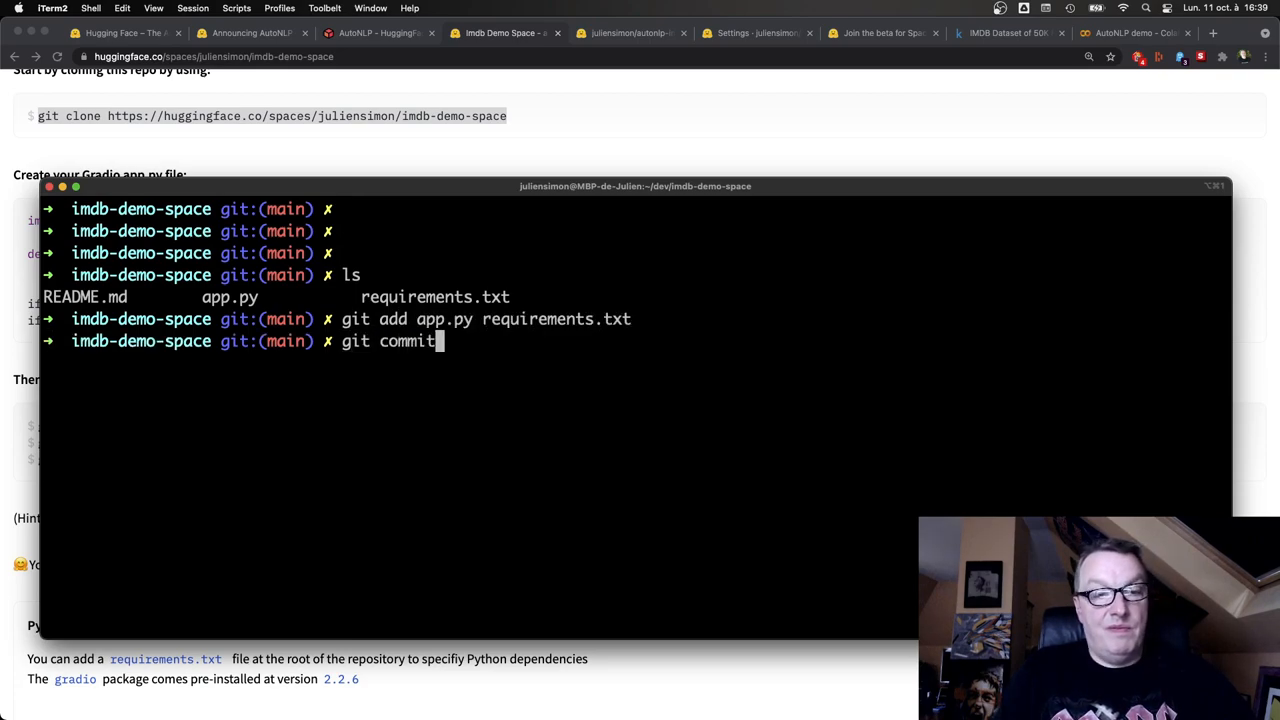
pyautogui.write("-m 'Initial version")
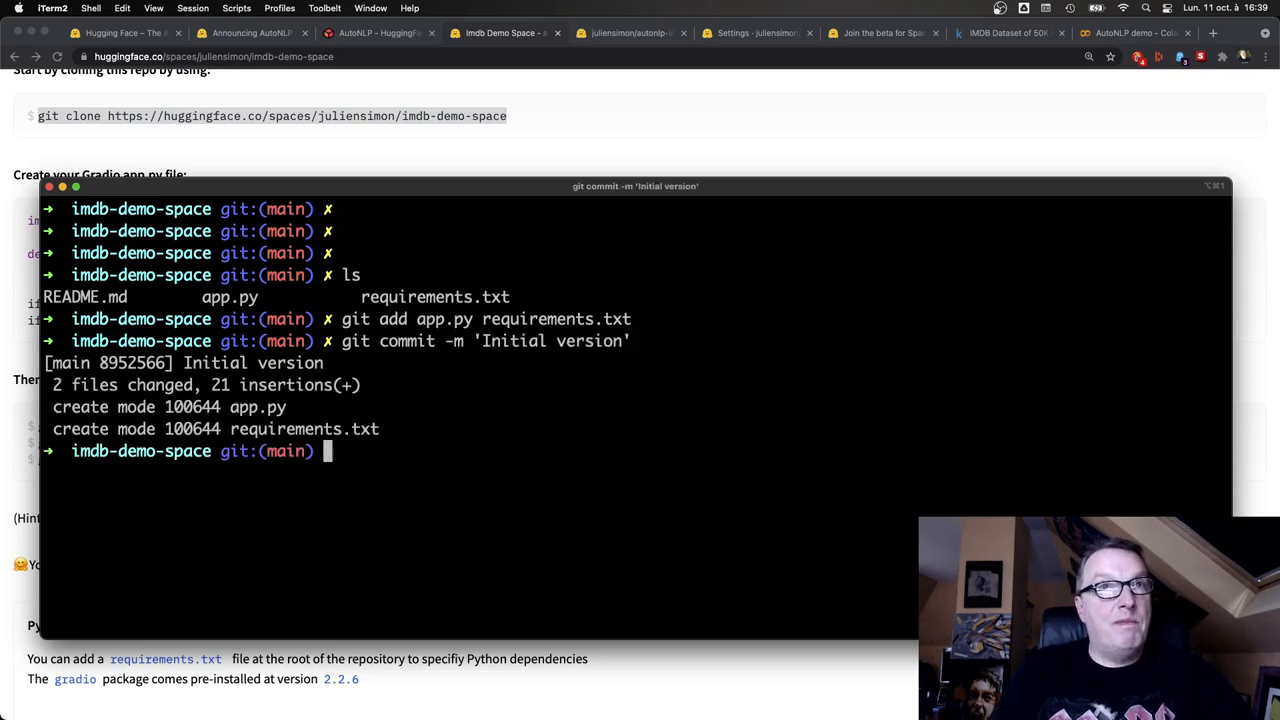
pyautogui.write('git push')
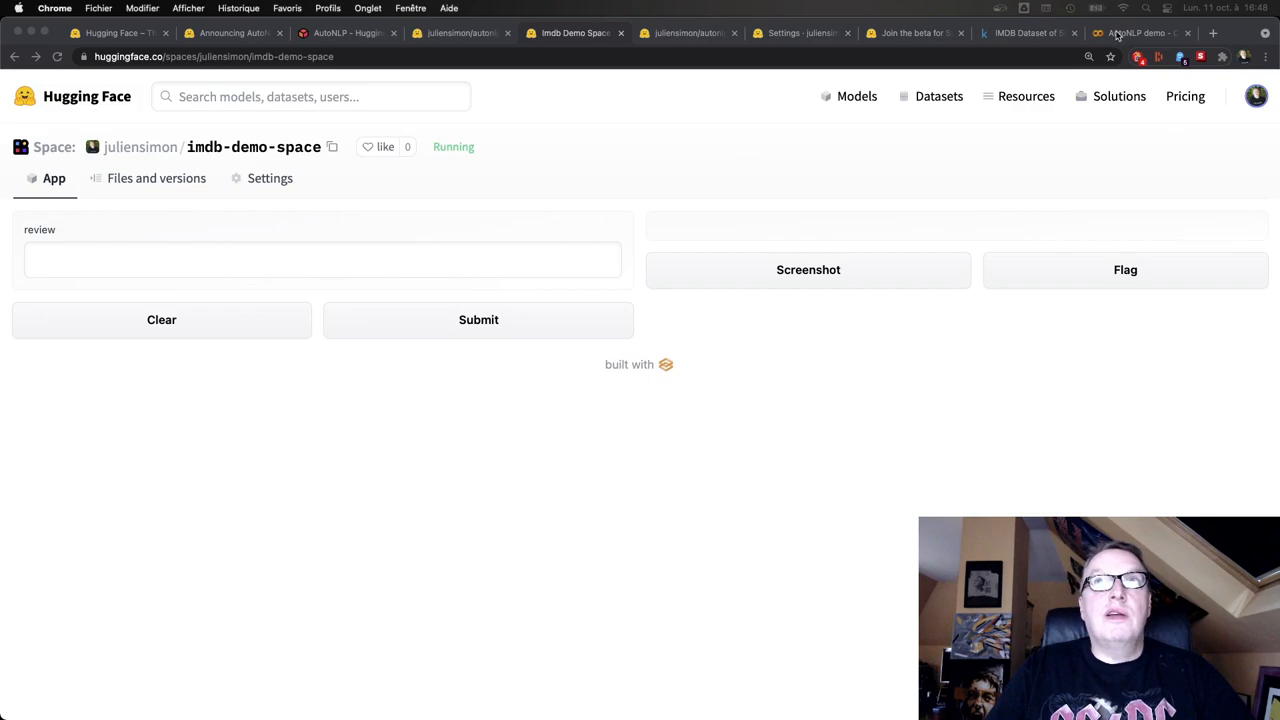
# Copy 'The Phantom Menace was a waste of my life!' from Colab into the Space
pyautogui.click(1140, 33)
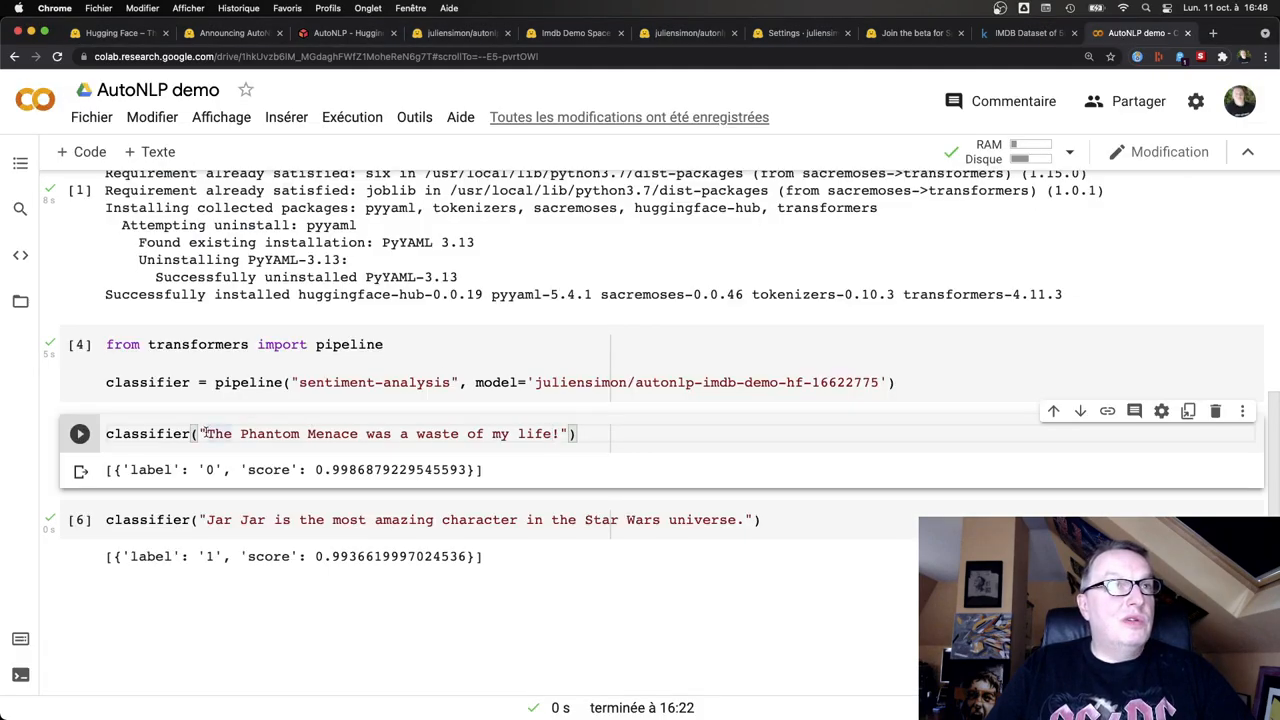
pyautogui.moveTo(207, 433); pyautogui.dragTo(560, 433)
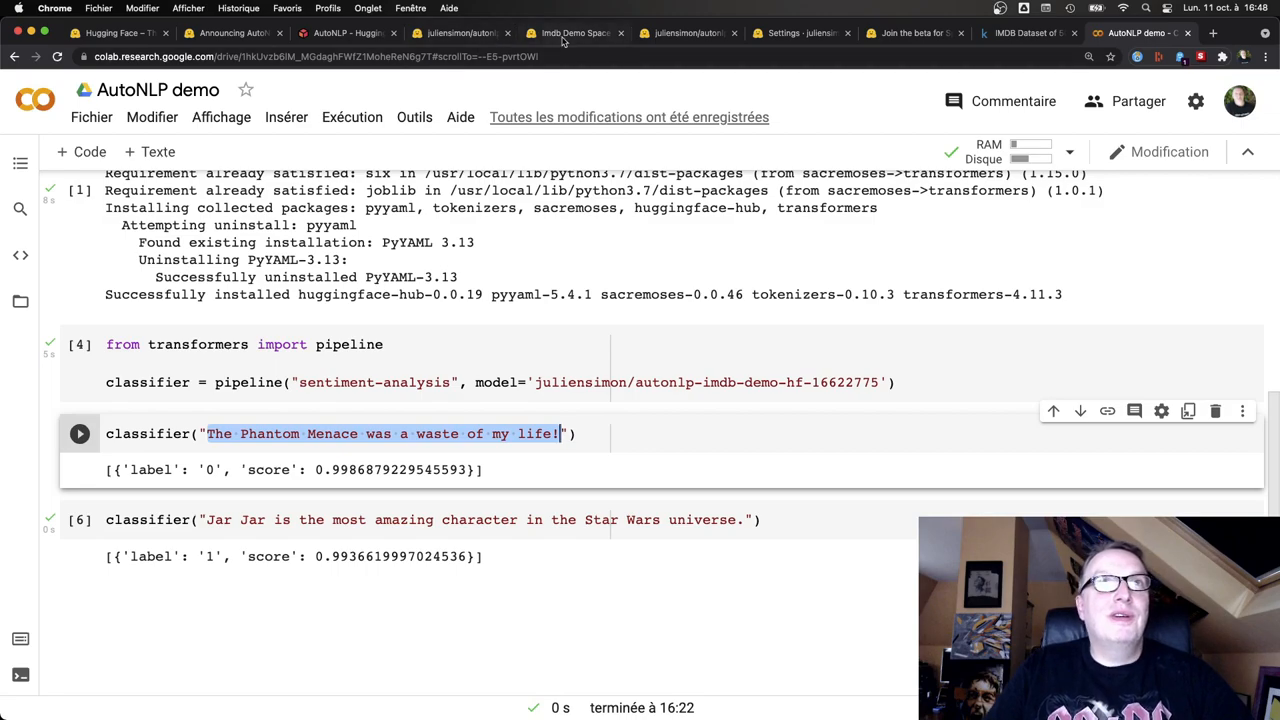
pyautogui.click(573, 32)
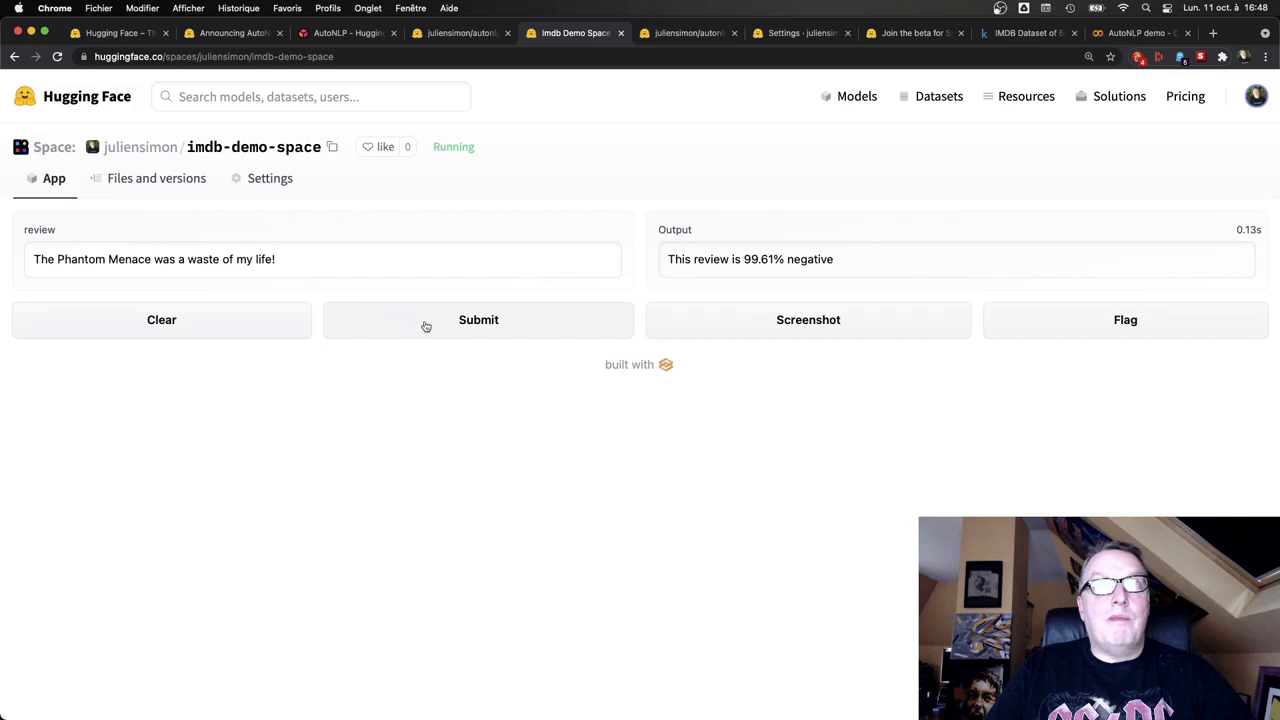
pyautogui.moveTo(850, 271)
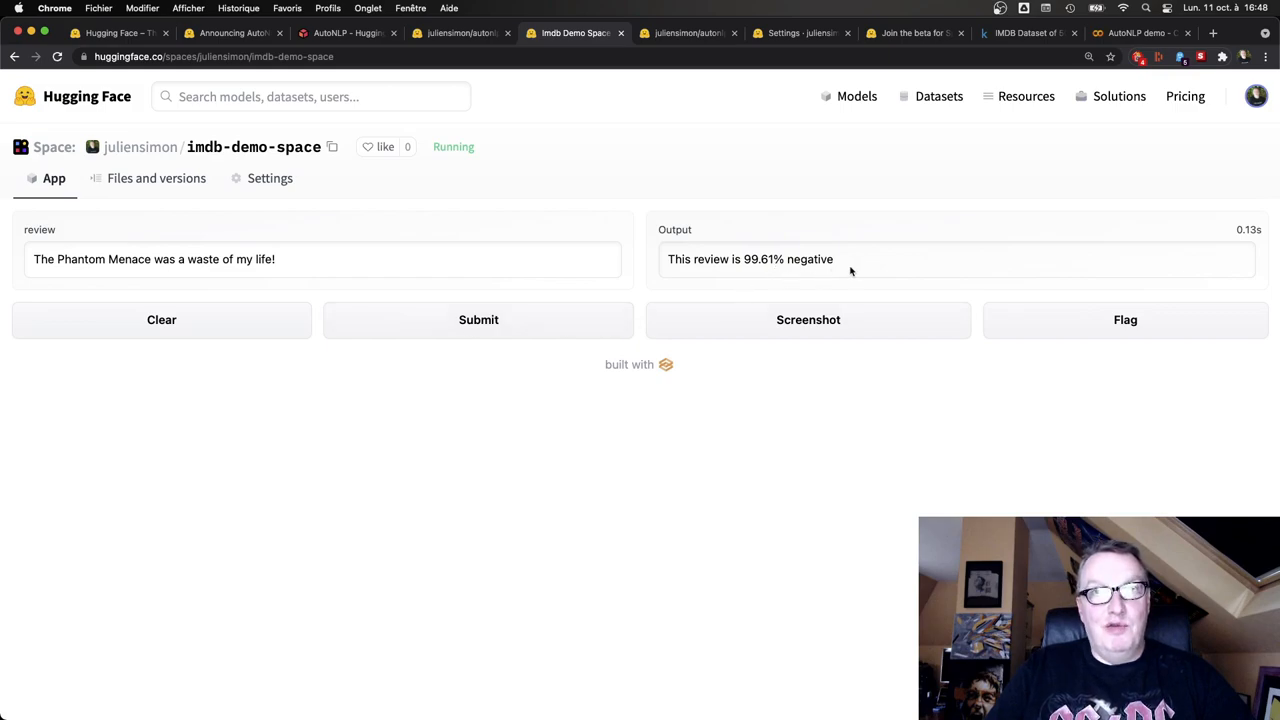
pyautogui.moveTo(875, 270)
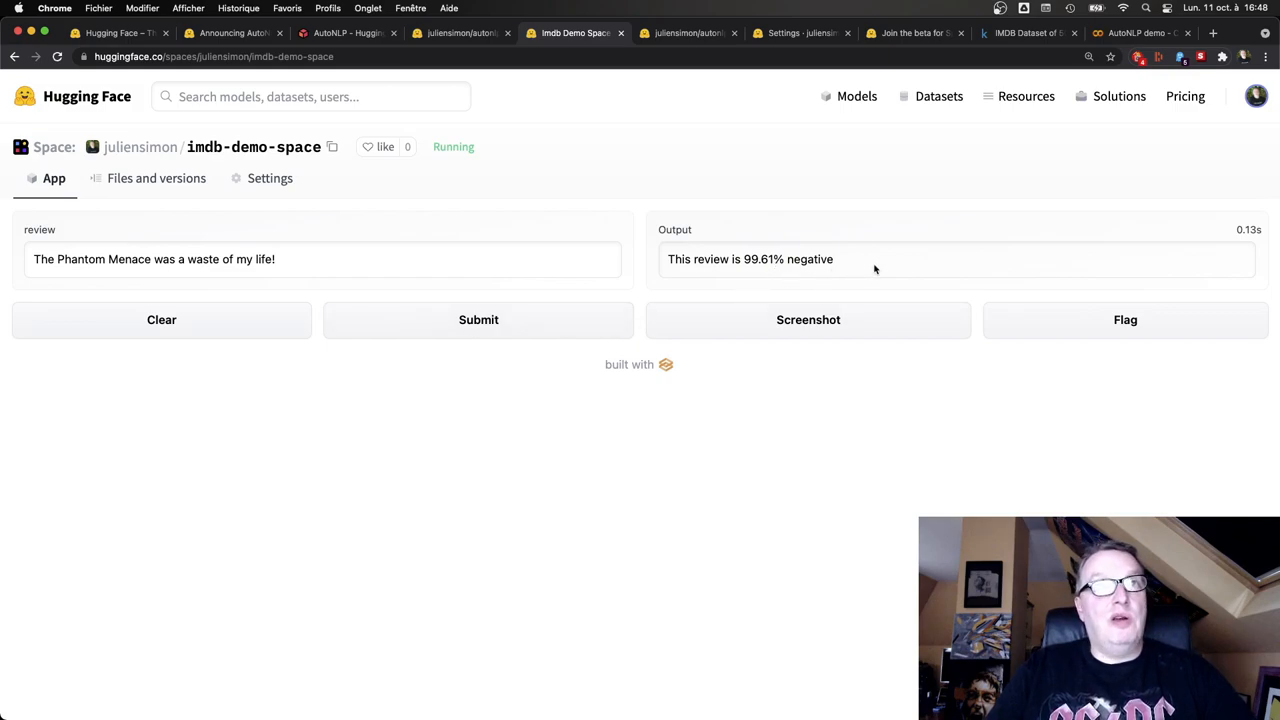
pyautogui.moveTo(406, 291)
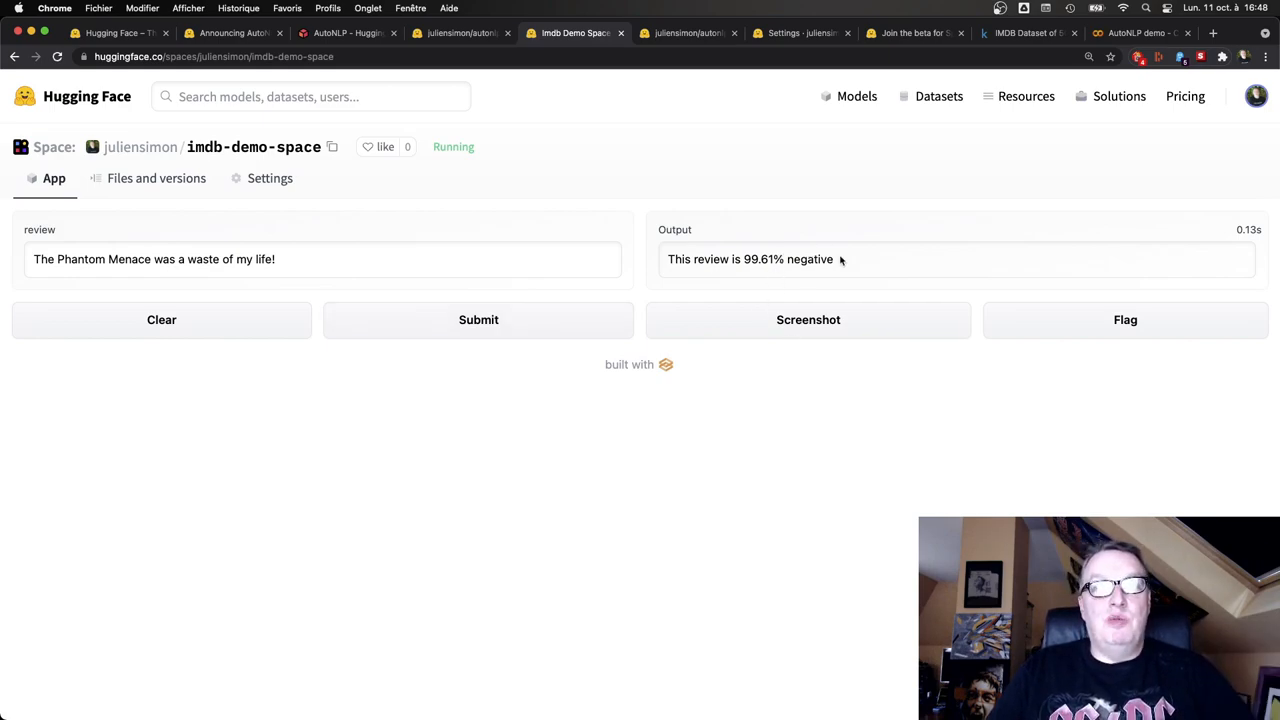
pyautogui.moveTo(848, 263)
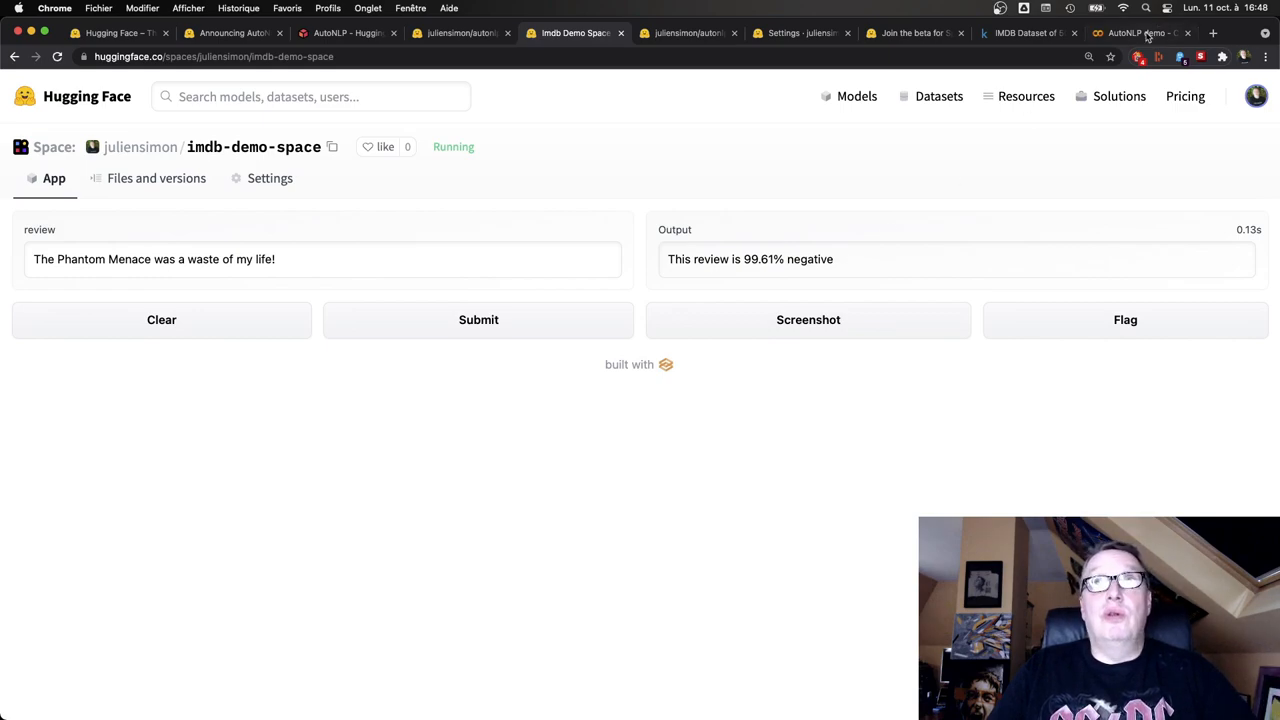
# Submit 'Jar Jar is the most amazing character in the Star Wars universe.' to the Space
pyautogui.click(1148, 33)
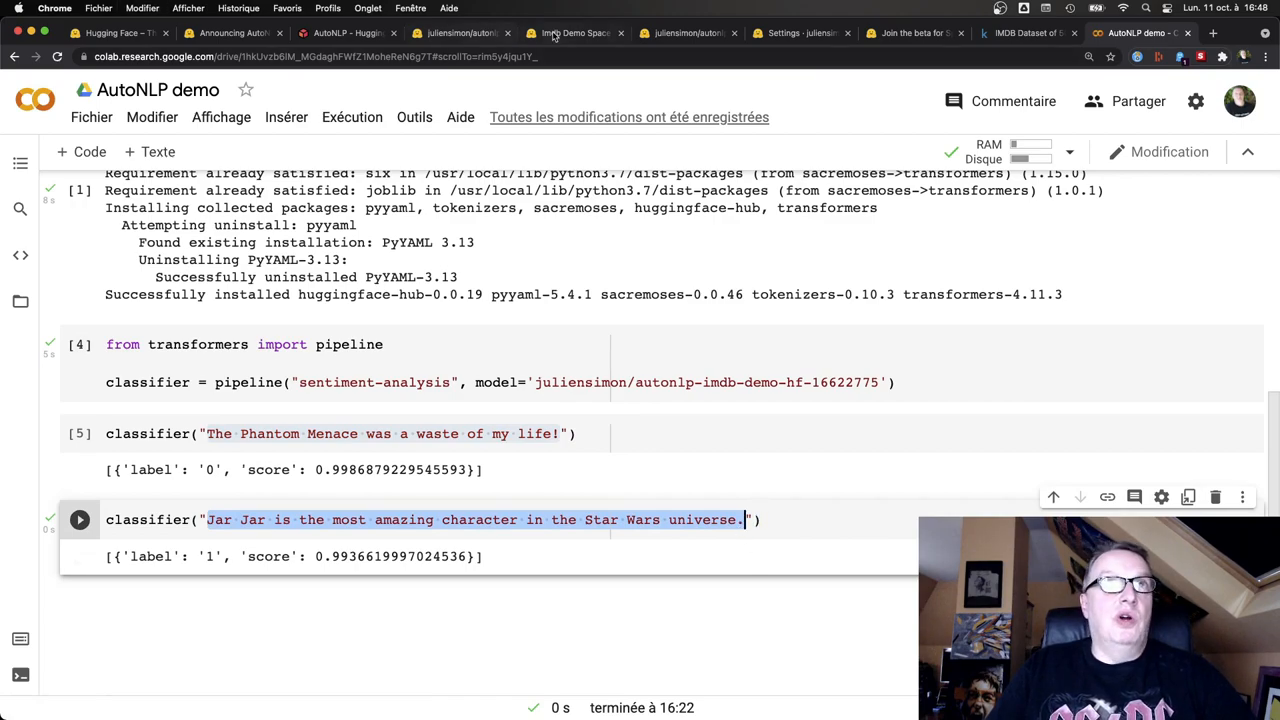
pyautogui.click(575, 33)
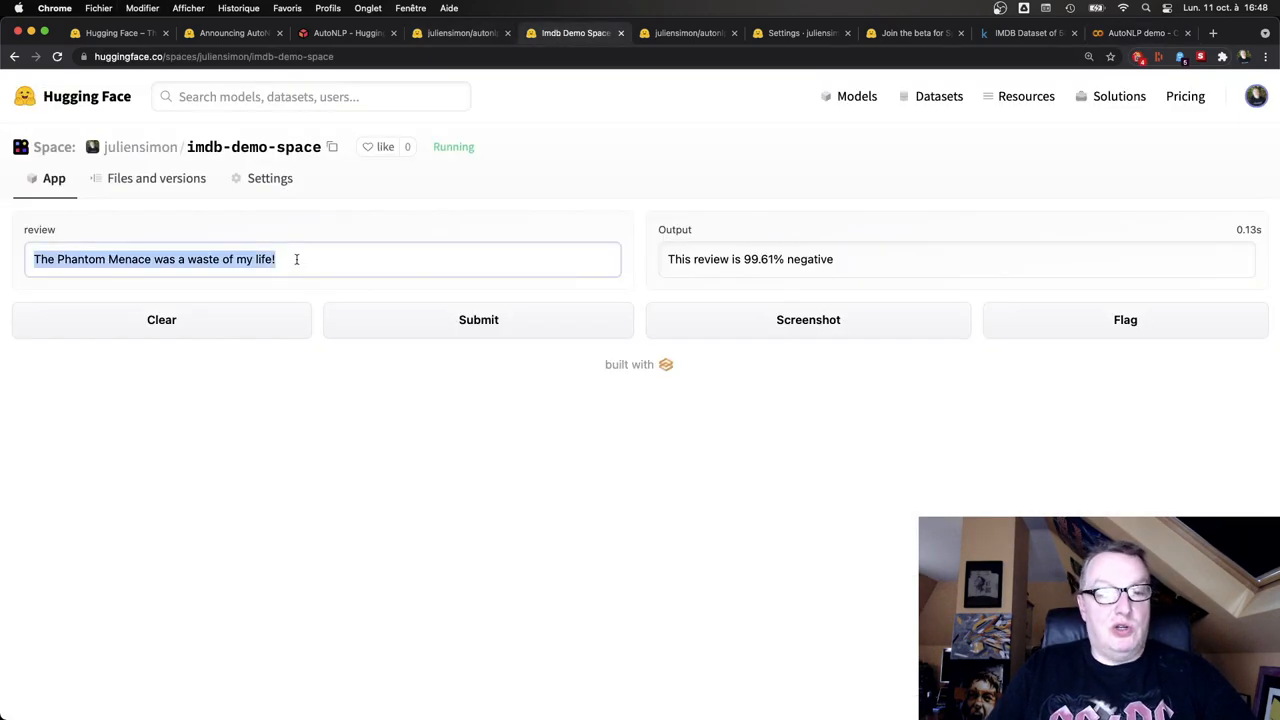
pyautogui.write('Jar Jar is the most amazing character in the Star Wars universe.')
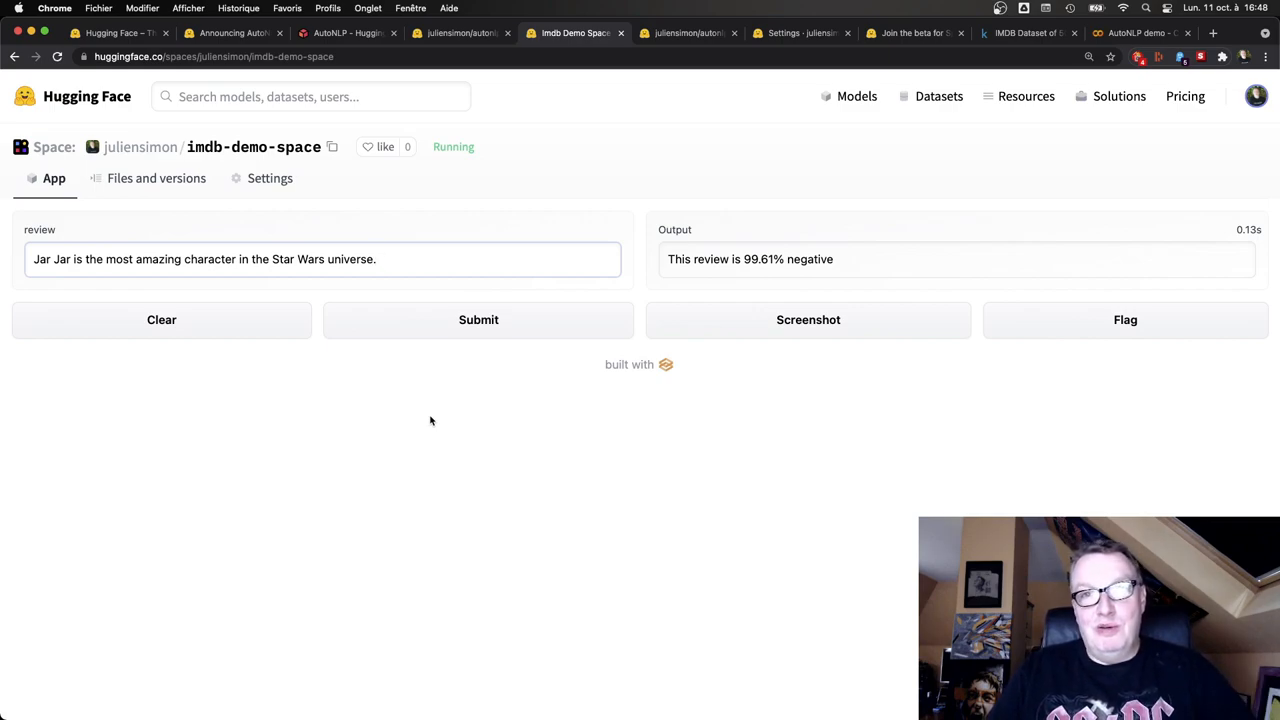
pyautogui.moveTo(518, 374)
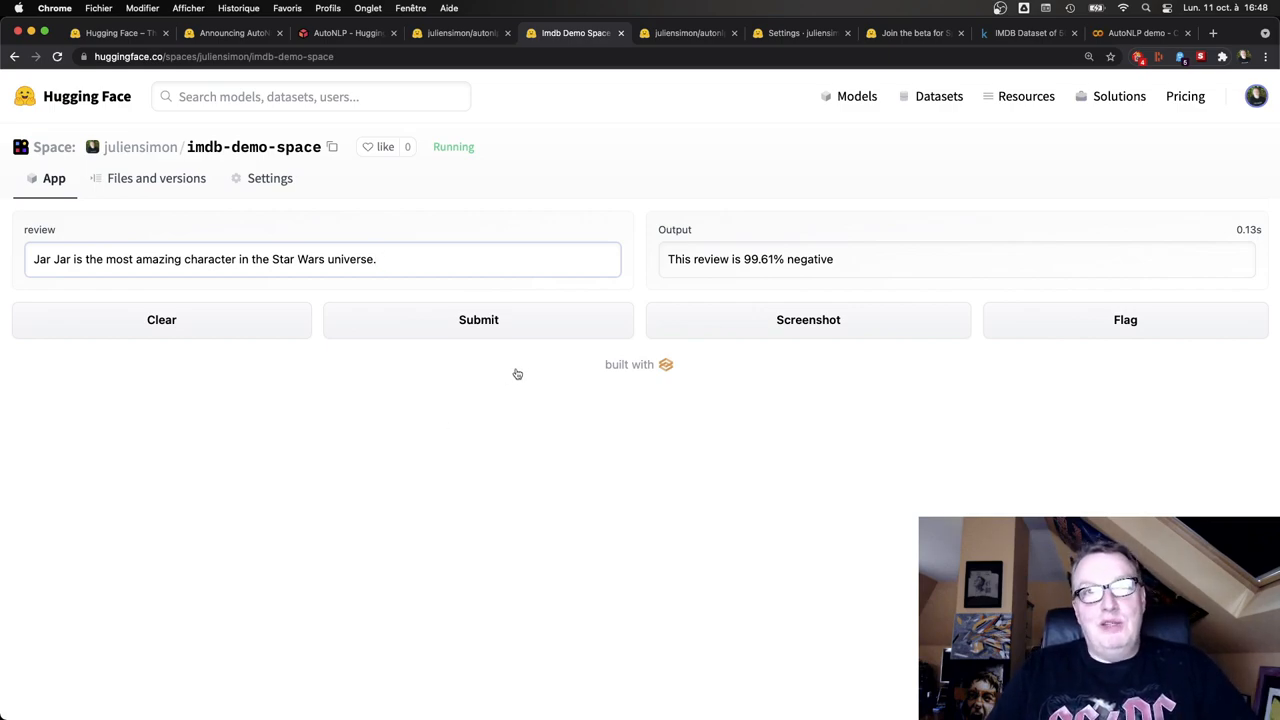
pyautogui.click(478, 319)
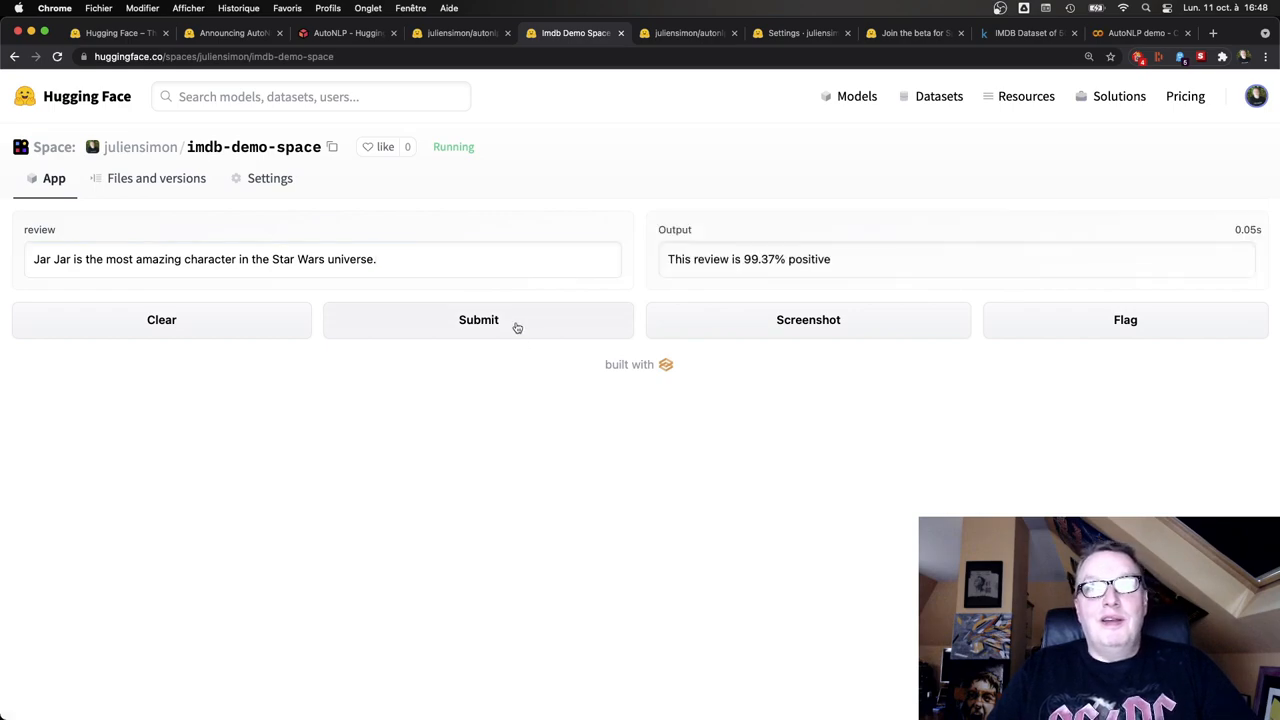
pyautogui.moveTo(777, 305)
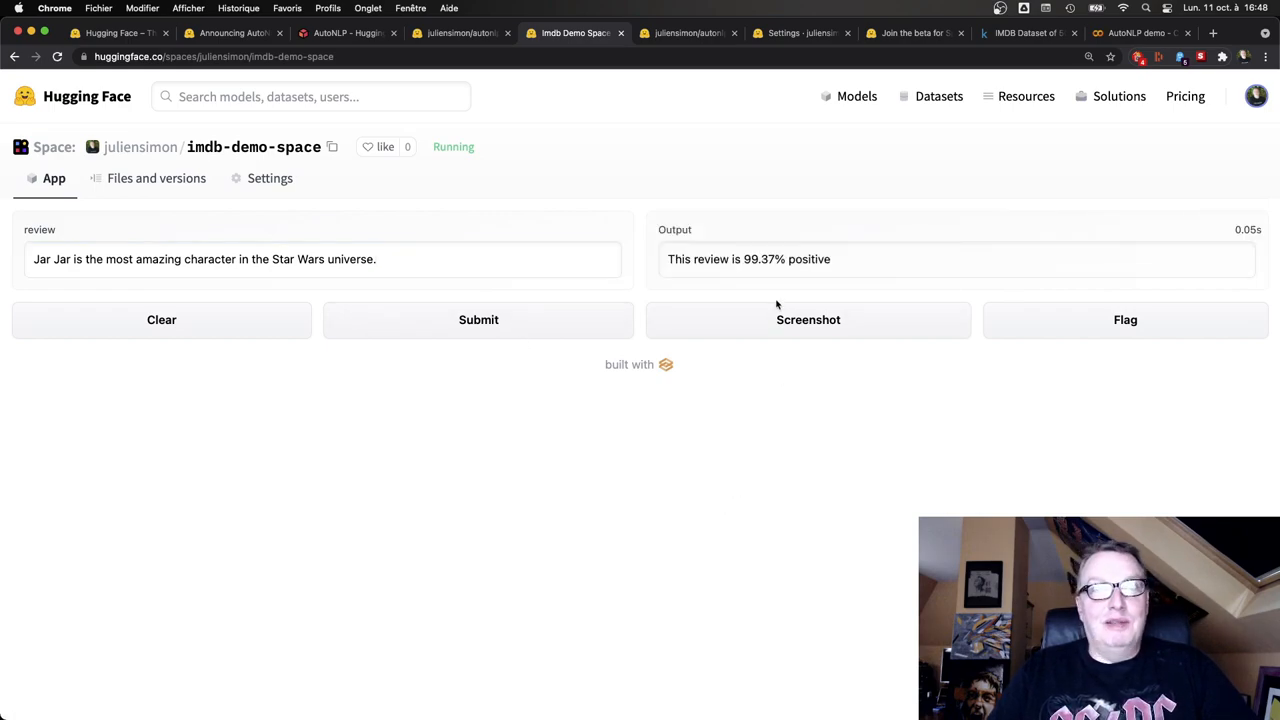
pyautogui.moveTo(853, 270)
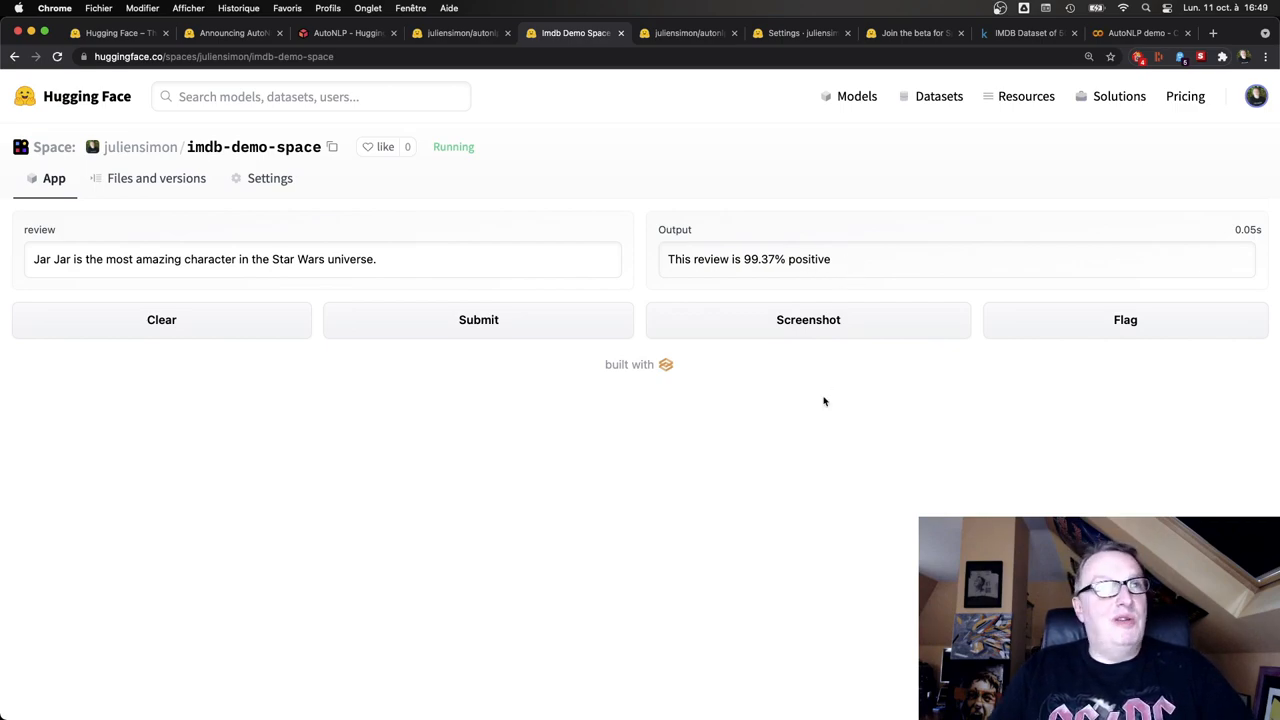
pyautogui.moveTo(824, 483)
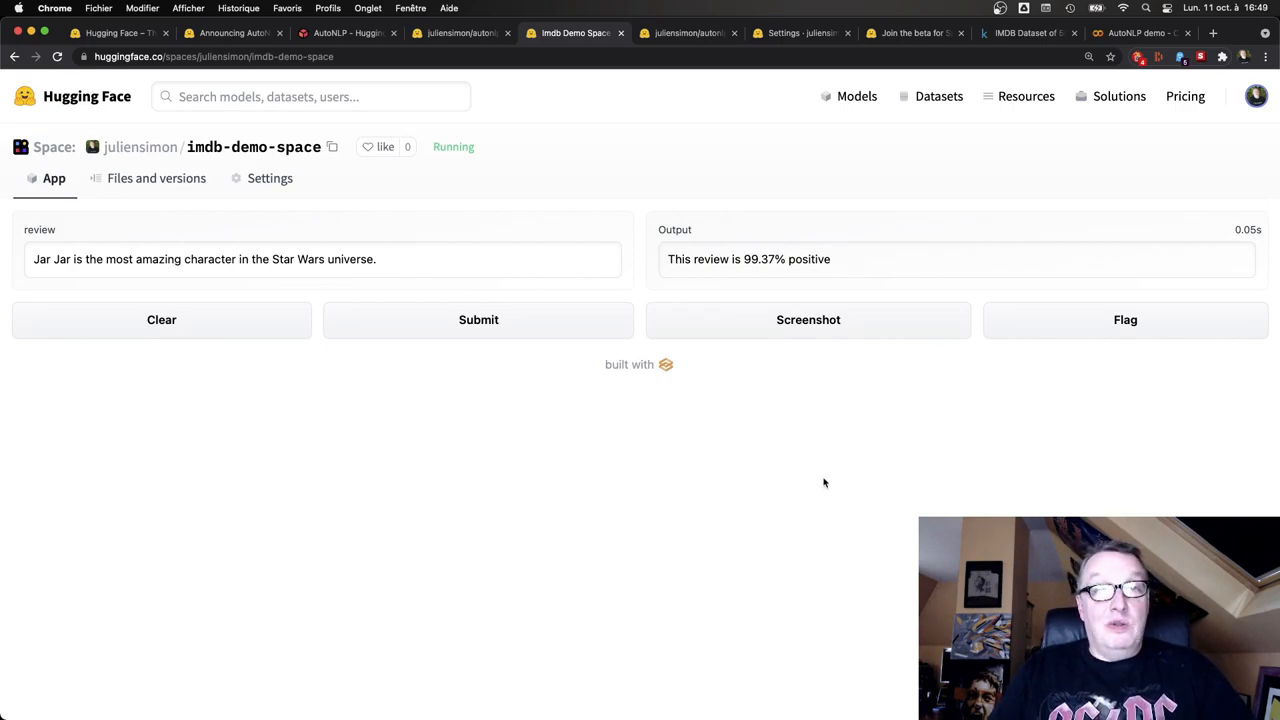
# Go to the Space's Files and versions tab and open app.py
pyautogui.click(156, 178)
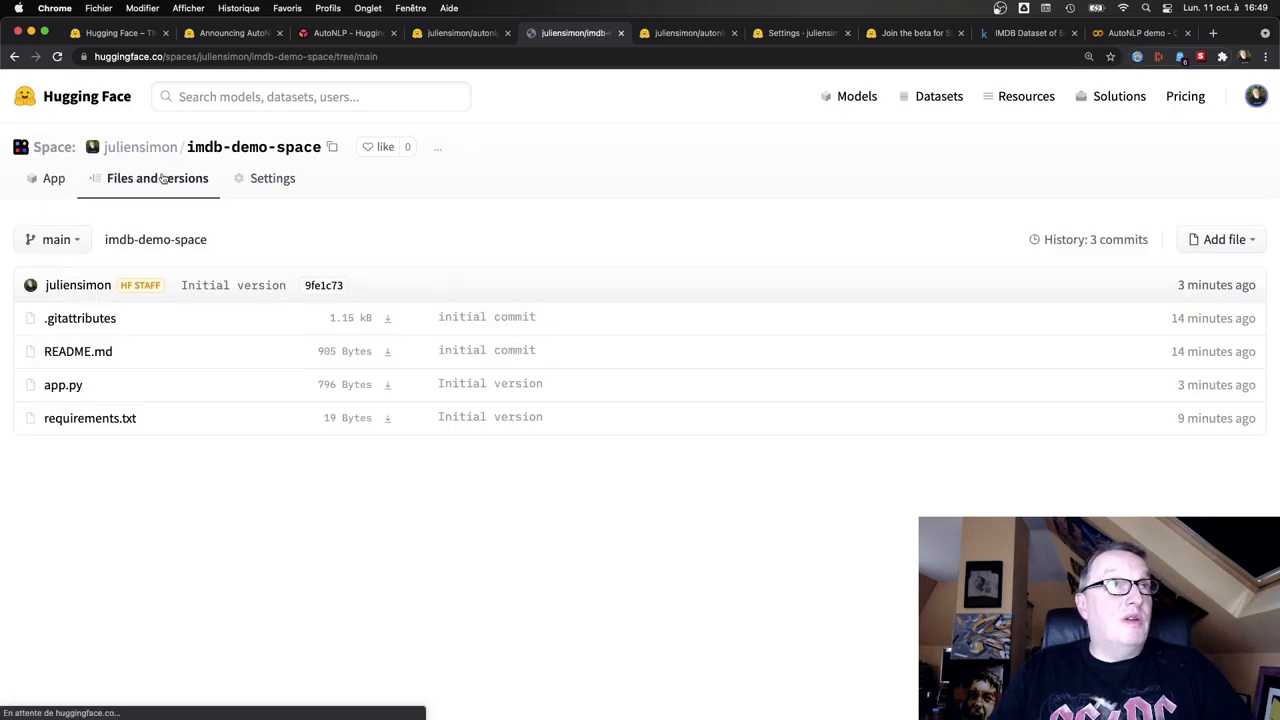
pyautogui.click(62, 385)
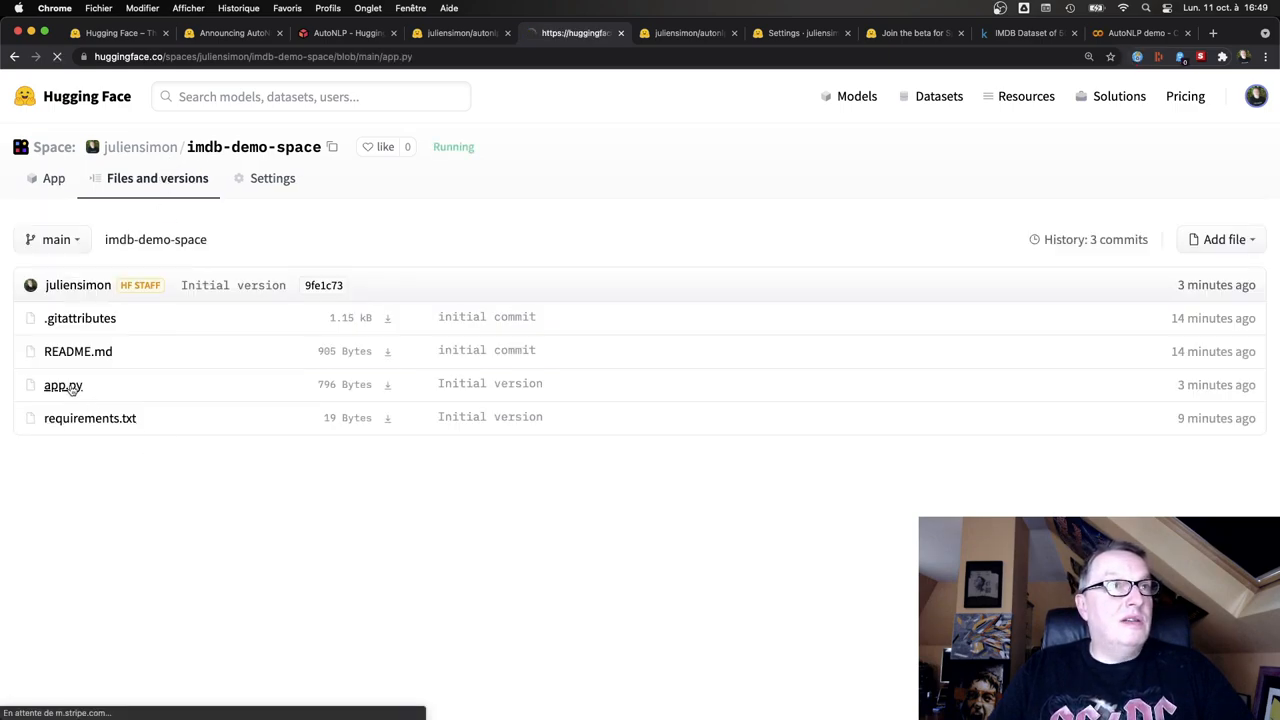
pyautogui.click(62, 385)
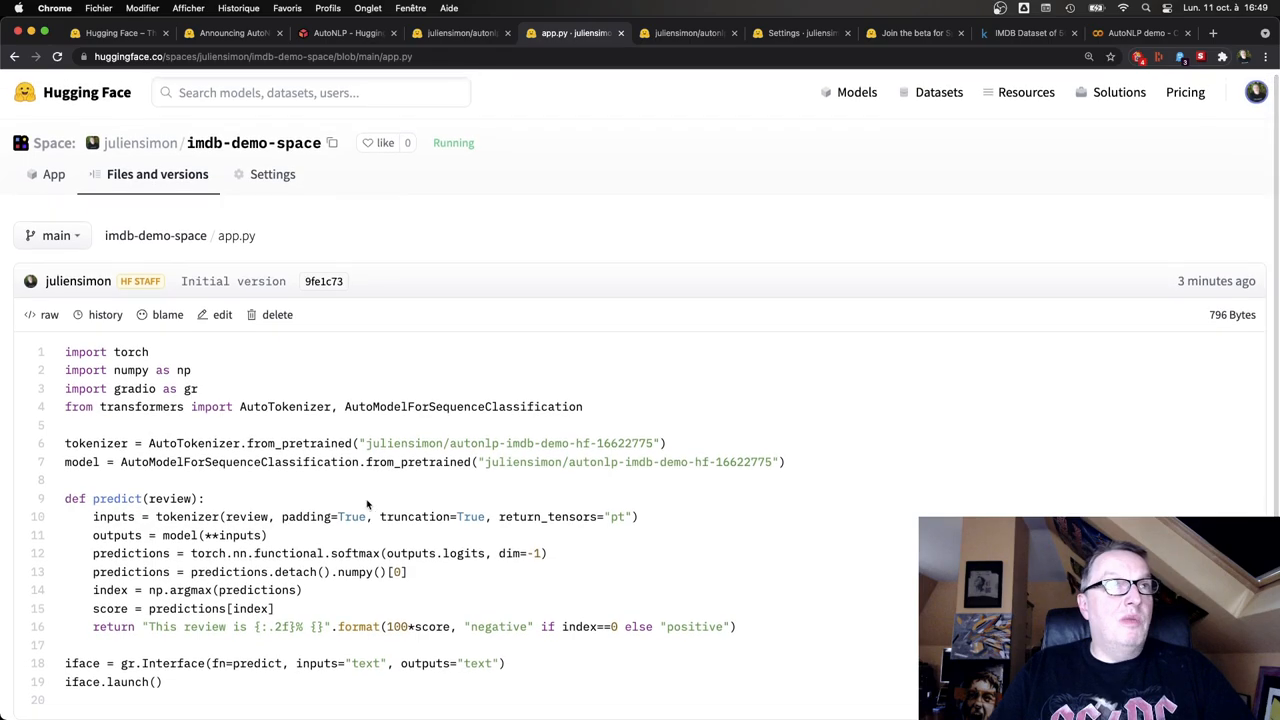
pyautogui.moveTo(747, 523)
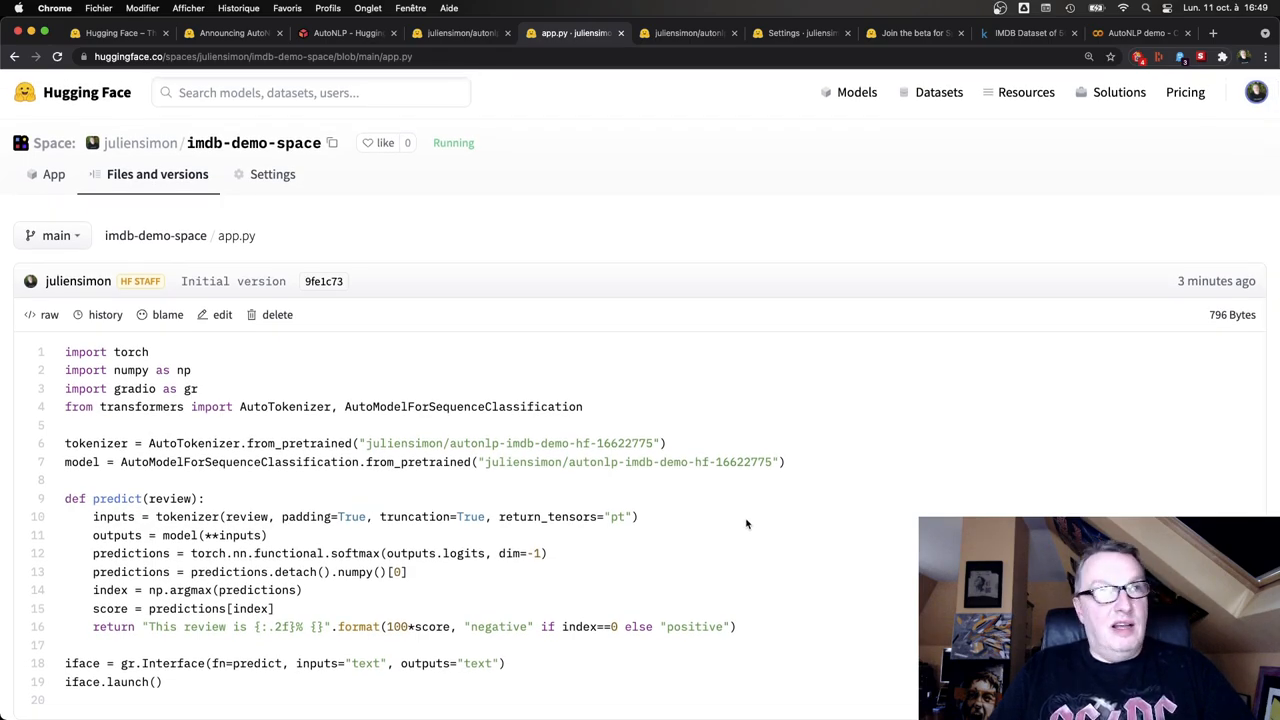
pyautogui.moveTo(715, 534)
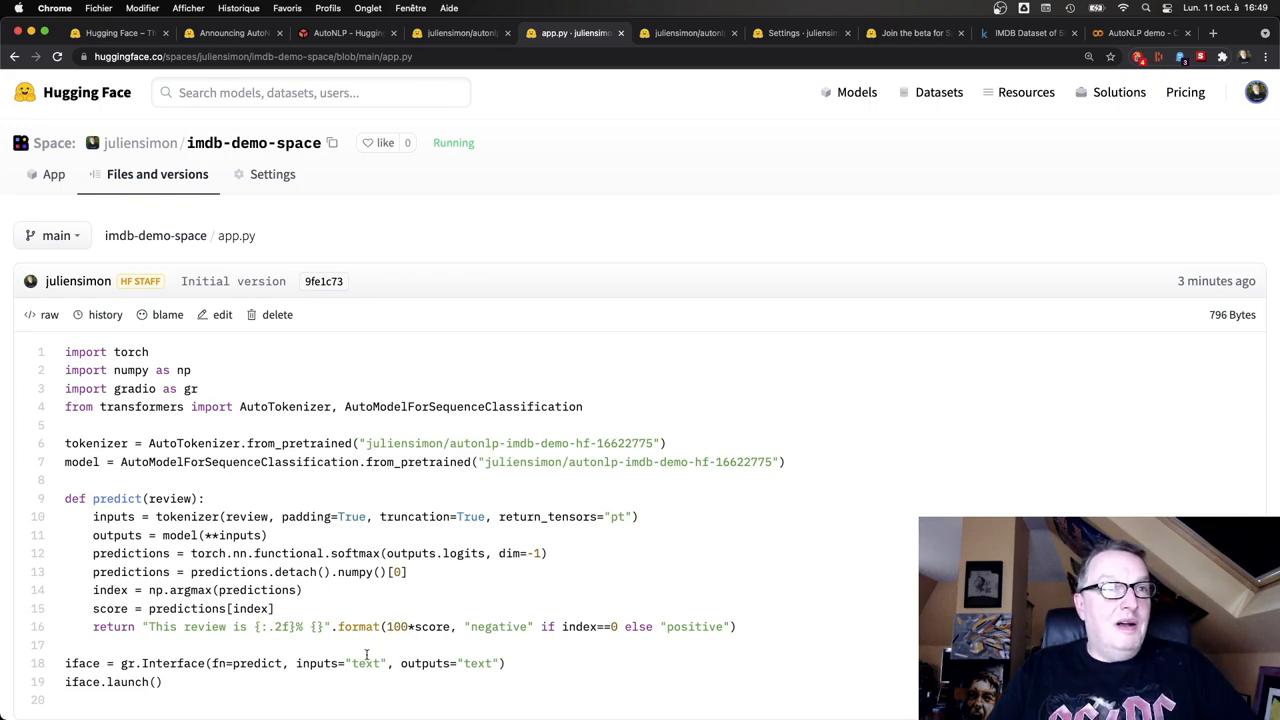
pyautogui.moveTo(468, 568)
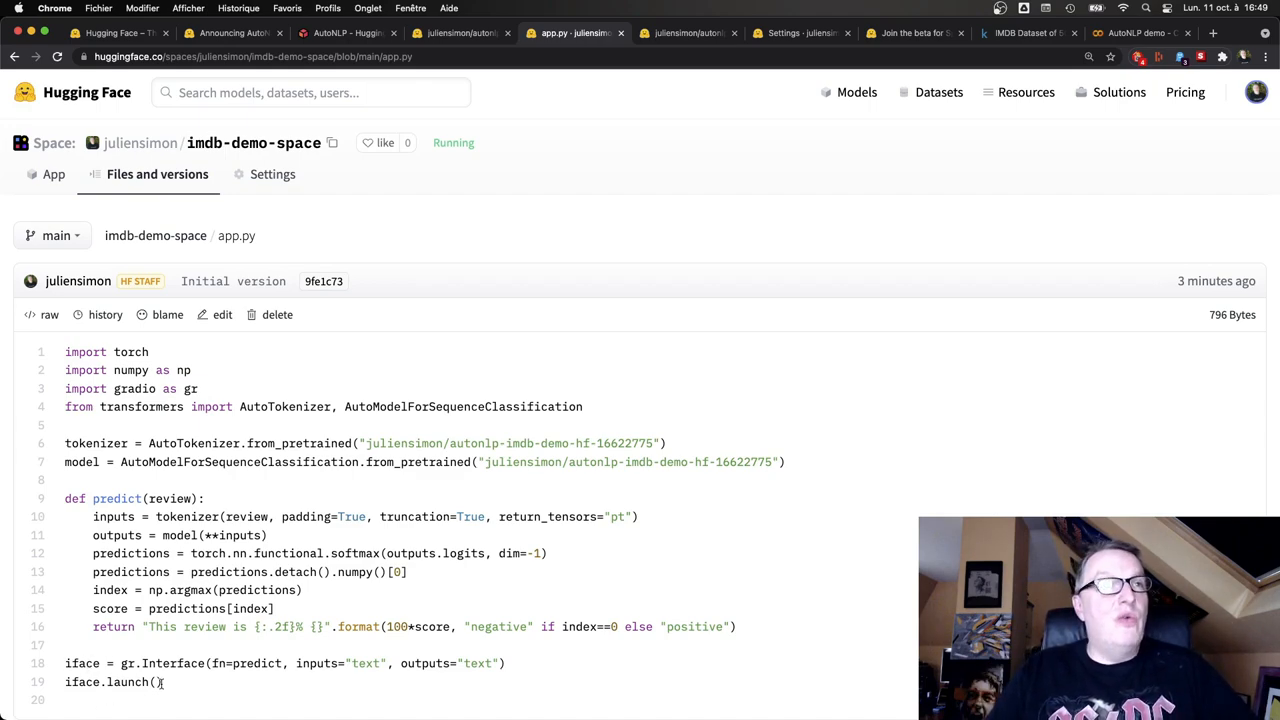
pyautogui.moveTo(505, 500)
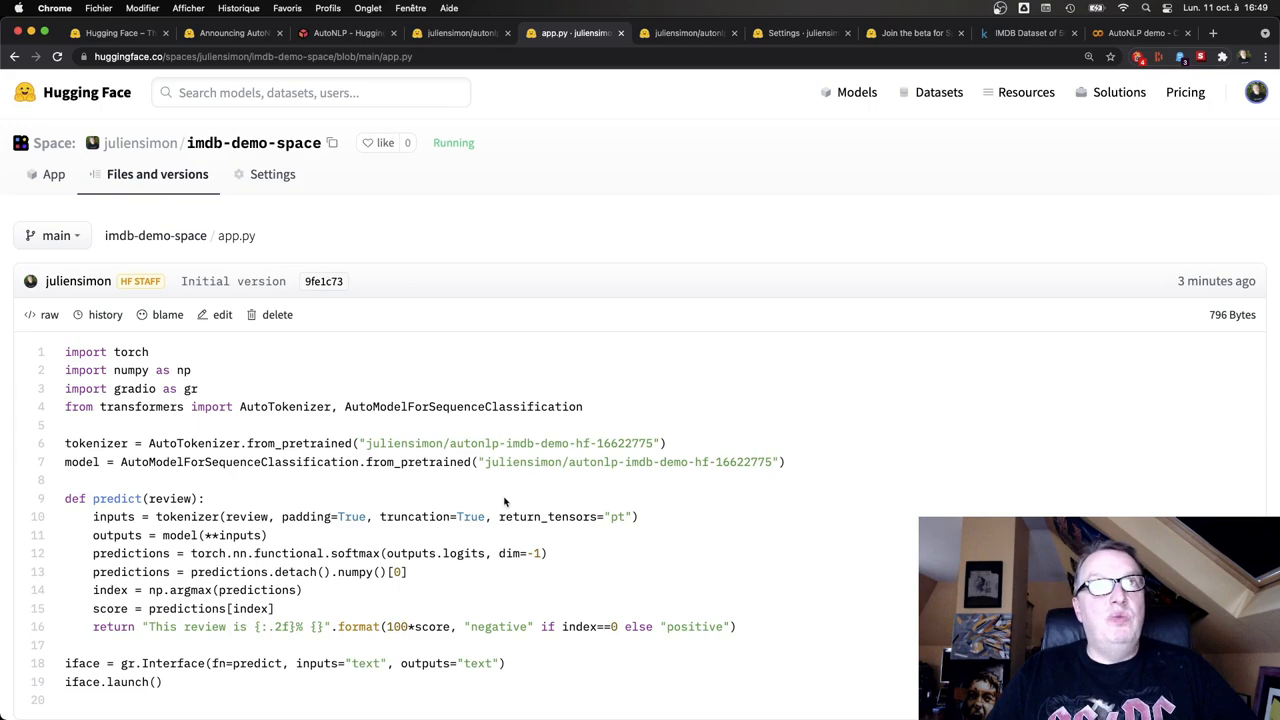
pyautogui.moveTo(630, 496)
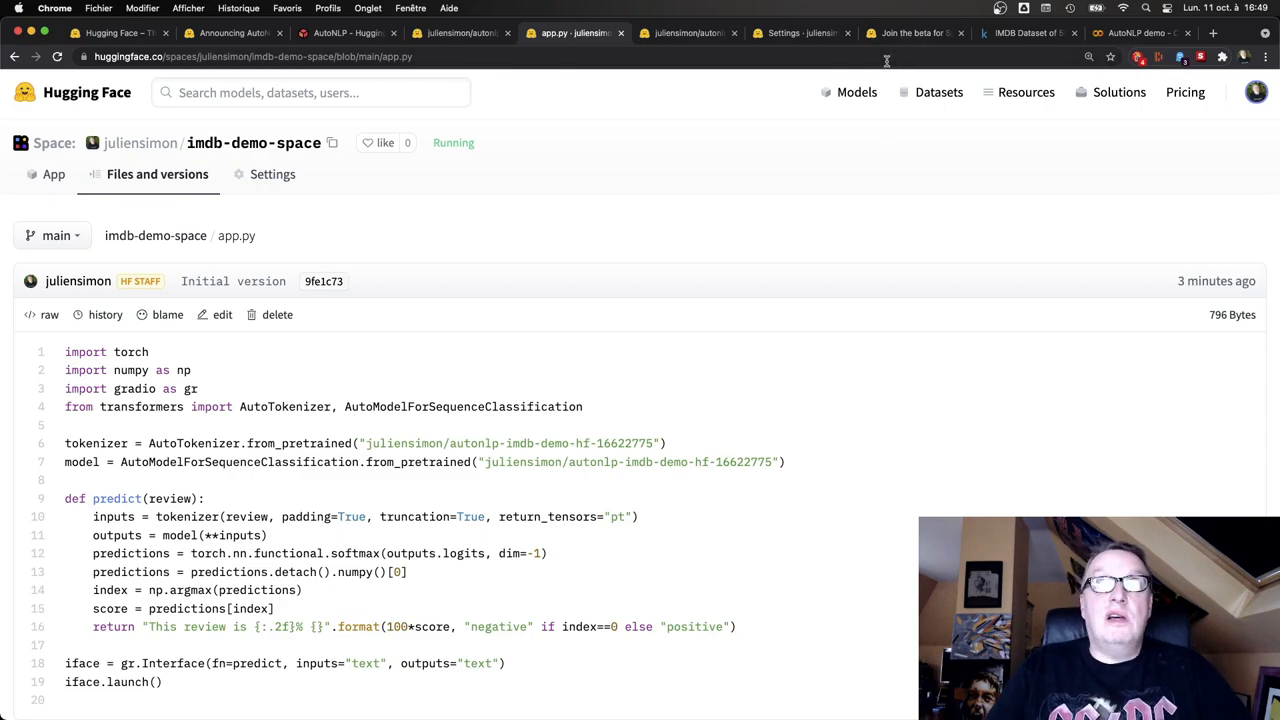
pyautogui.moveTo(912, 33)
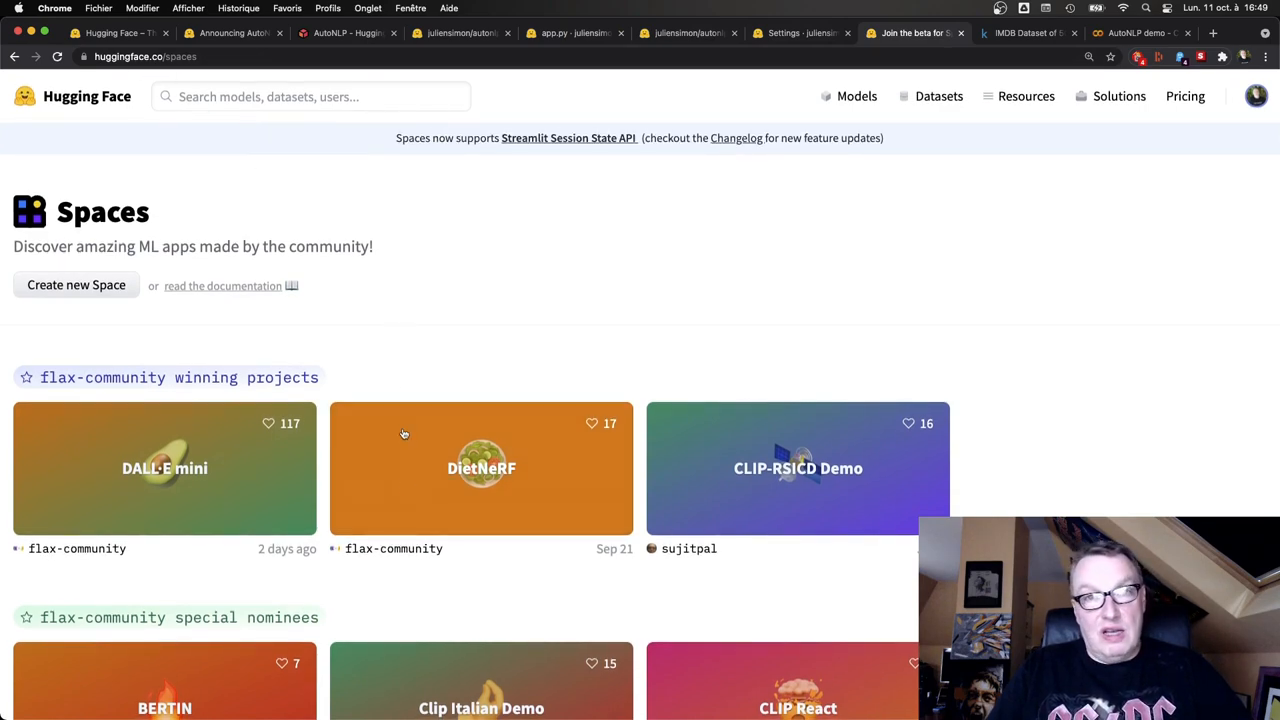
pyautogui.moveTo(460, 342)
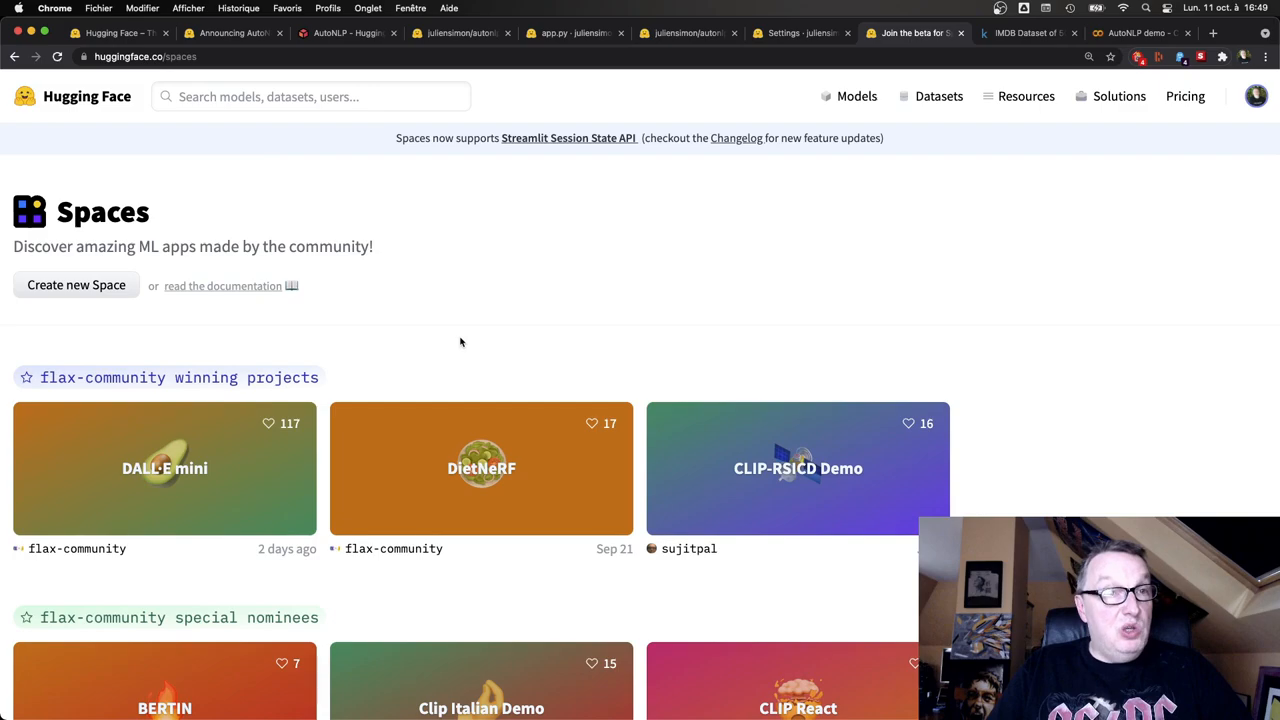
pyautogui.scroll(-3)
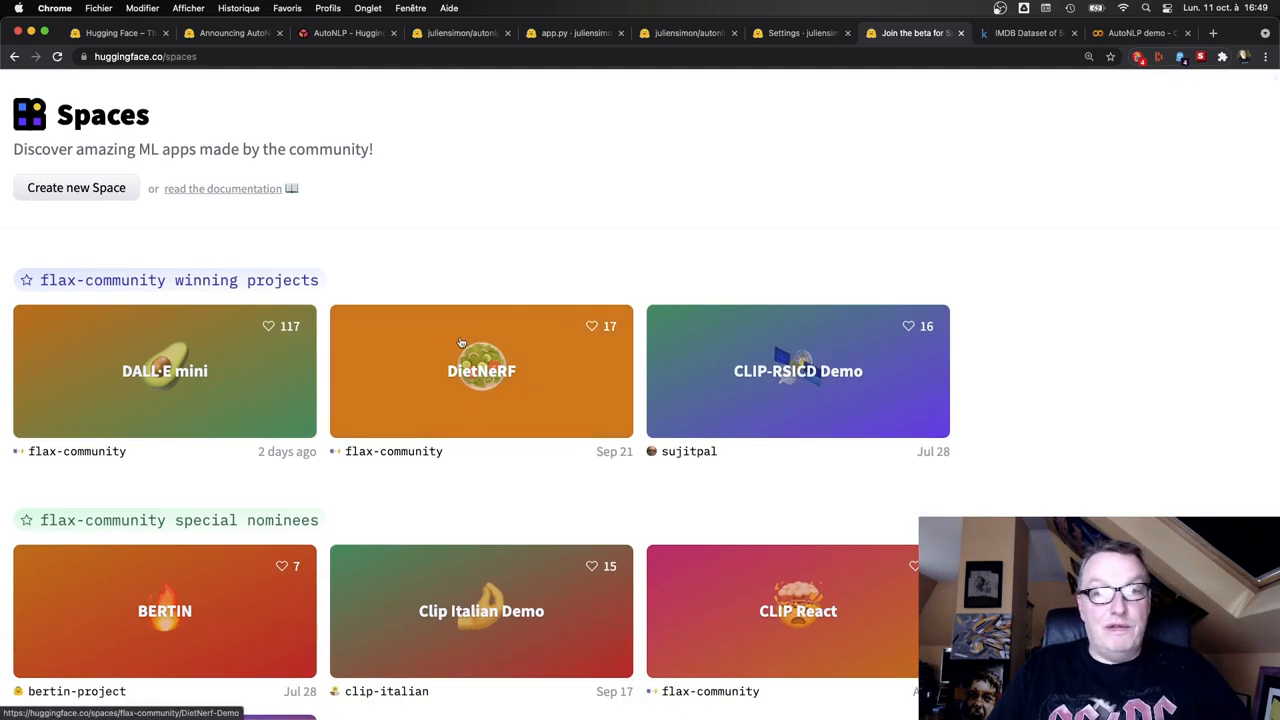
pyautogui.scroll(-3)
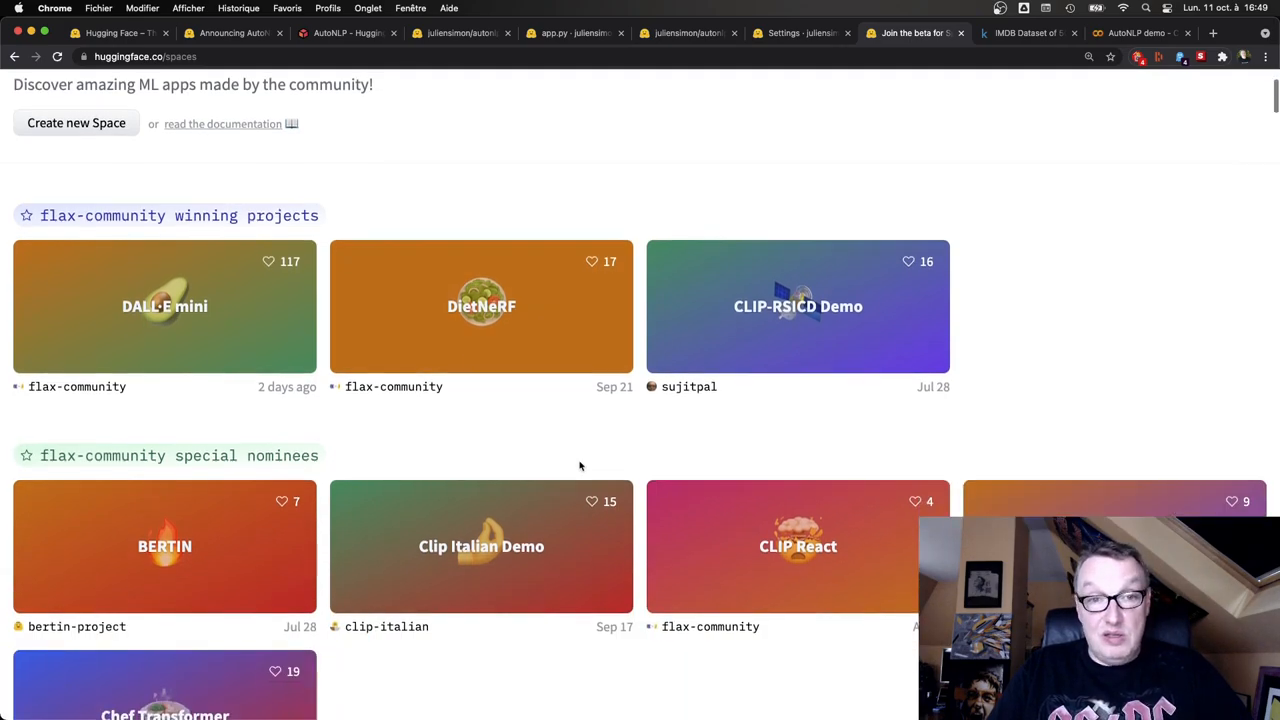
pyautogui.scroll(-3)
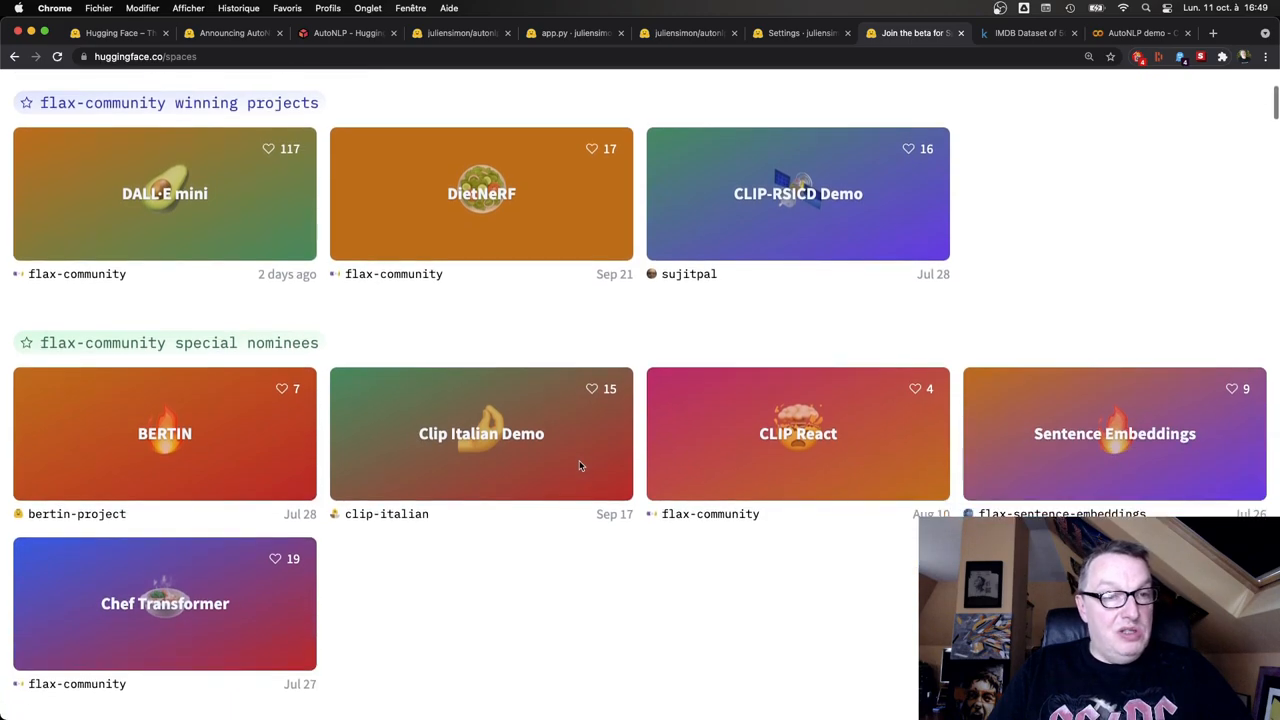
pyautogui.scroll(-3)
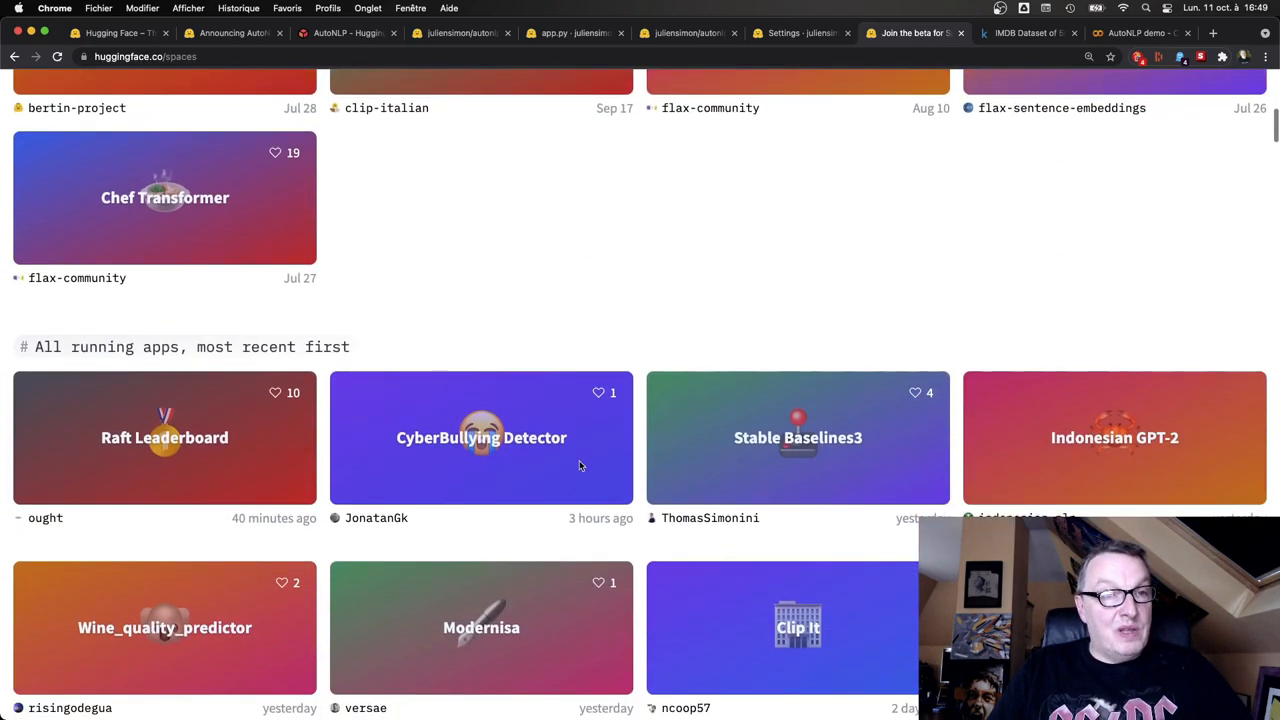
pyautogui.scroll(-3)
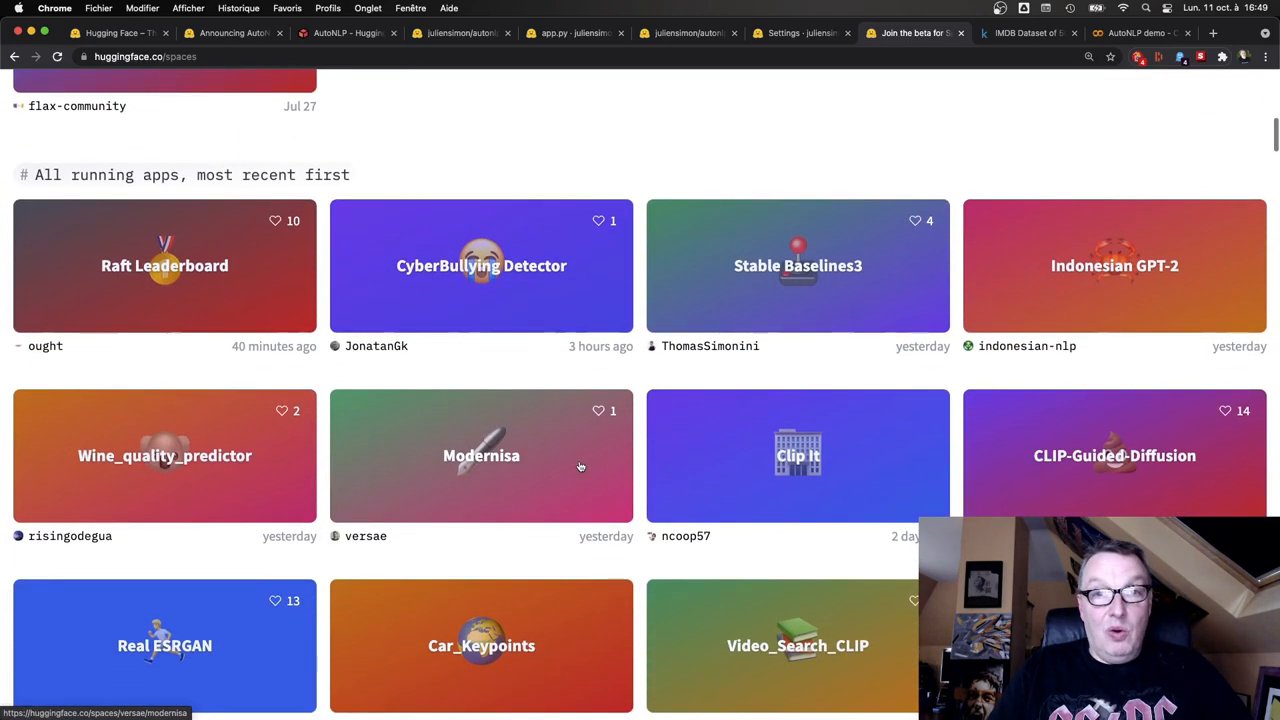
pyautogui.scroll(-3)
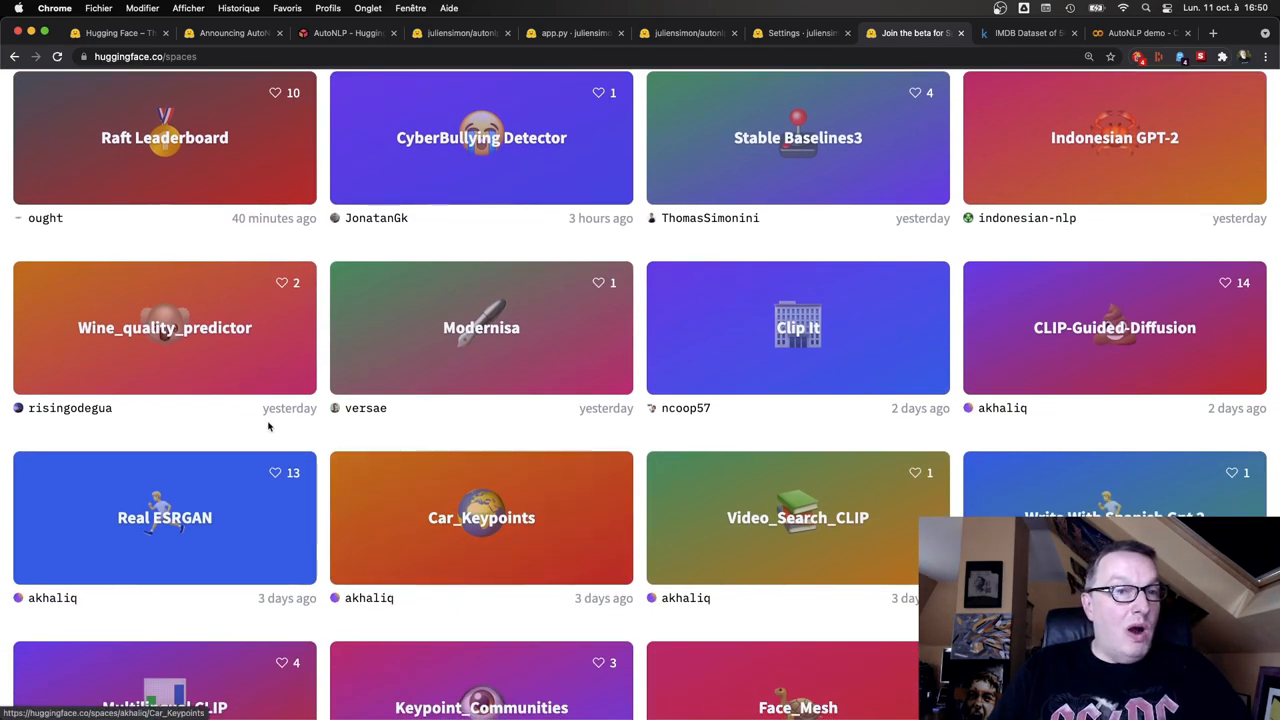
pyautogui.moveTo(607, 423)
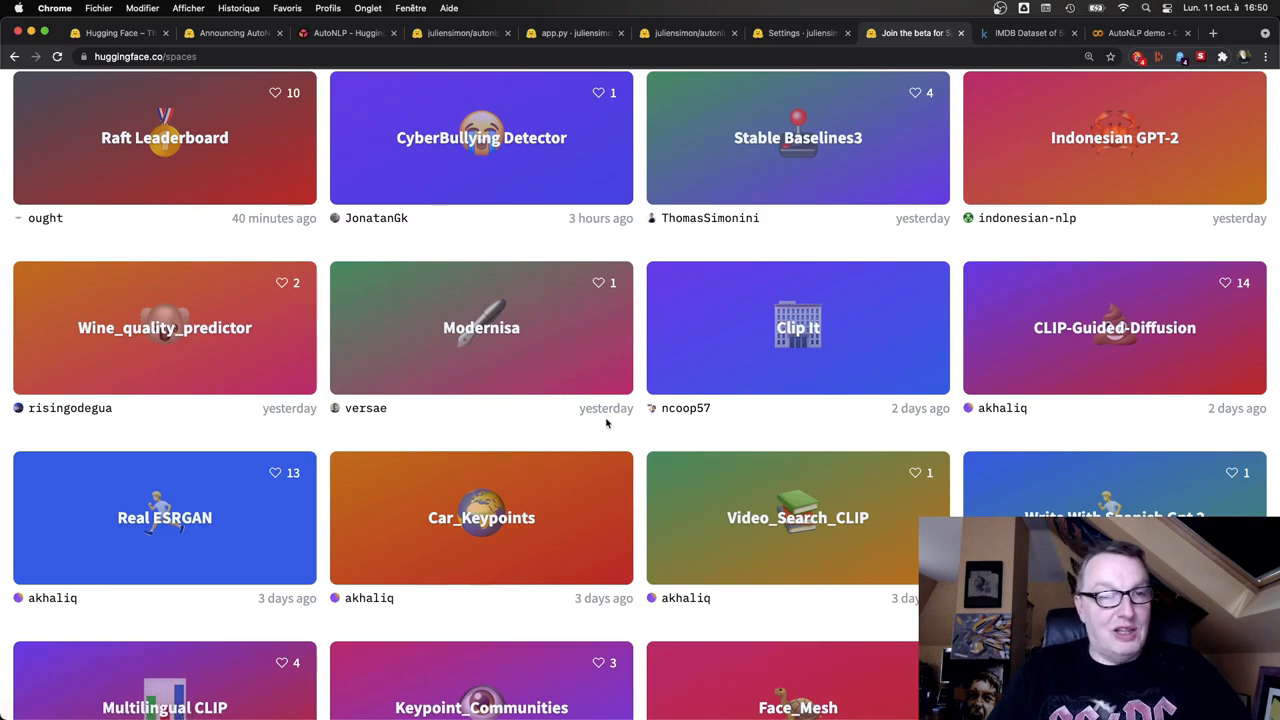
pyautogui.scroll(-3)
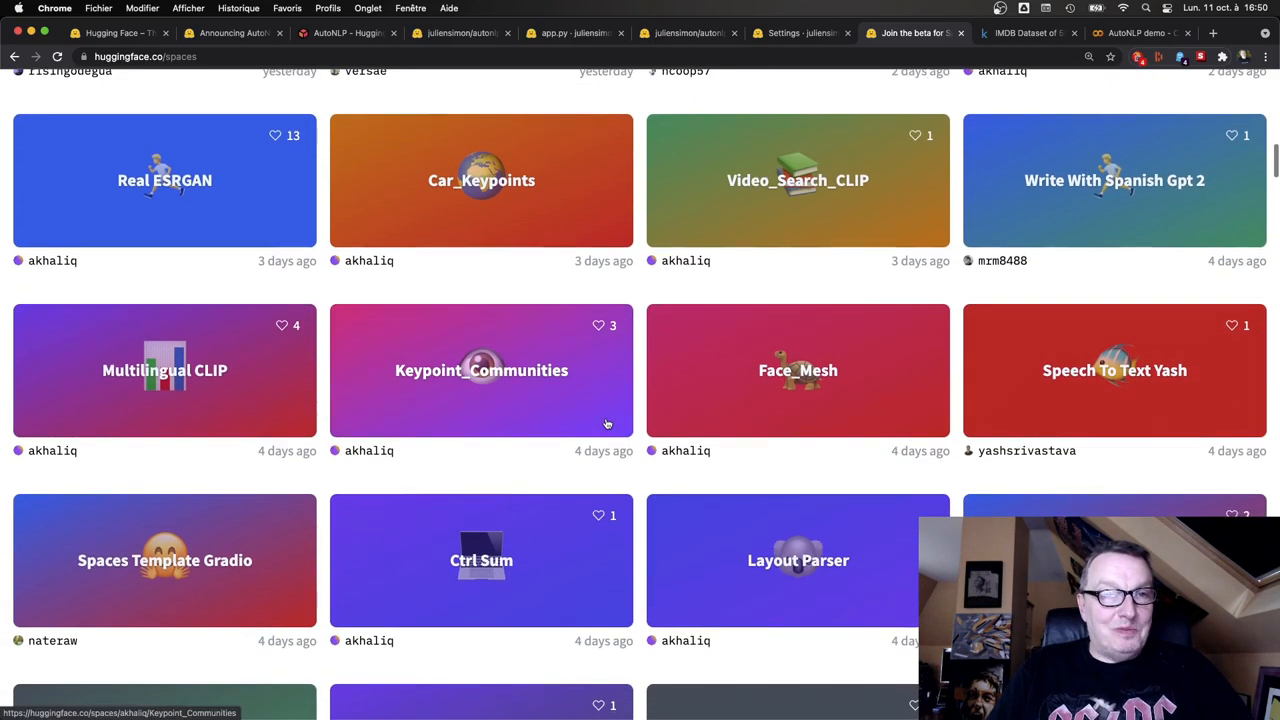
pyautogui.scroll(-3)
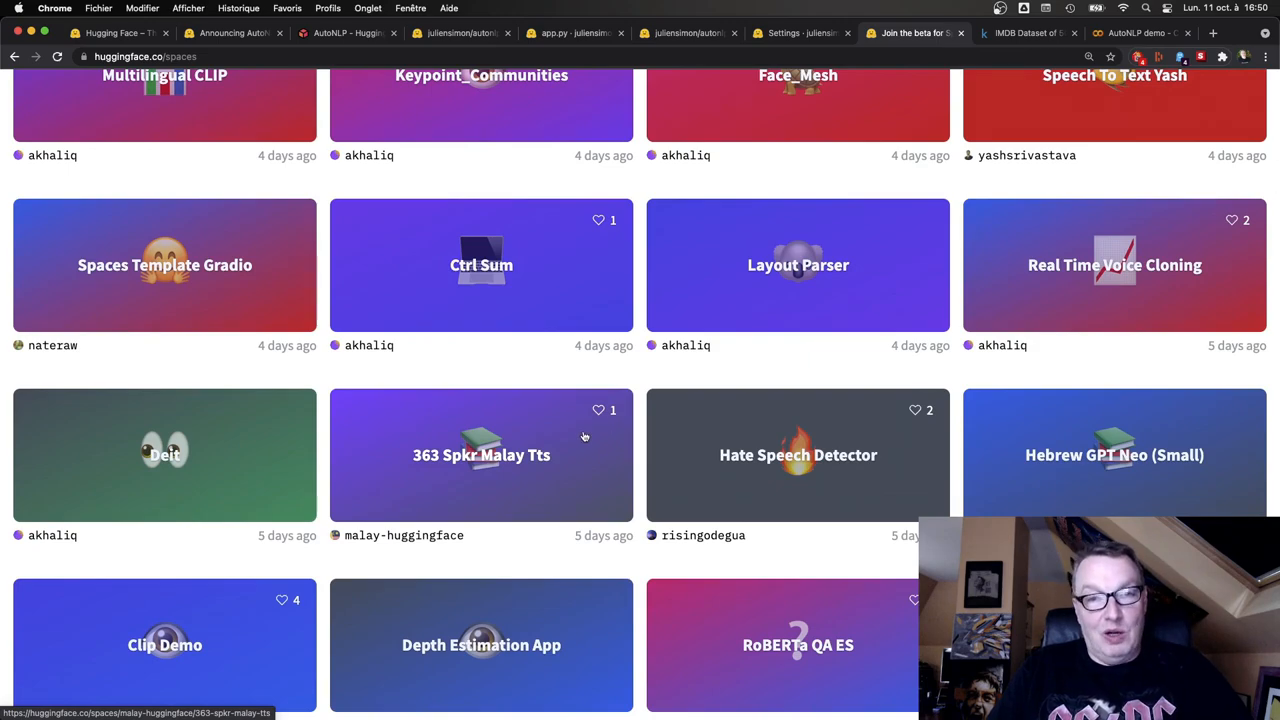
pyautogui.scroll(-3)
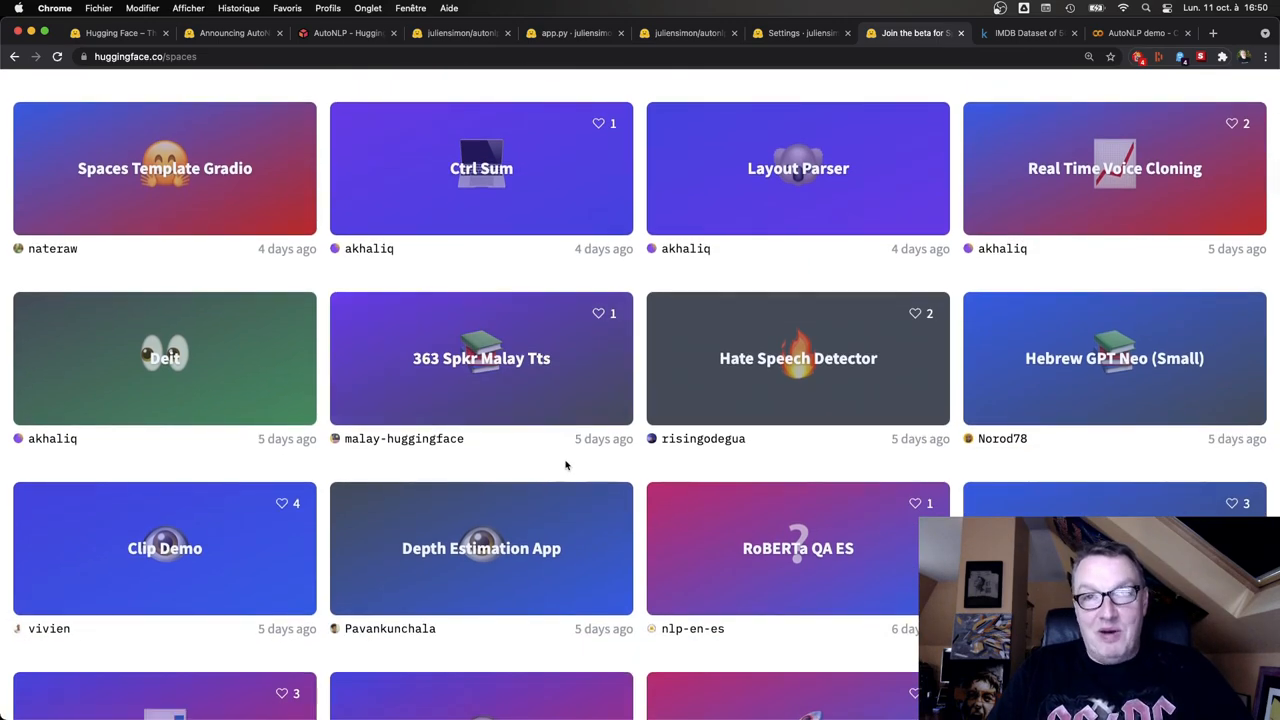
pyautogui.moveTo(538, 460)
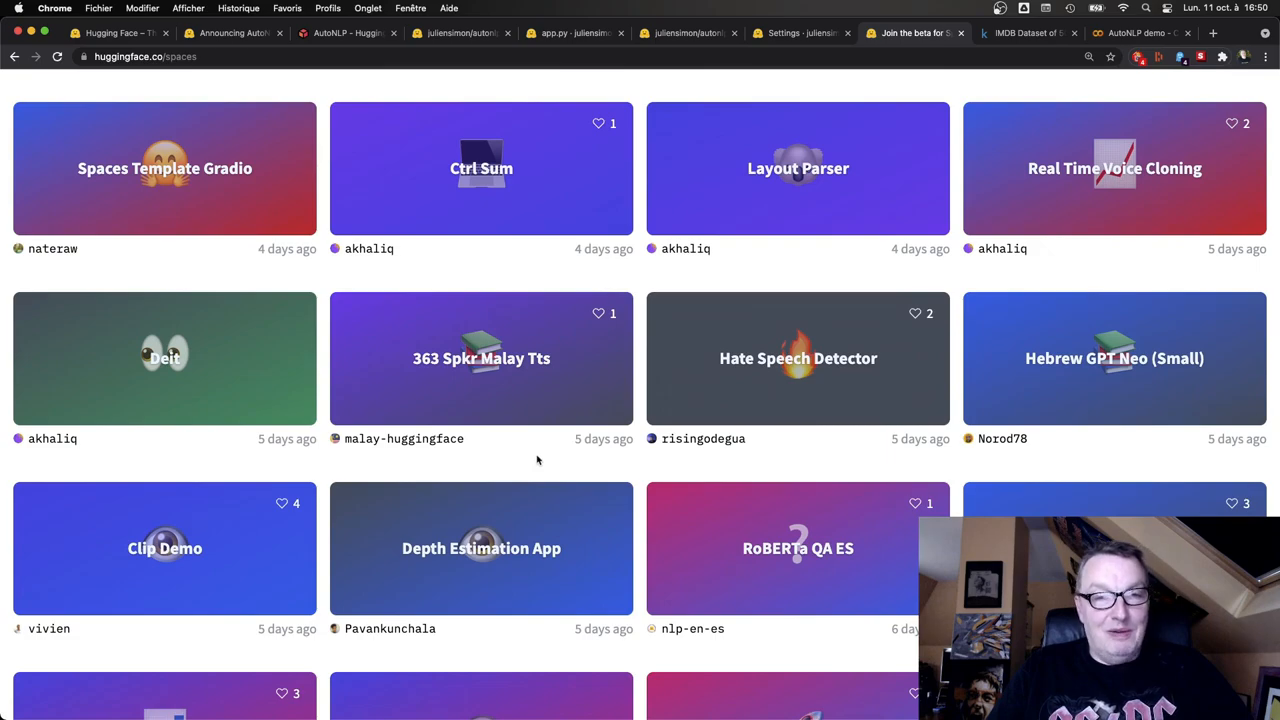
pyautogui.moveTo(529, 464)
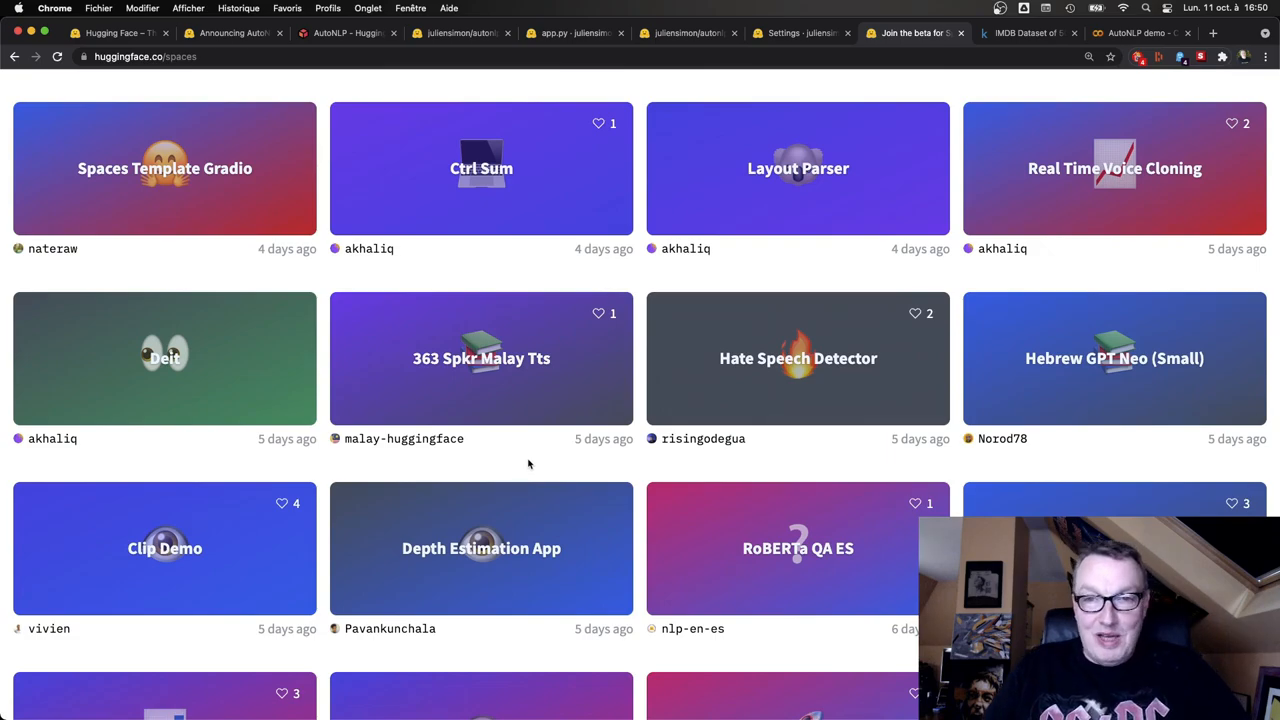
pyautogui.scroll(-3)
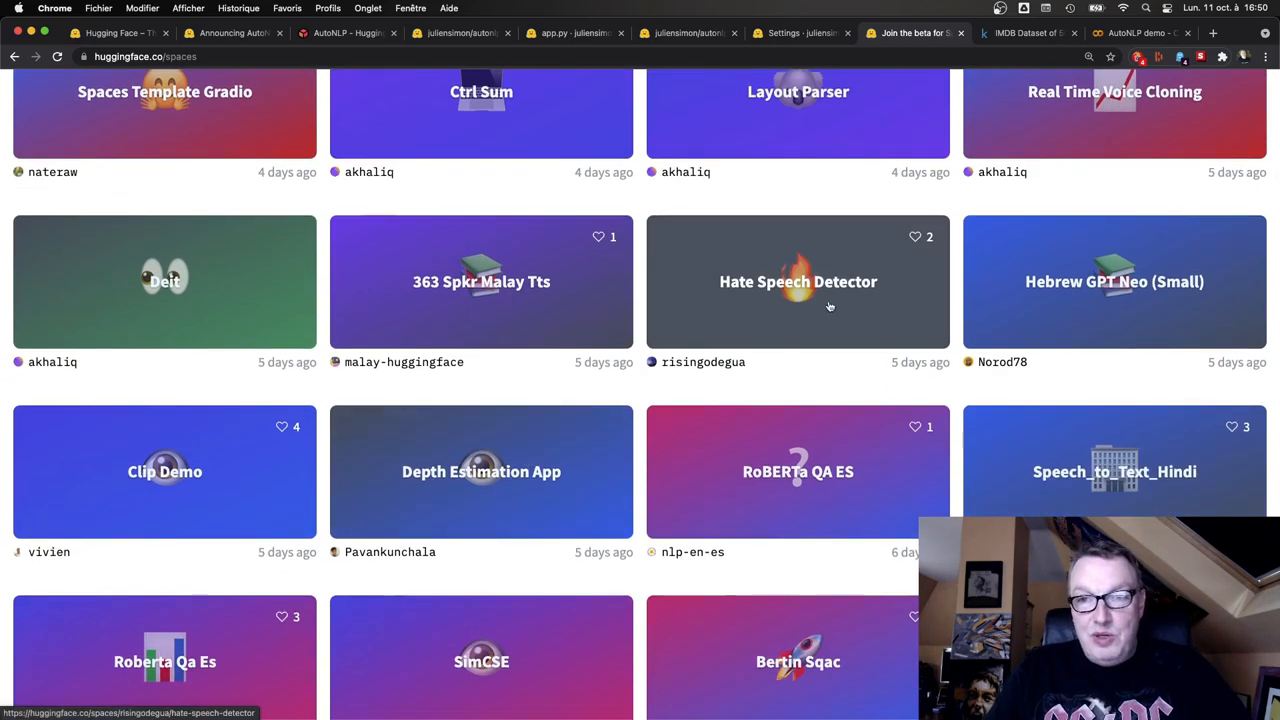
pyautogui.scroll(-3)
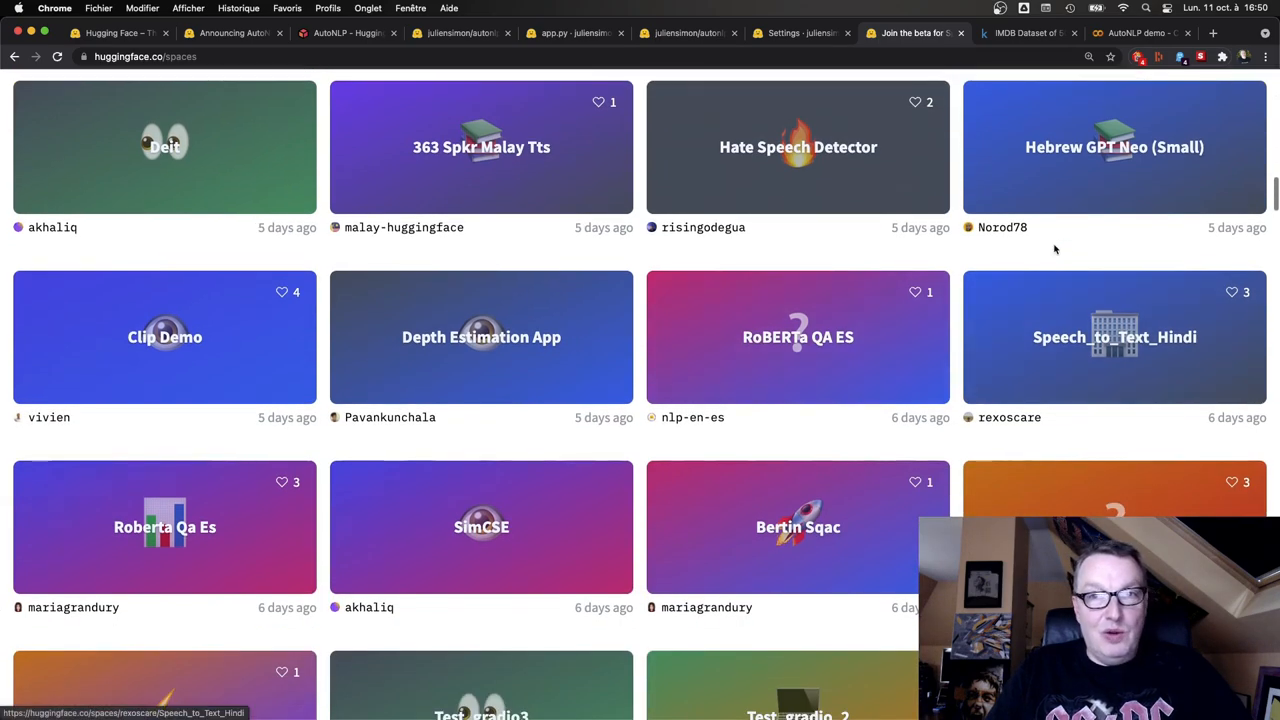
pyautogui.moveTo(758, 308)
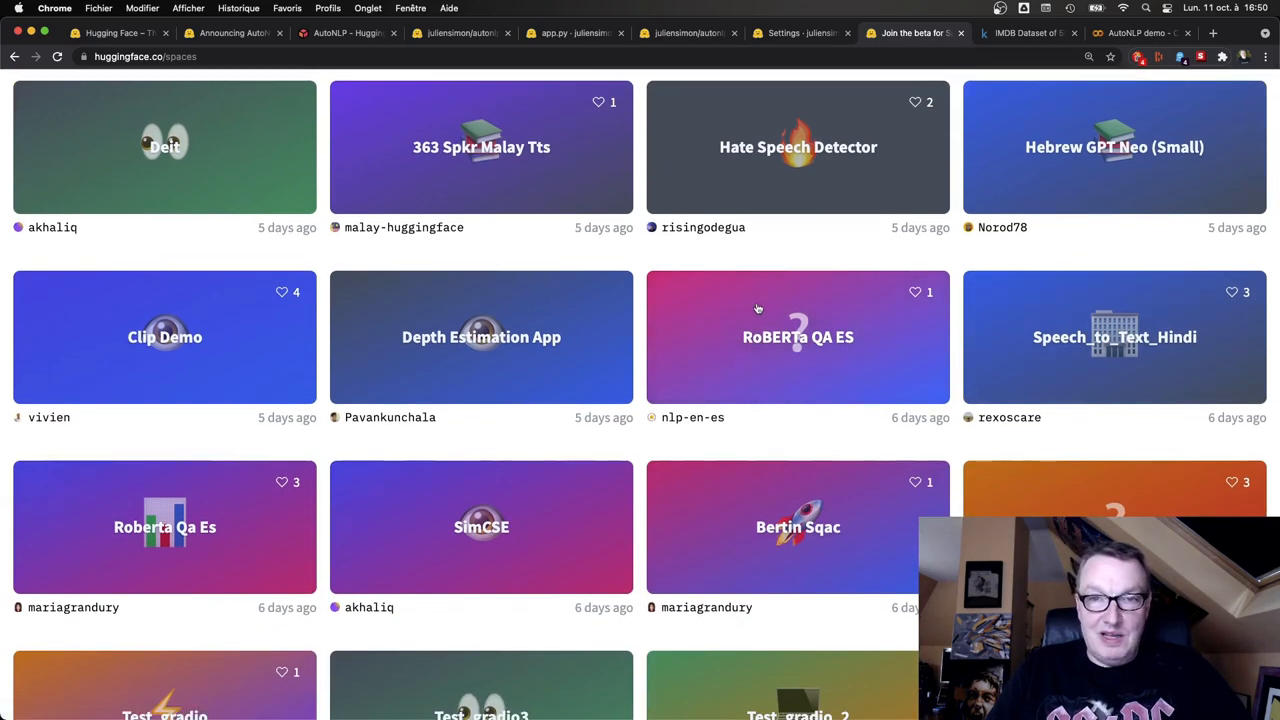
pyautogui.scroll(-3)
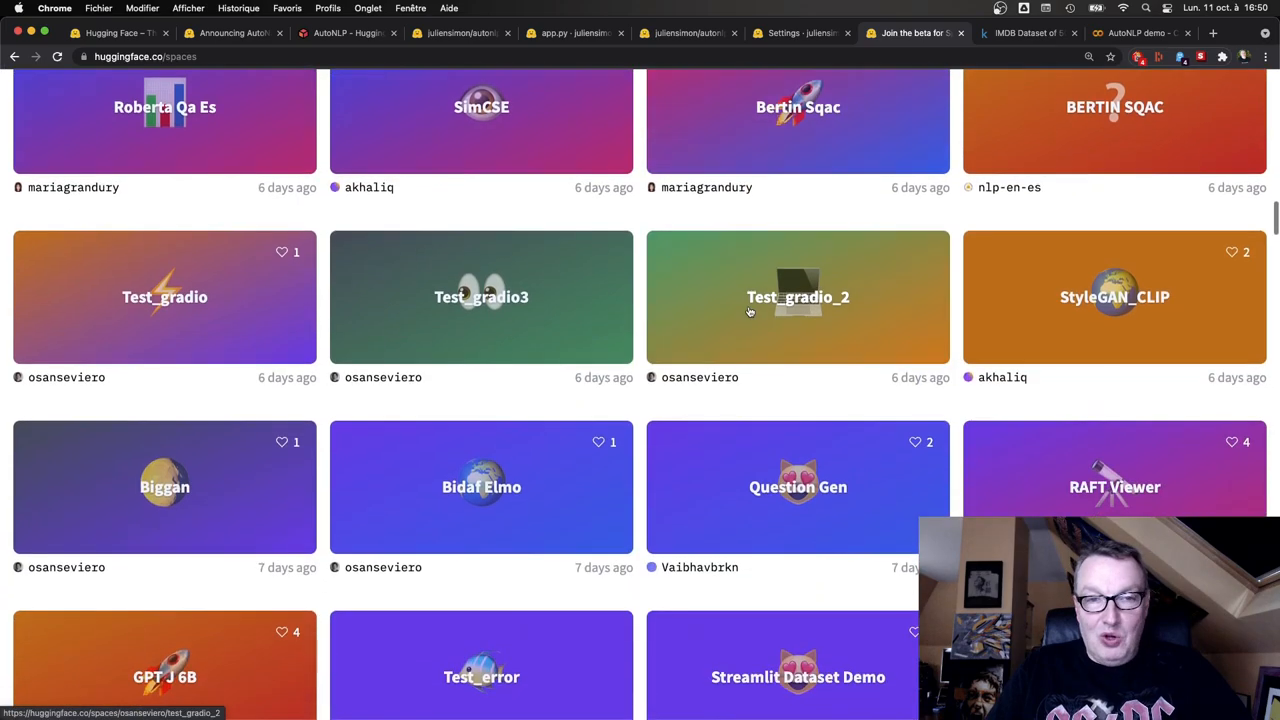
pyautogui.scroll(-3)
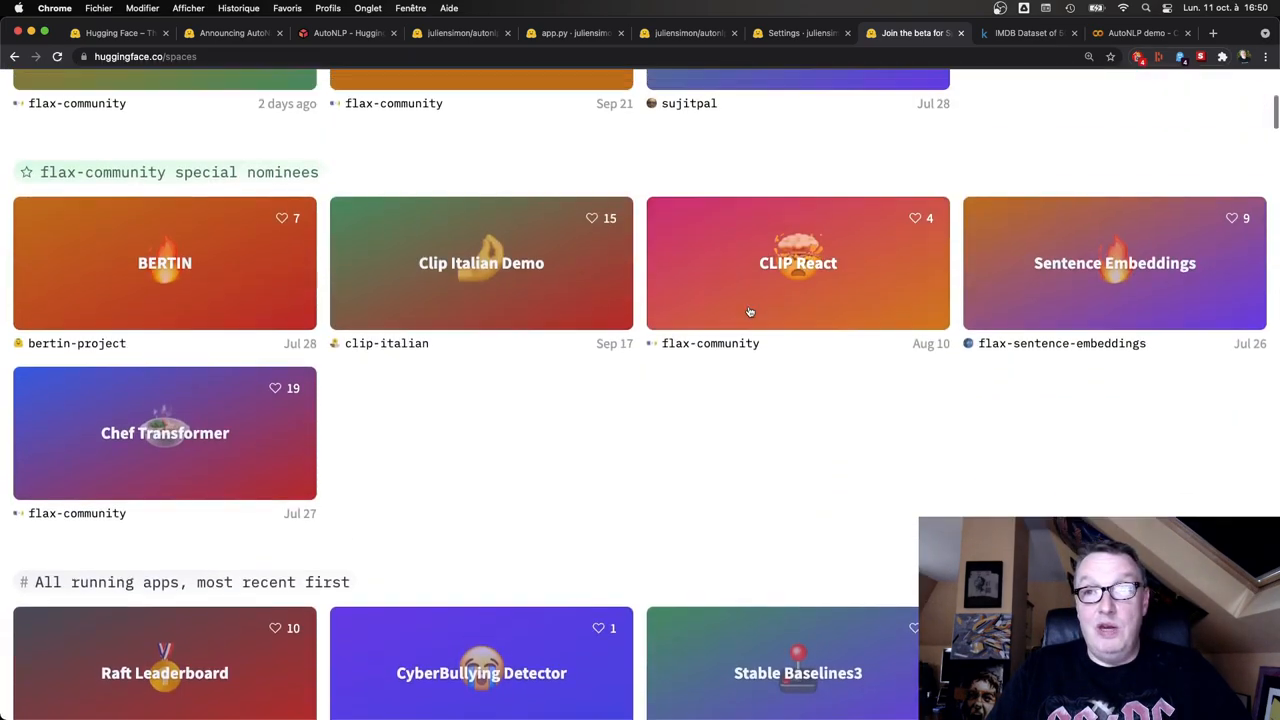
pyautogui.scroll(3)
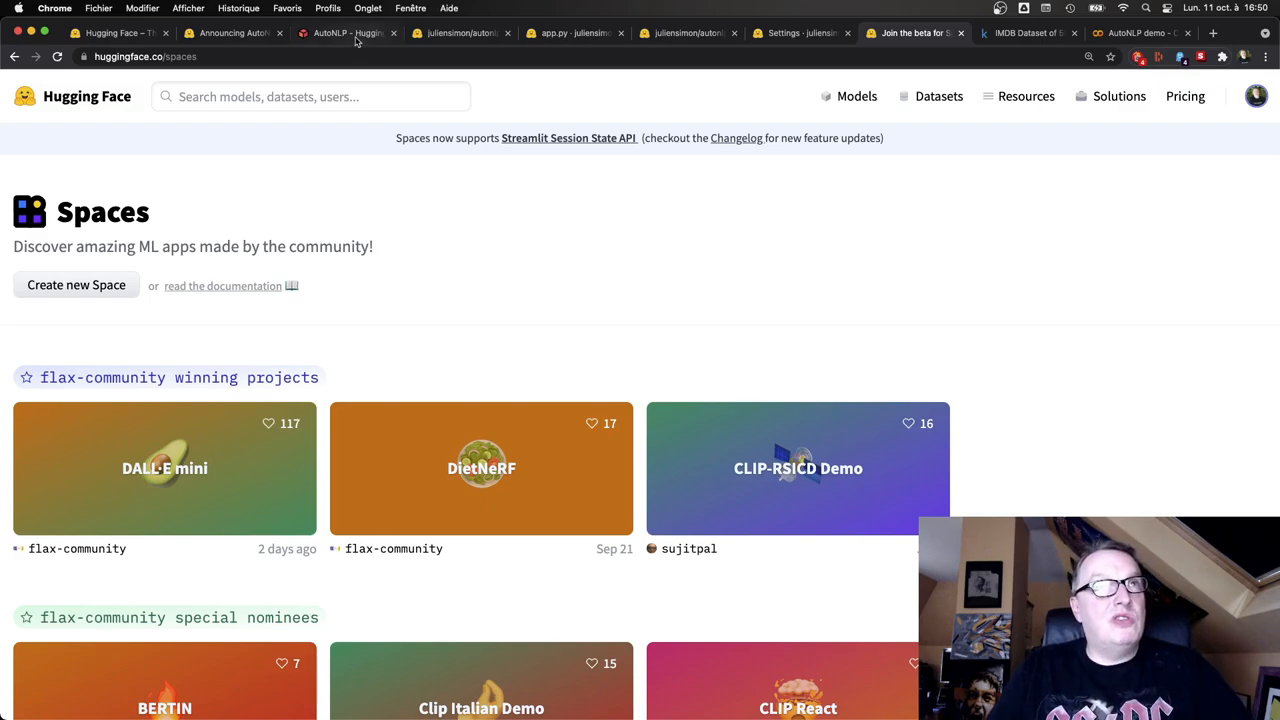
# Open AutoNLP's new project form from the Projects page
pyautogui.click(345, 37)
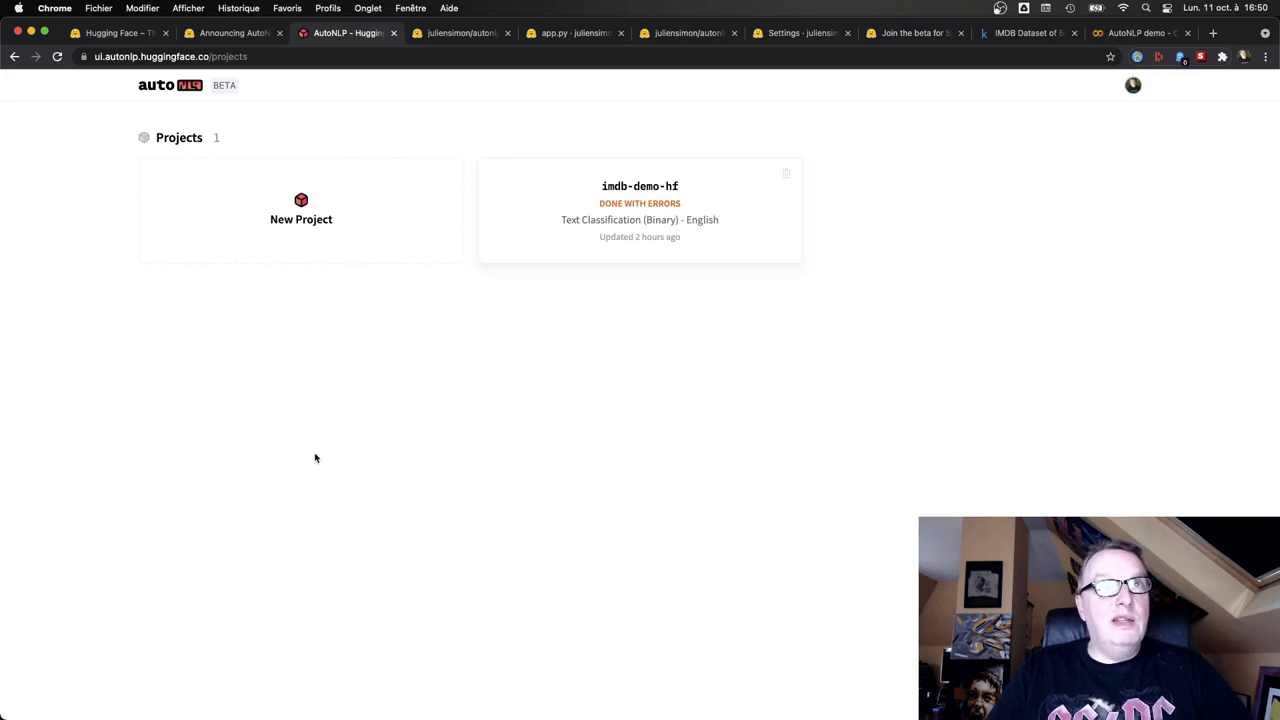
pyautogui.click(301, 210)
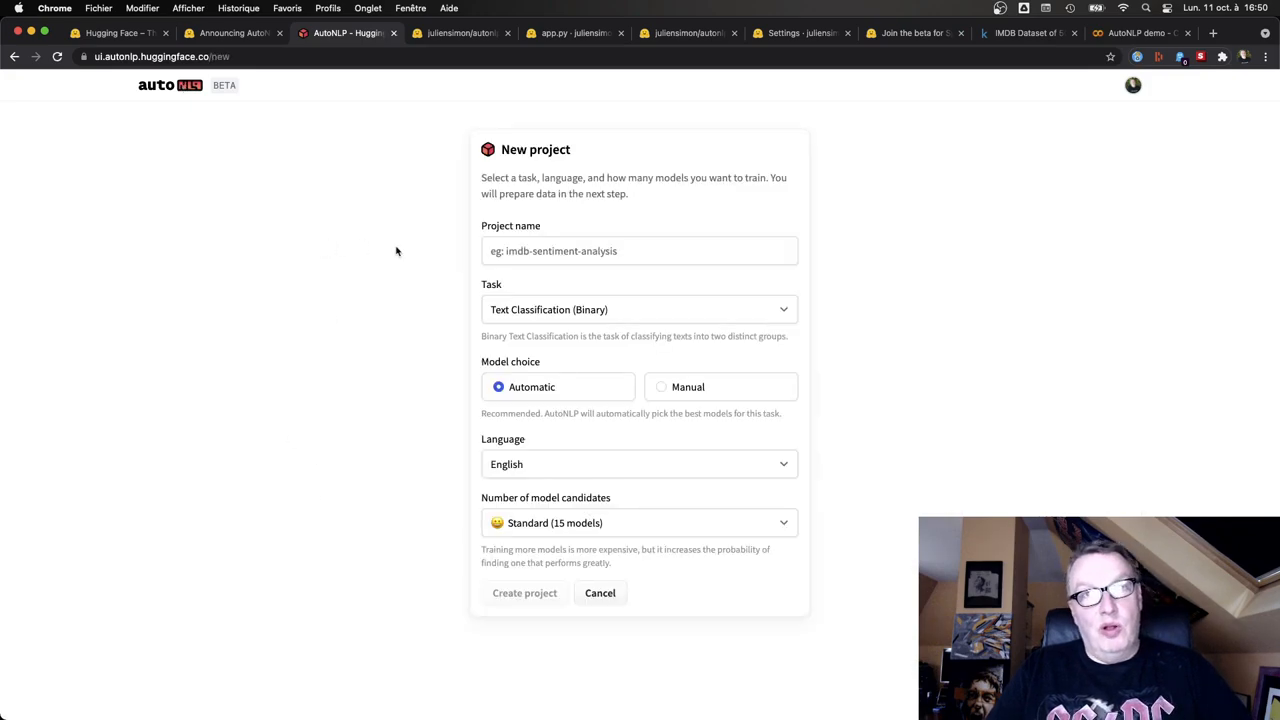
pyautogui.moveTo(828, 576)
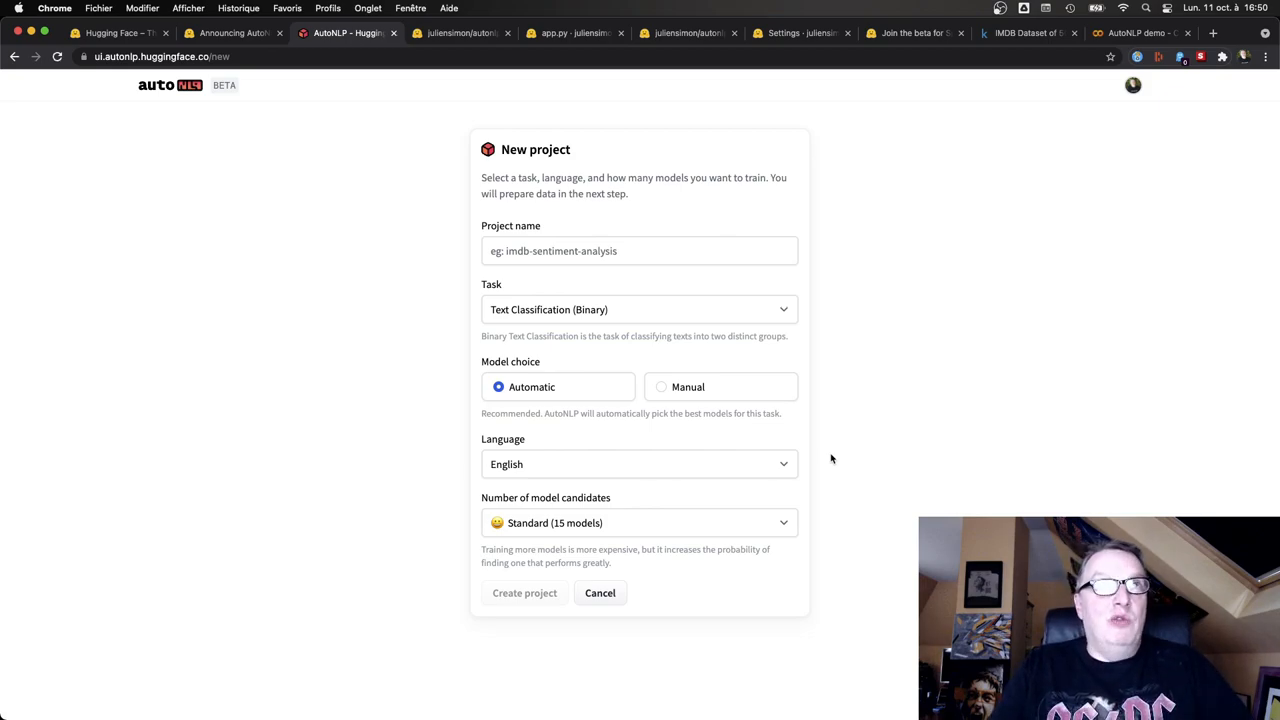
pyautogui.moveTo(292, 129)
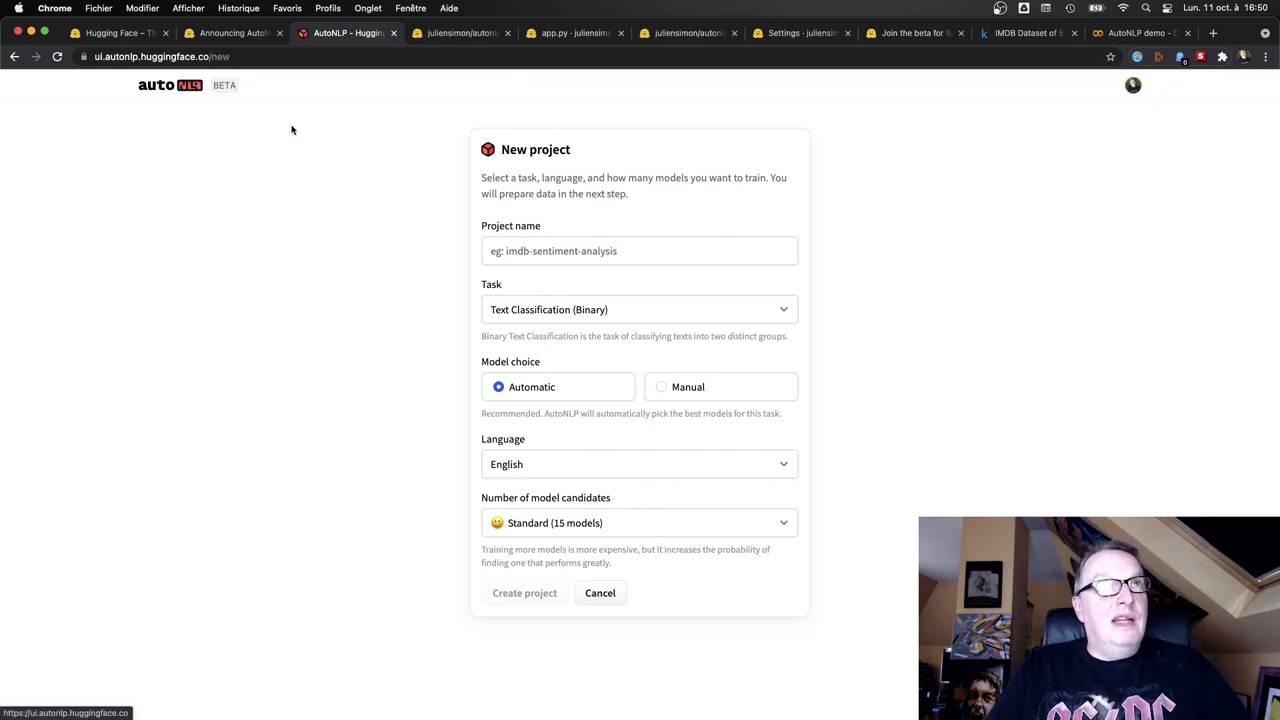
pyautogui.moveTo(446, 288)
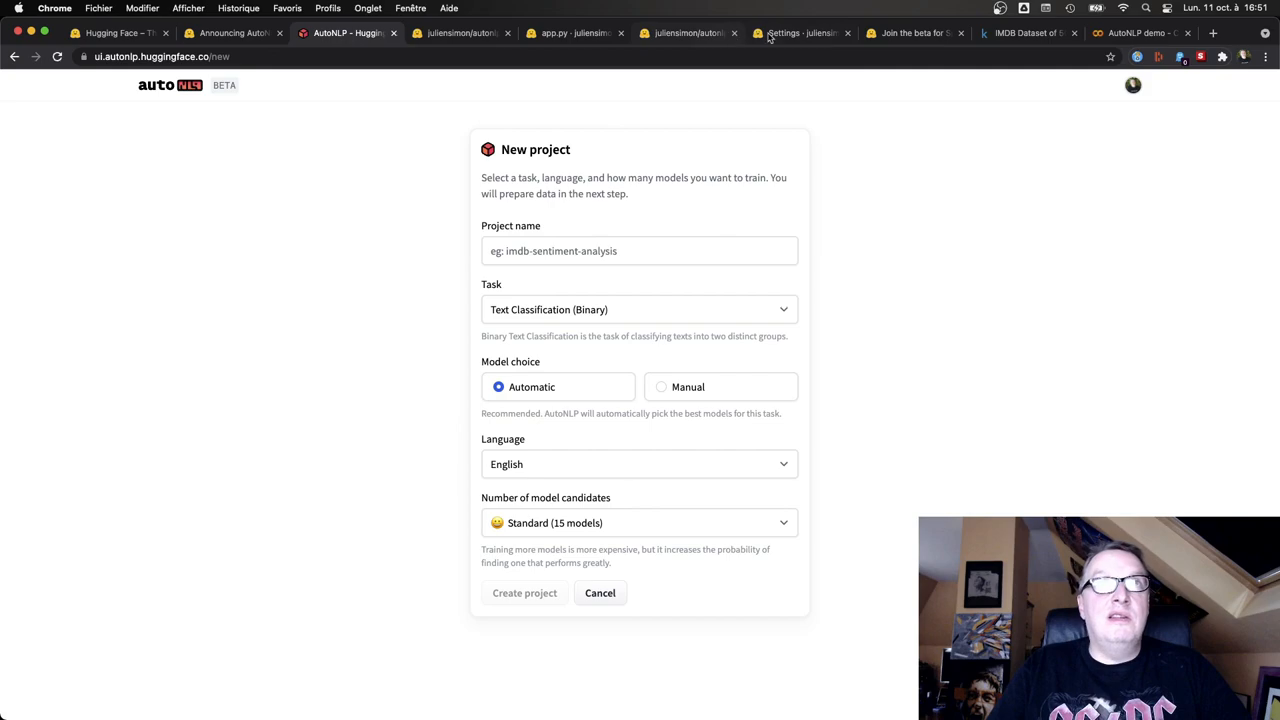
# Go from the imdb model repo to app.py and view the live imdb-demo-space app
pyautogui.click(688, 33)
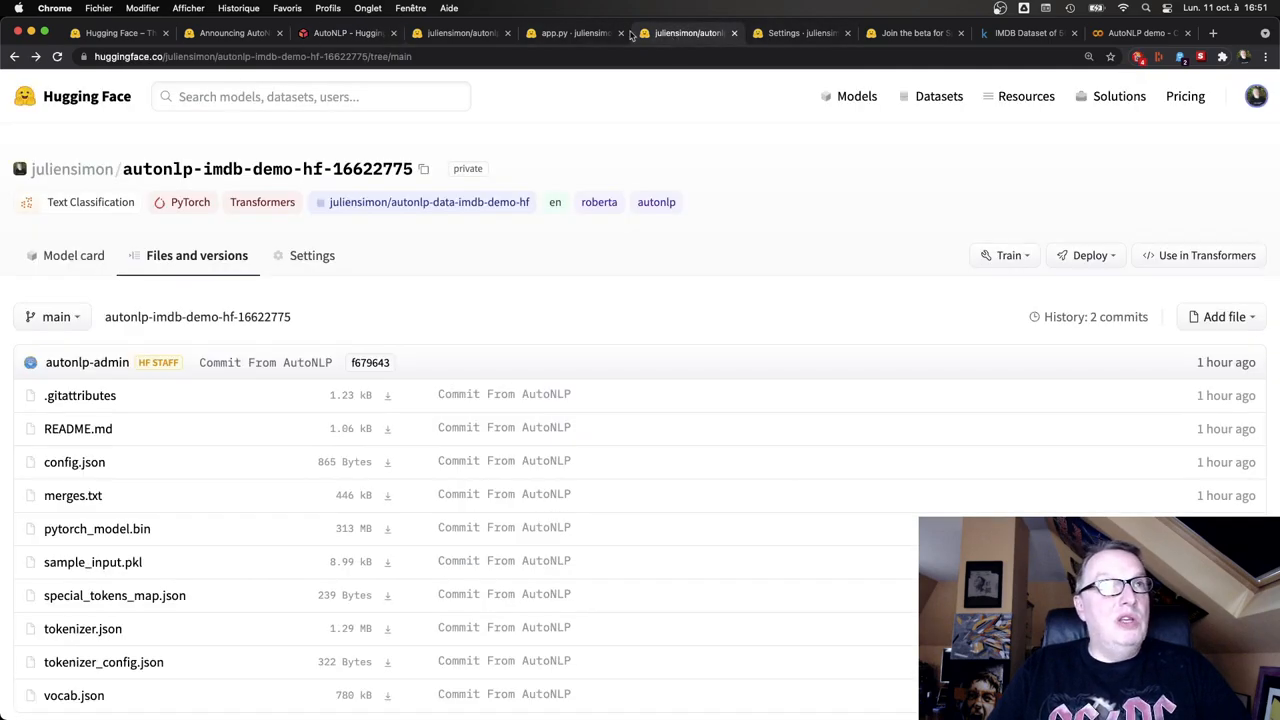
pyautogui.click(568, 33)
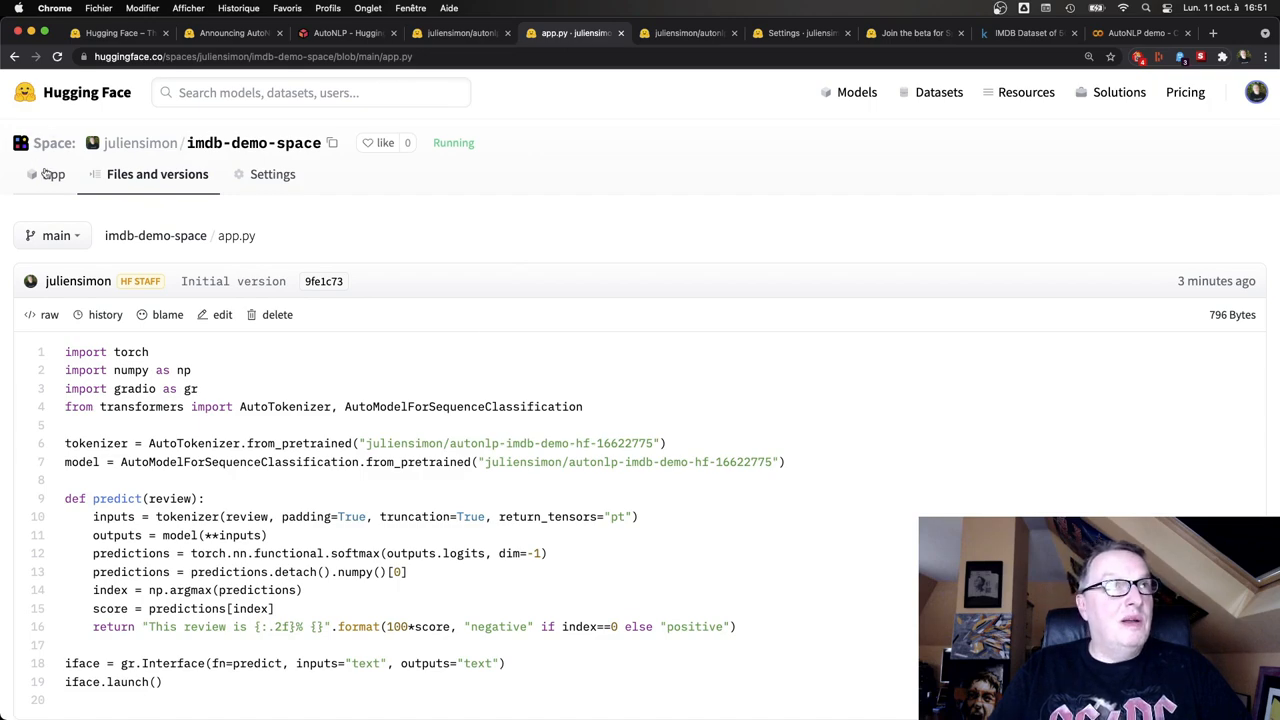
pyautogui.click(54, 174)
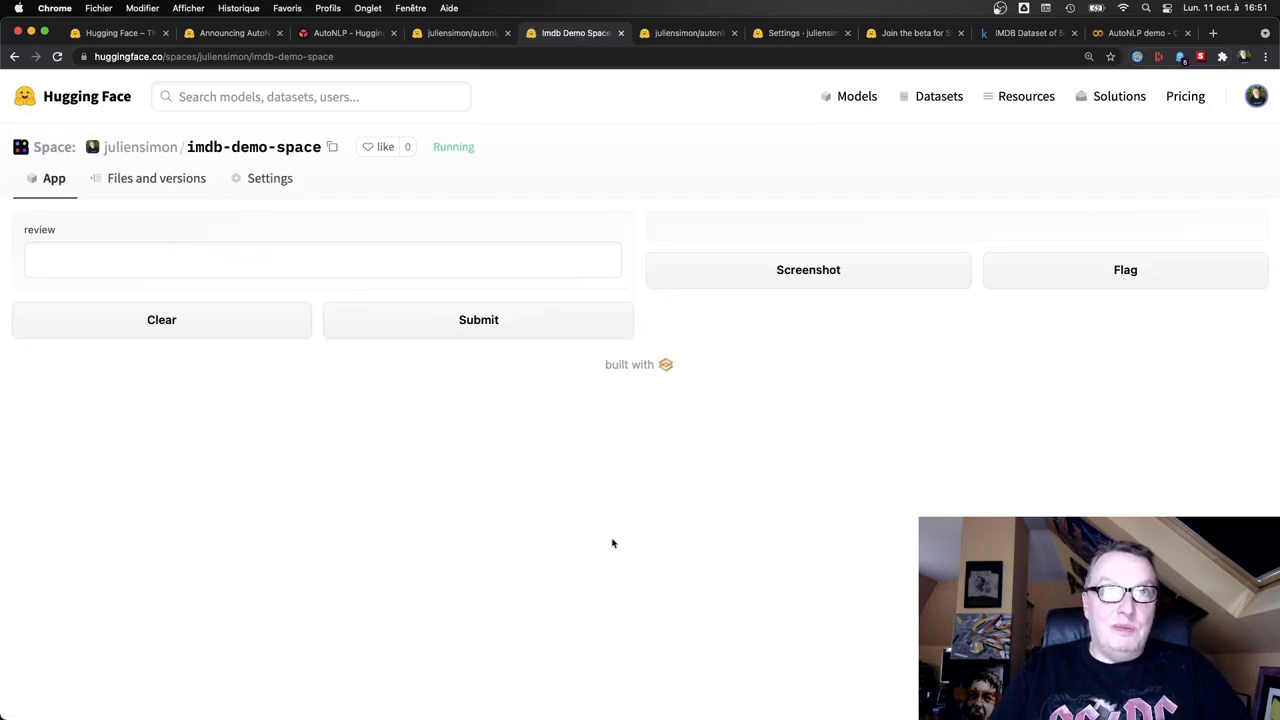
pyautogui.moveTo(707, 511)
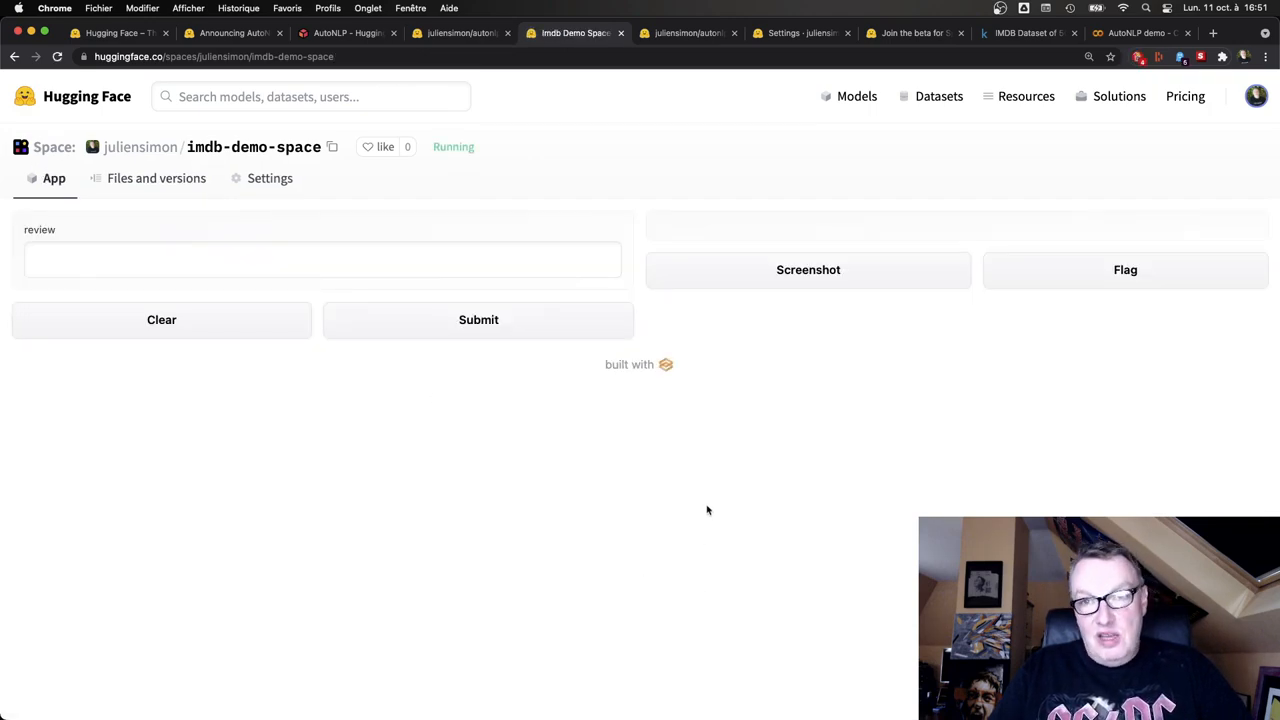